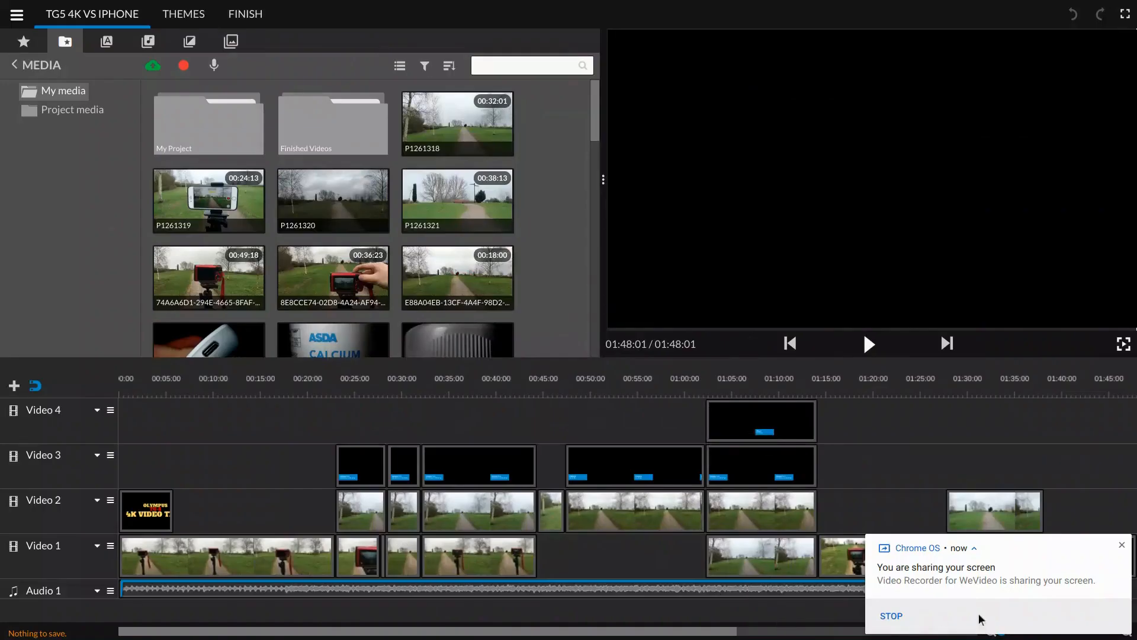
{"action": "mouse_move", "coordinate": [1014, 496]}
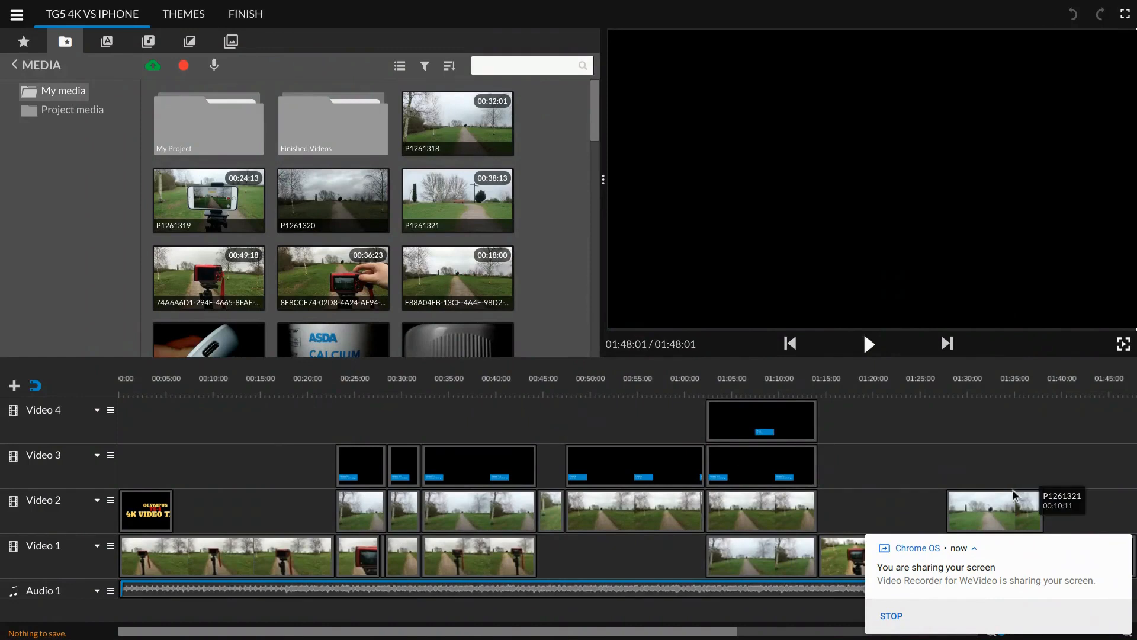
{"action": "mouse_move", "coordinate": [210, 138]}
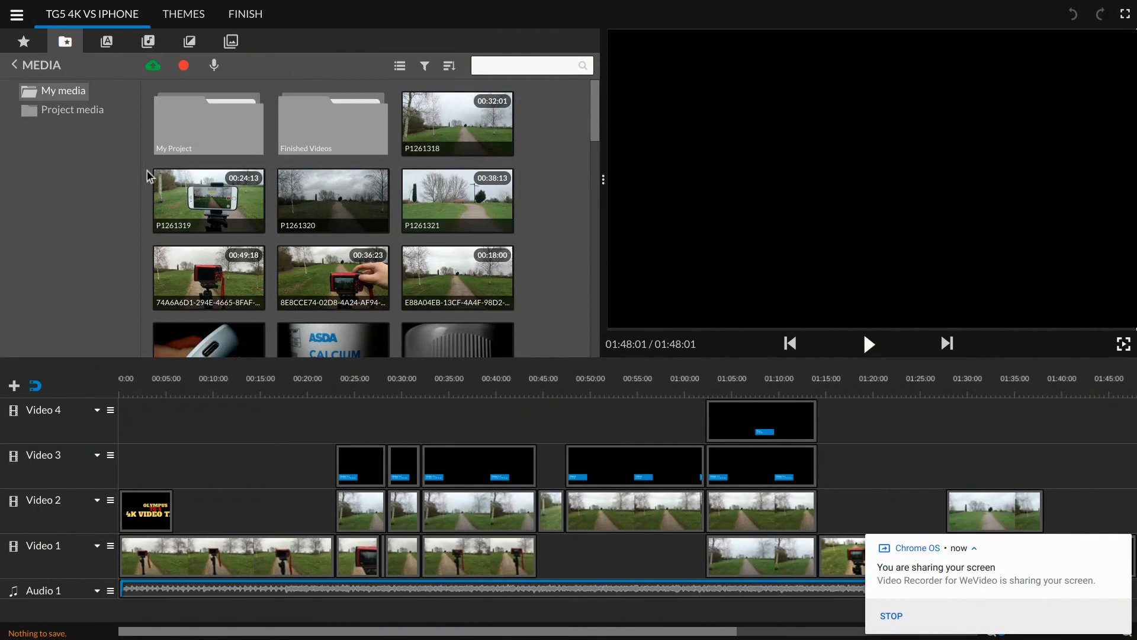
- Drop clip P1261321 onto Video 4 near 01:20 and select it on the timeline
{"action": "left_click", "coordinate": [333, 200]}
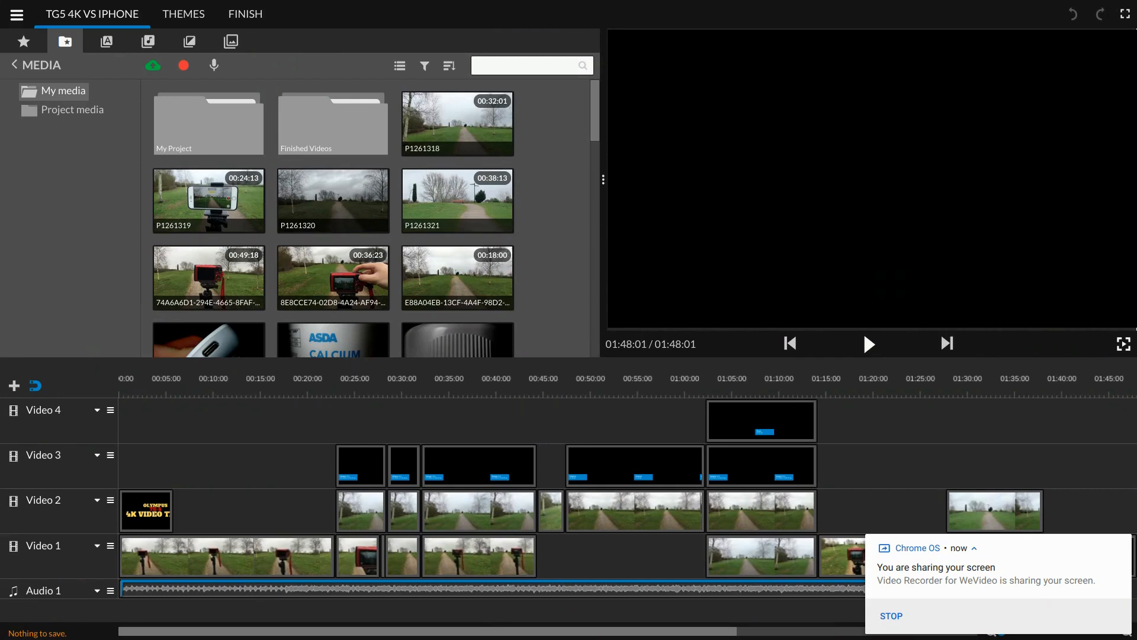
{"action": "left_click", "coordinate": [220, 378]}
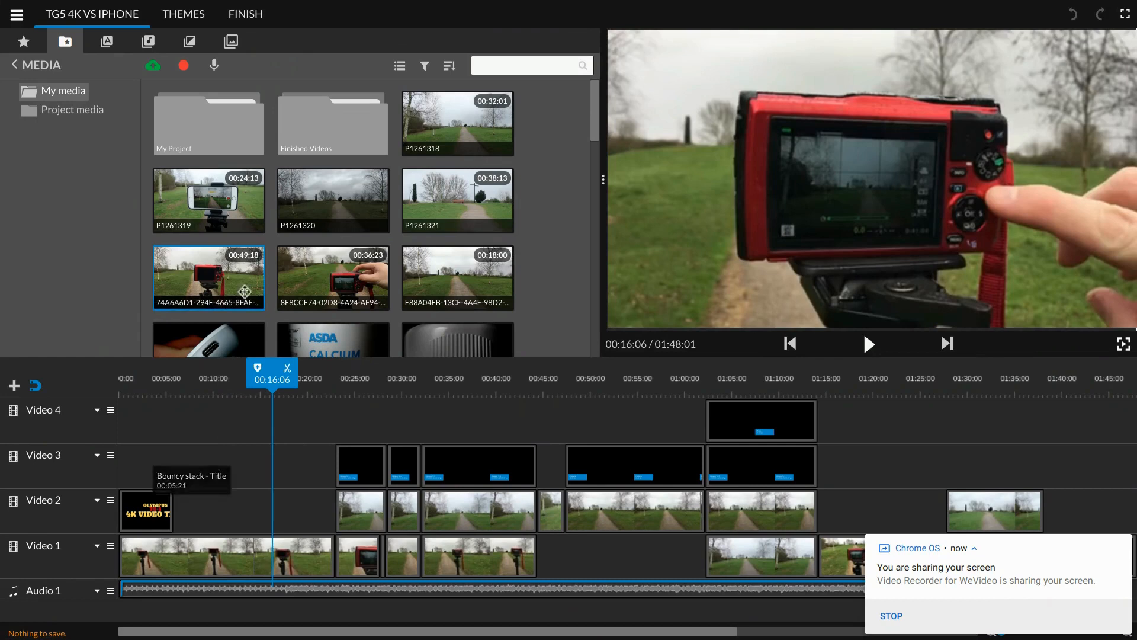
{"action": "mouse_move", "coordinate": [153, 66]}
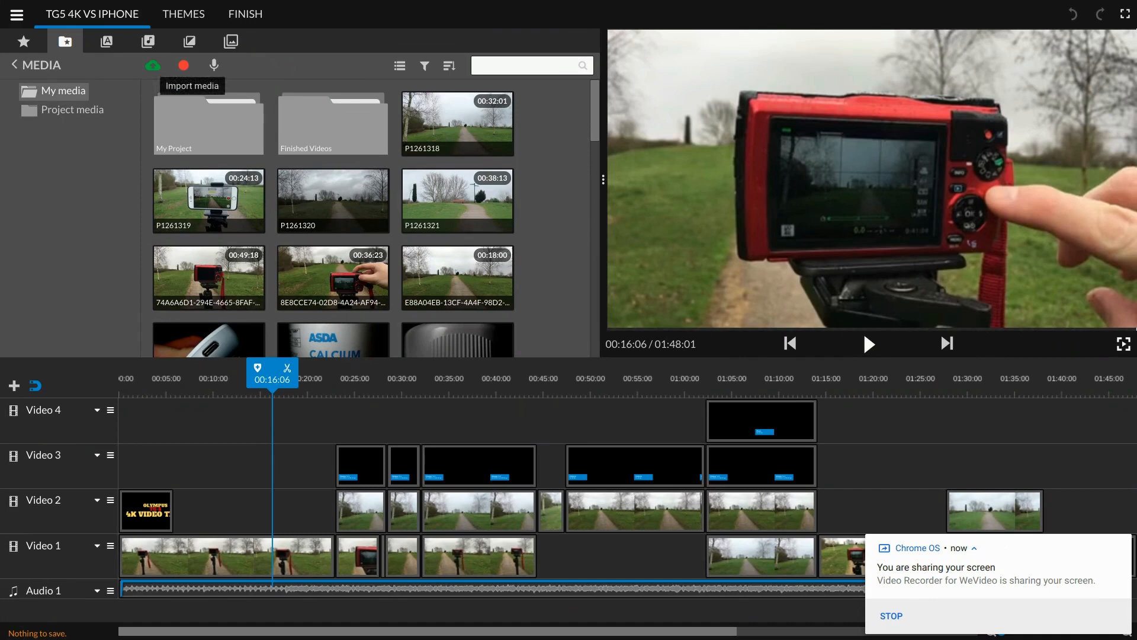
{"action": "left_click", "coordinate": [333, 201]}
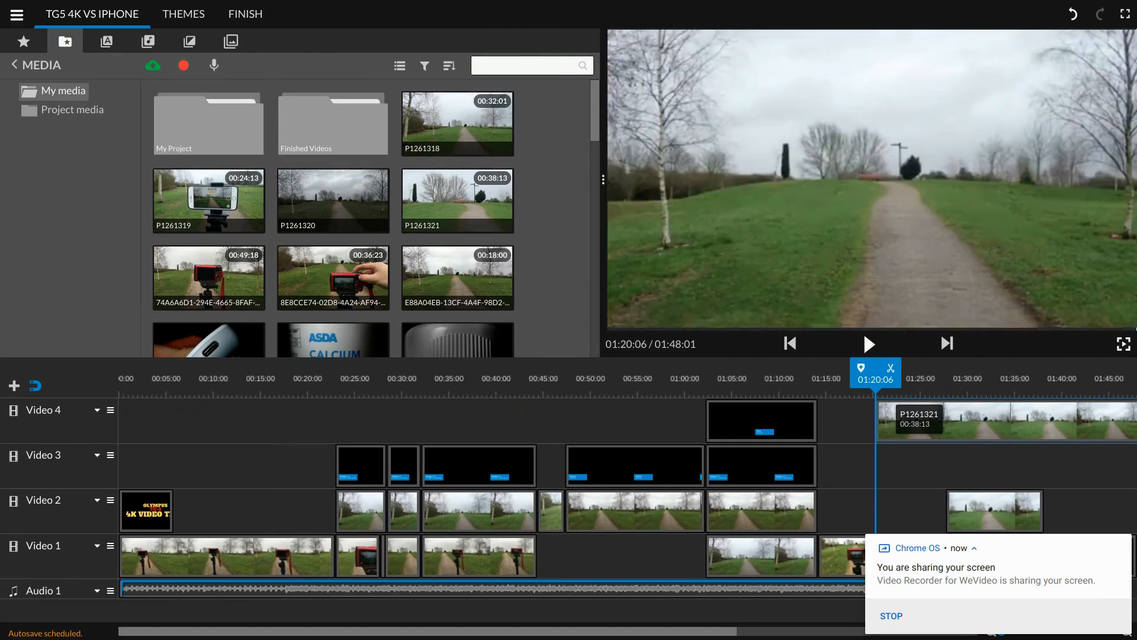
{"action": "left_click", "coordinate": [869, 344]}
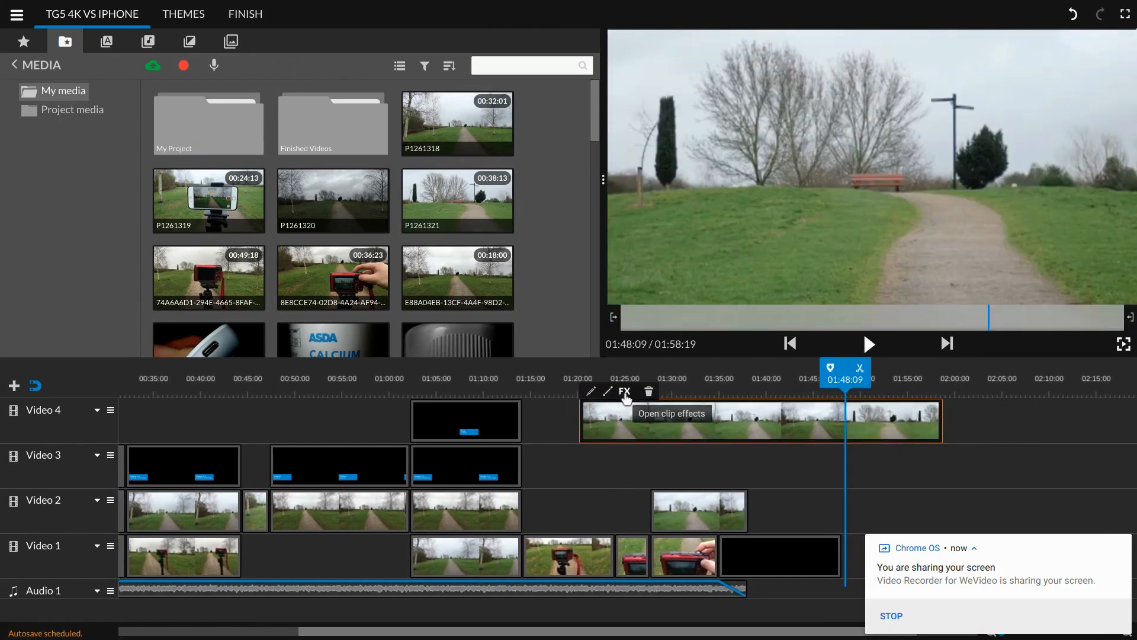
- Apply Vignette and Blur effects to the P1261321 clip only and close Effects
{"action": "left_click", "coordinate": [625, 391]}
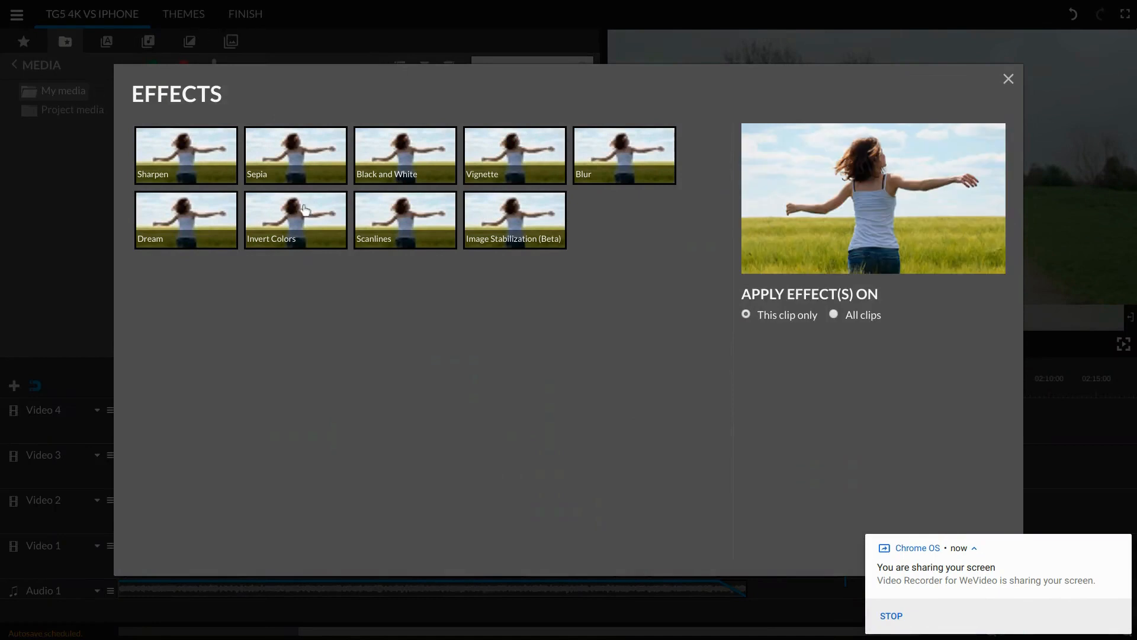
{"action": "mouse_move", "coordinate": [504, 290]}
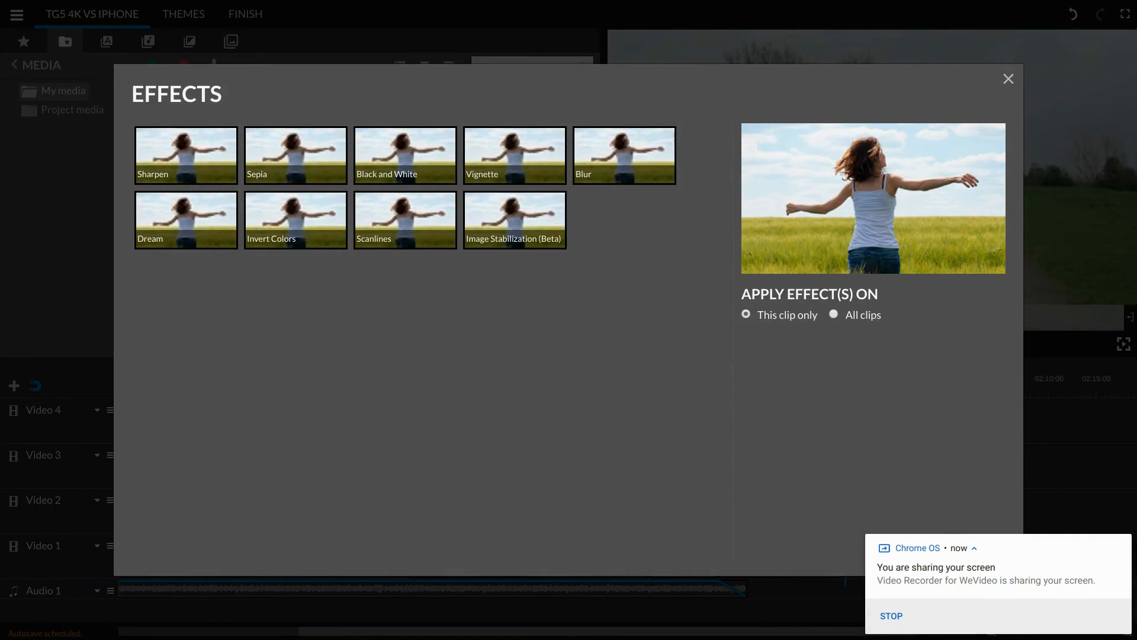
{"action": "left_click", "coordinate": [515, 155]}
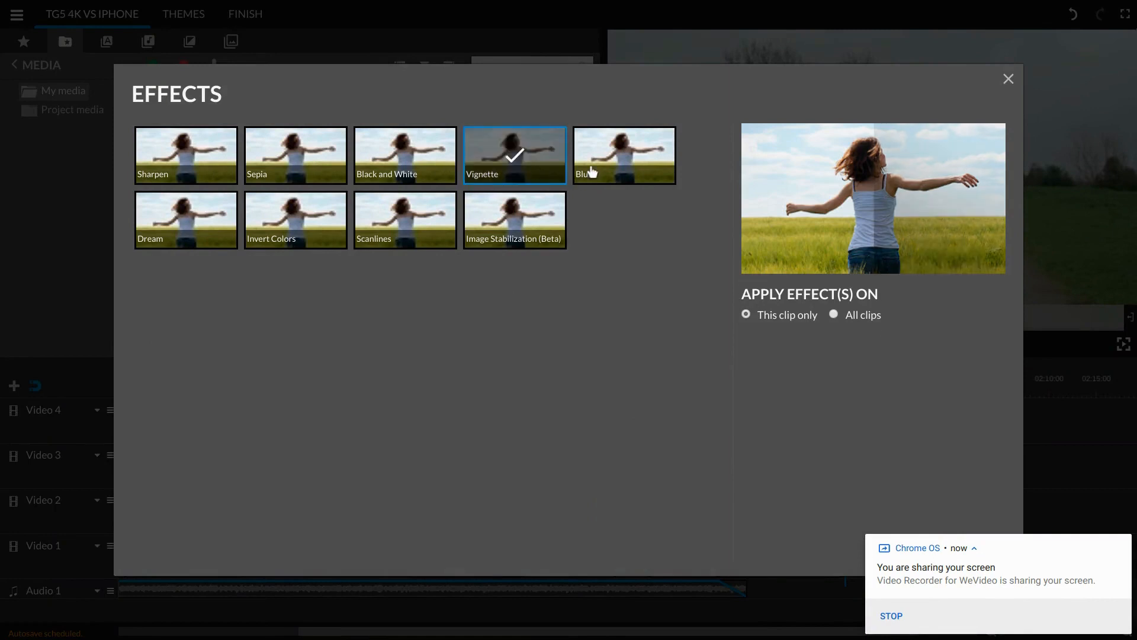
{"action": "left_click", "coordinate": [624, 156]}
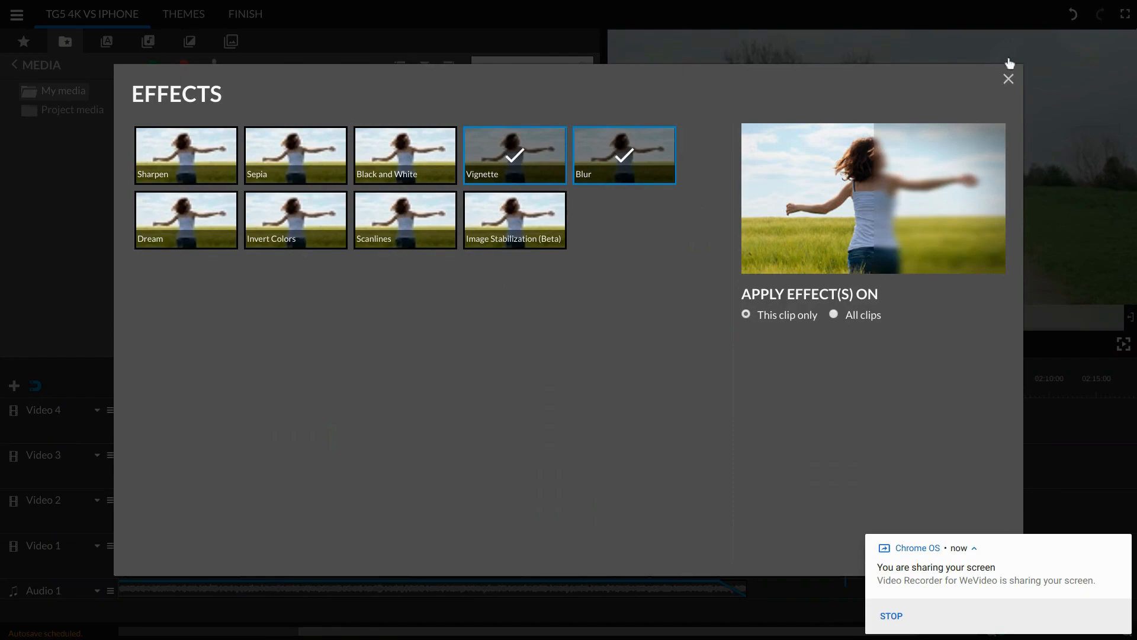
{"action": "left_click", "coordinate": [1008, 78]}
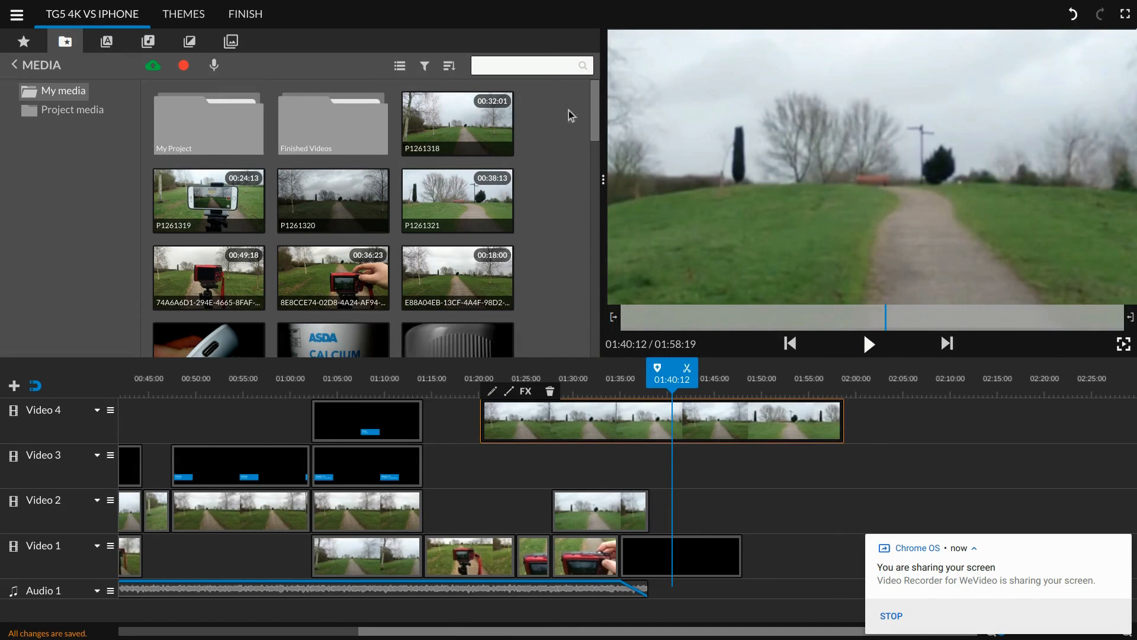
{"action": "mouse_move", "coordinate": [736, 246]}
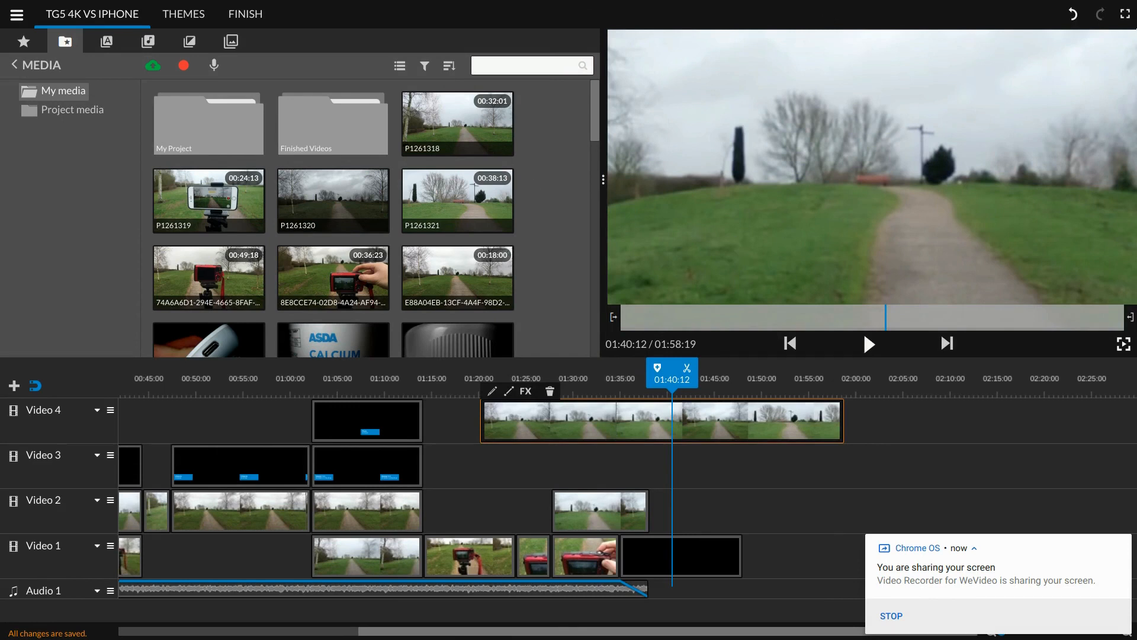
{"action": "mouse_move", "coordinate": [542, 414]}
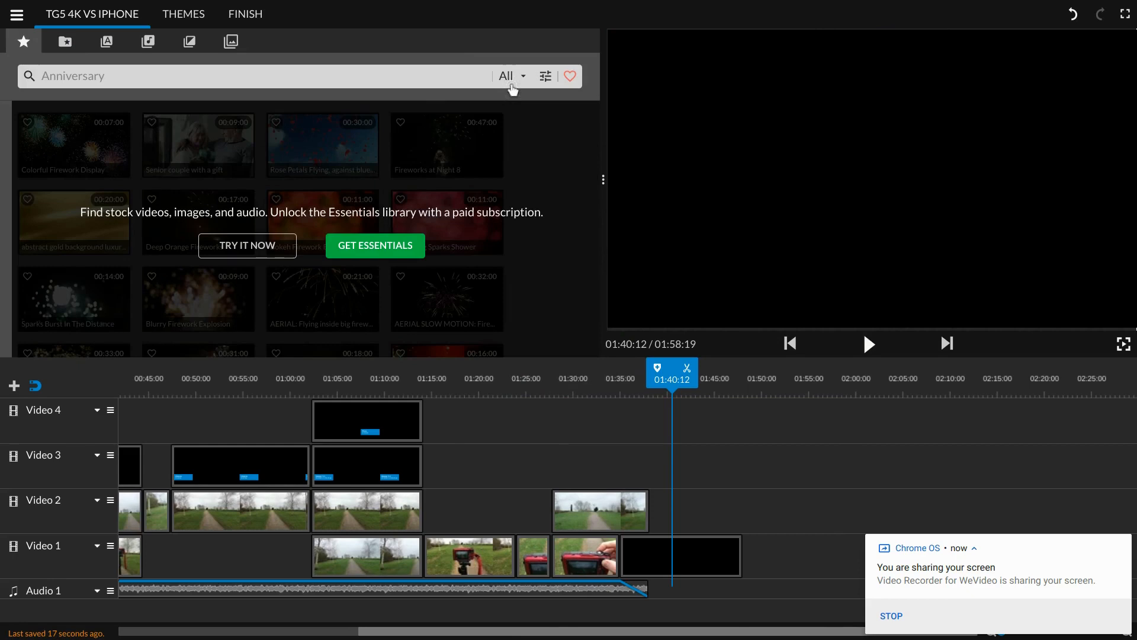
{"action": "left_click", "coordinate": [509, 76]}
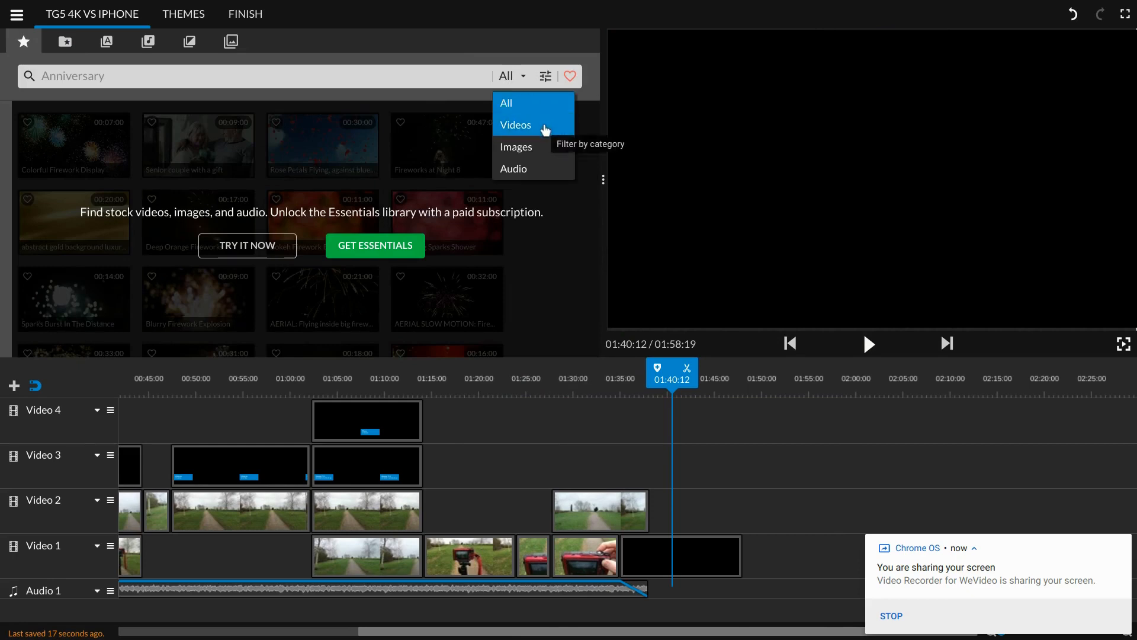
{"action": "mouse_move", "coordinate": [527, 119]}
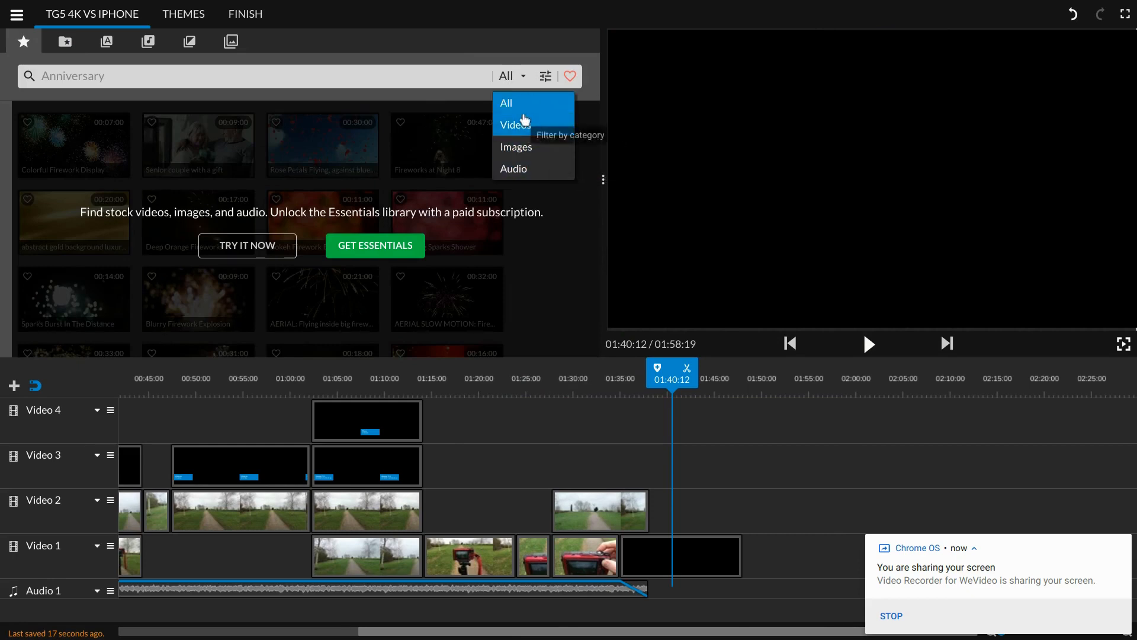
{"action": "mouse_move", "coordinate": [384, 168]}
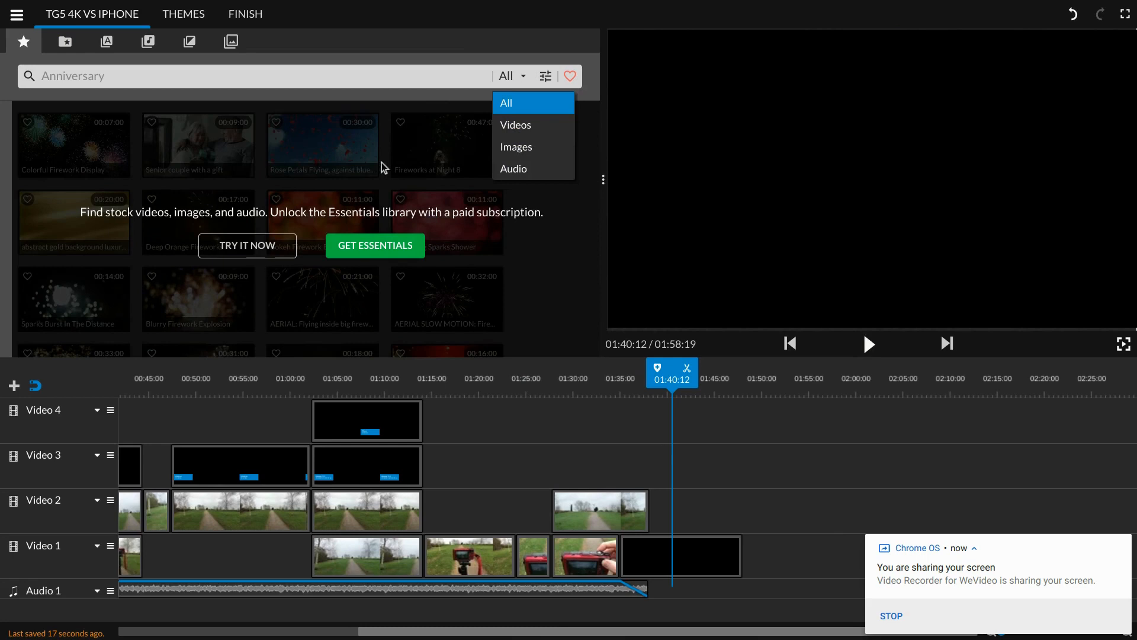
{"action": "mouse_move", "coordinate": [282, 221]}
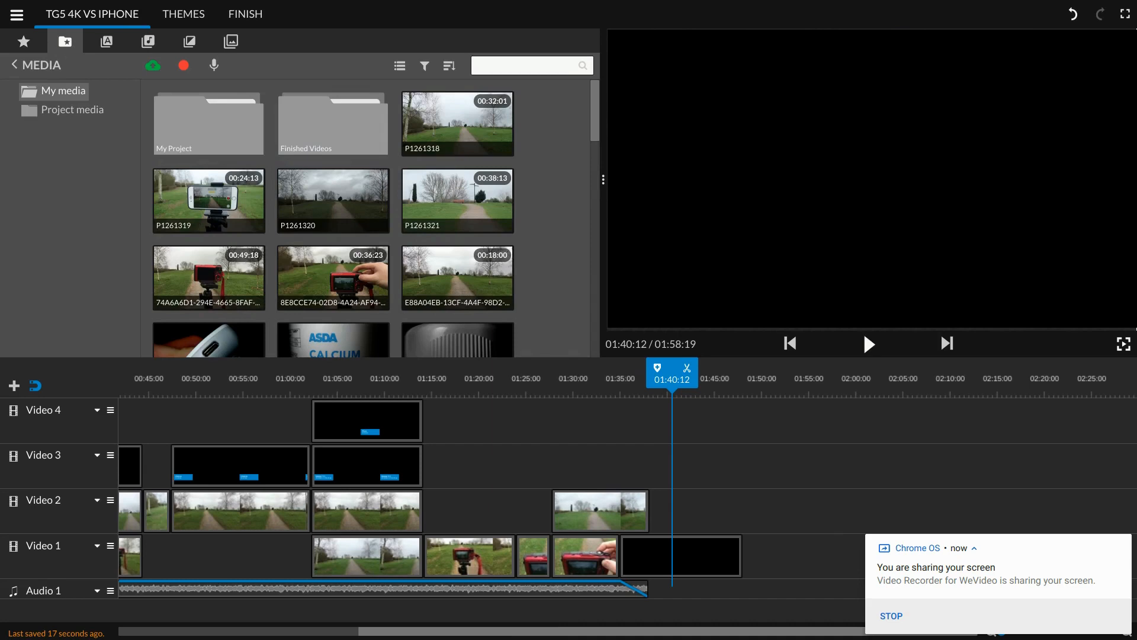
{"action": "mouse_move", "coordinate": [254, 68]}
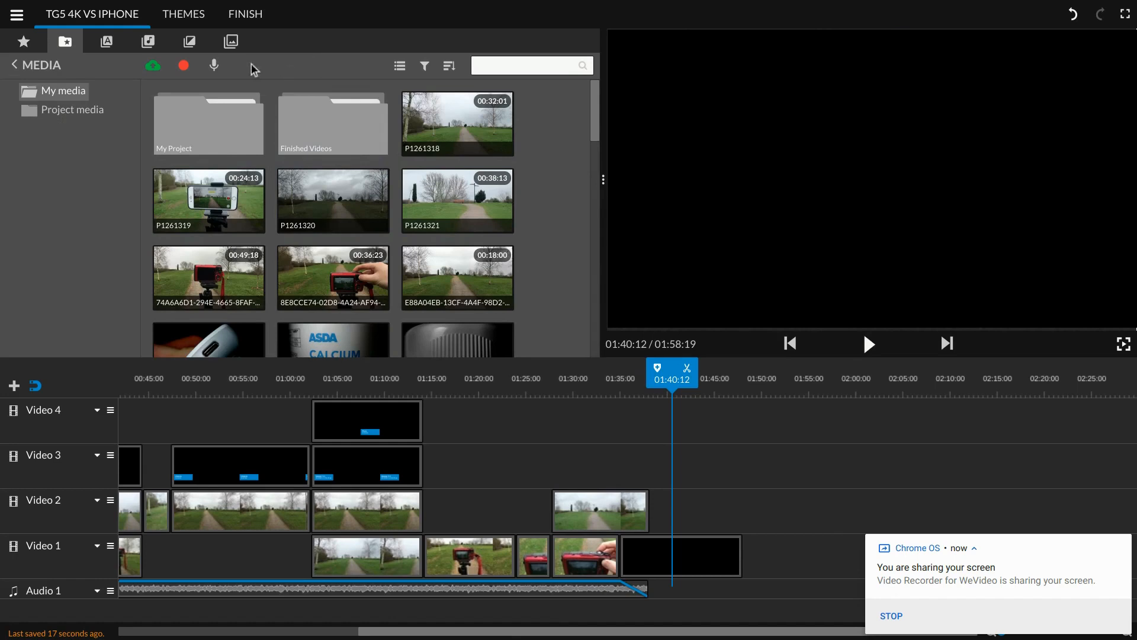
{"action": "mouse_move", "coordinate": [214, 65]}
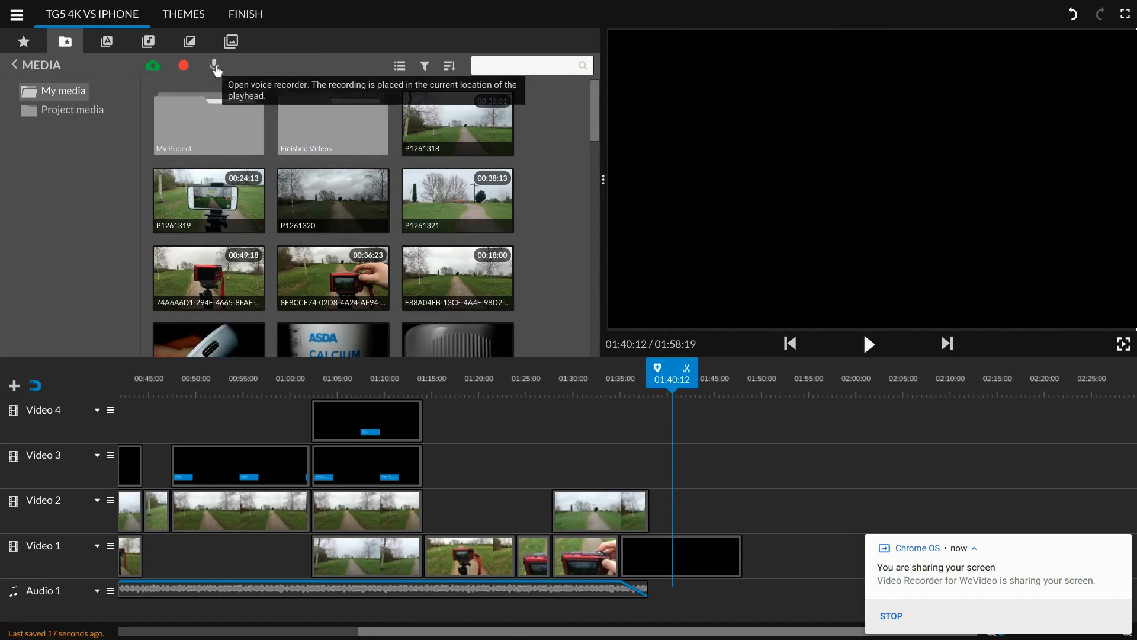
{"action": "mouse_move", "coordinate": [184, 66]}
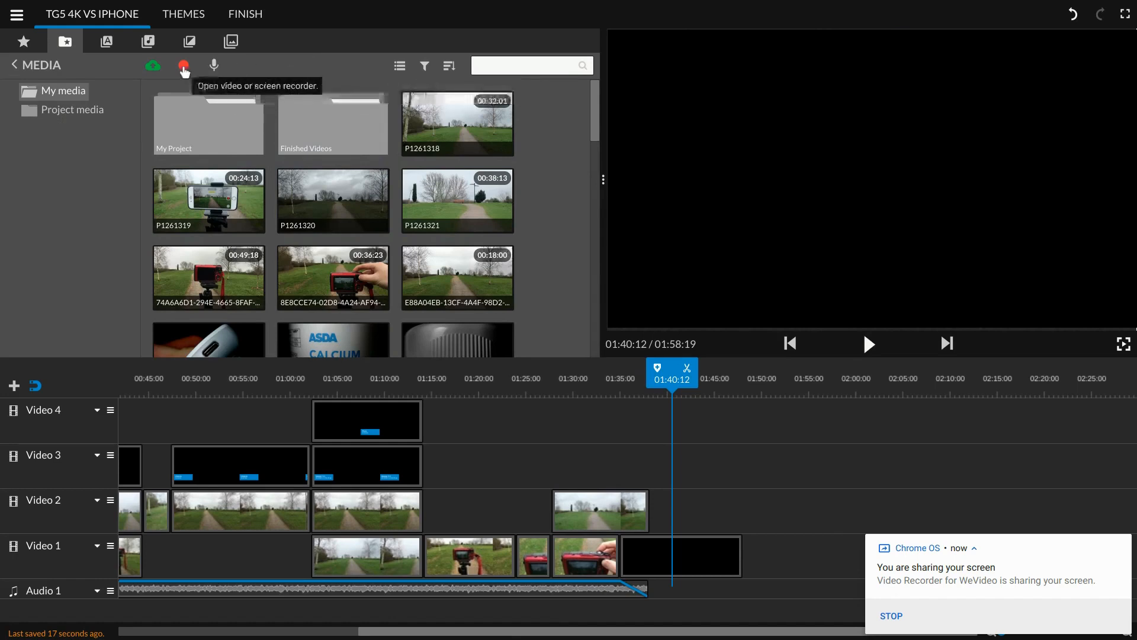
{"action": "mouse_move", "coordinate": [265, 79]}
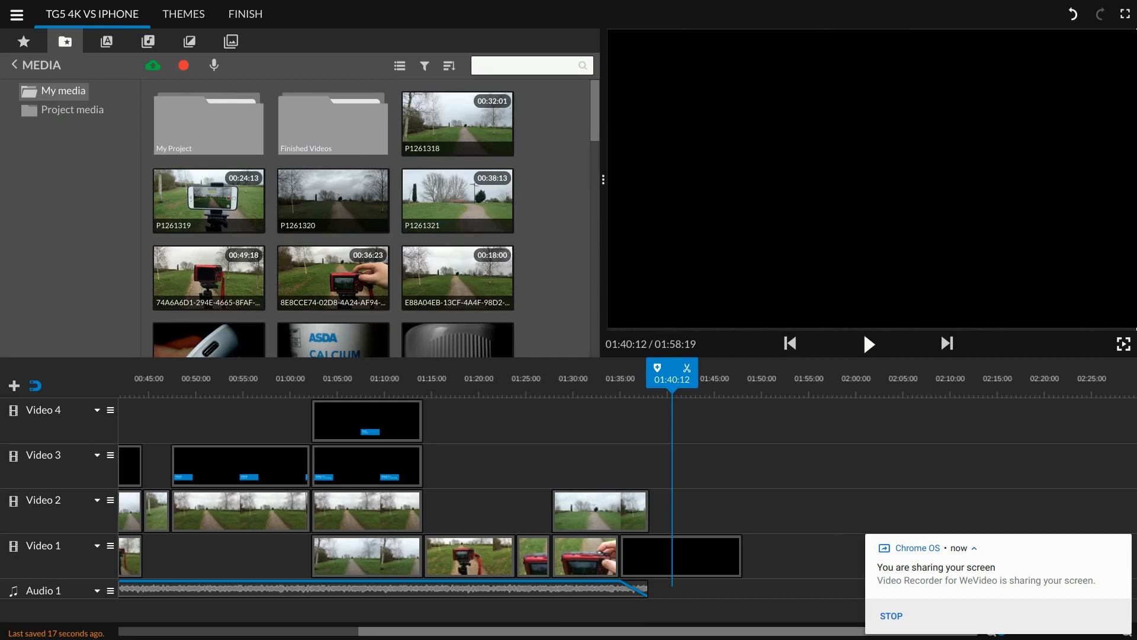
- Place the 'Slides - Title' on Video 4 near 01:28 and select it
{"action": "left_click", "coordinate": [107, 40]}
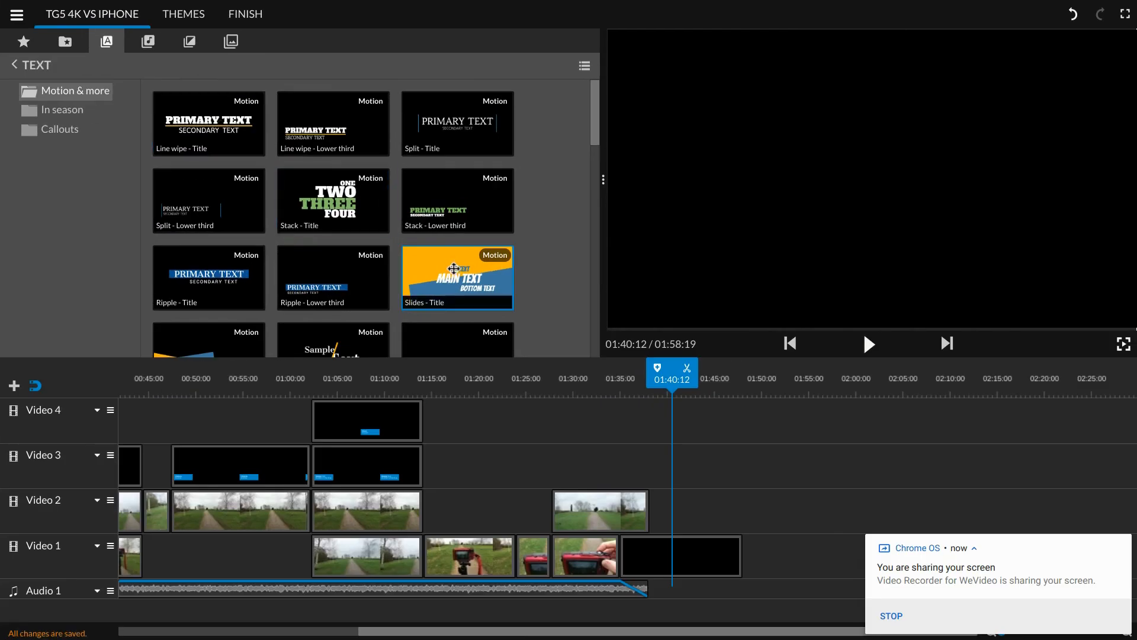
{"action": "left_click_drag", "start_coordinate": [458, 277], "coordinate": [590, 421]}
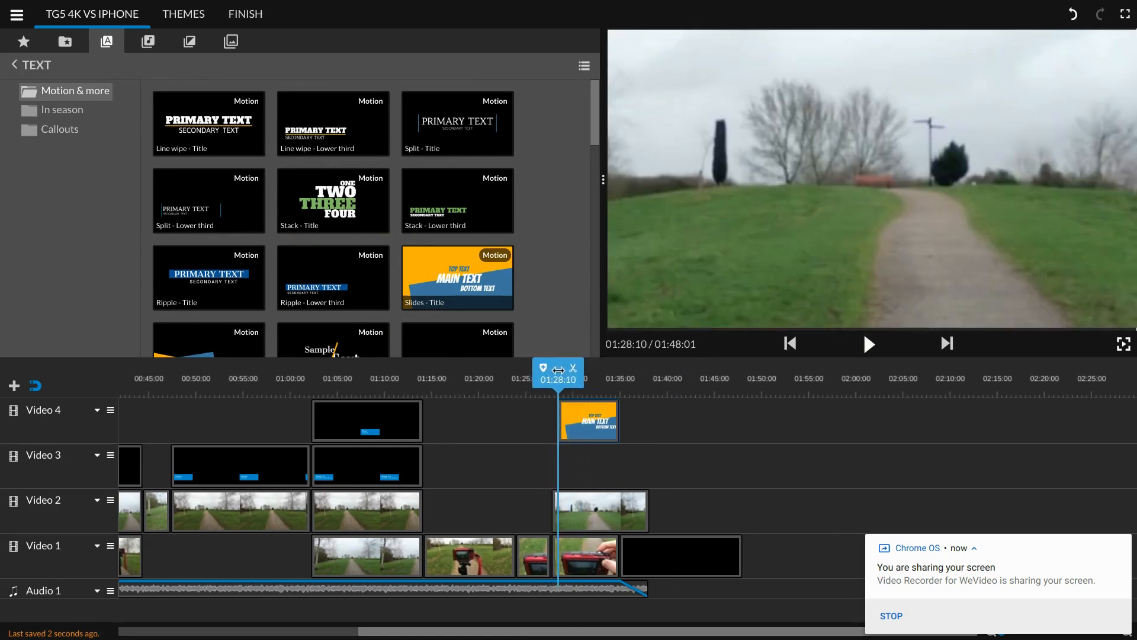
{"action": "left_click", "coordinate": [870, 344]}
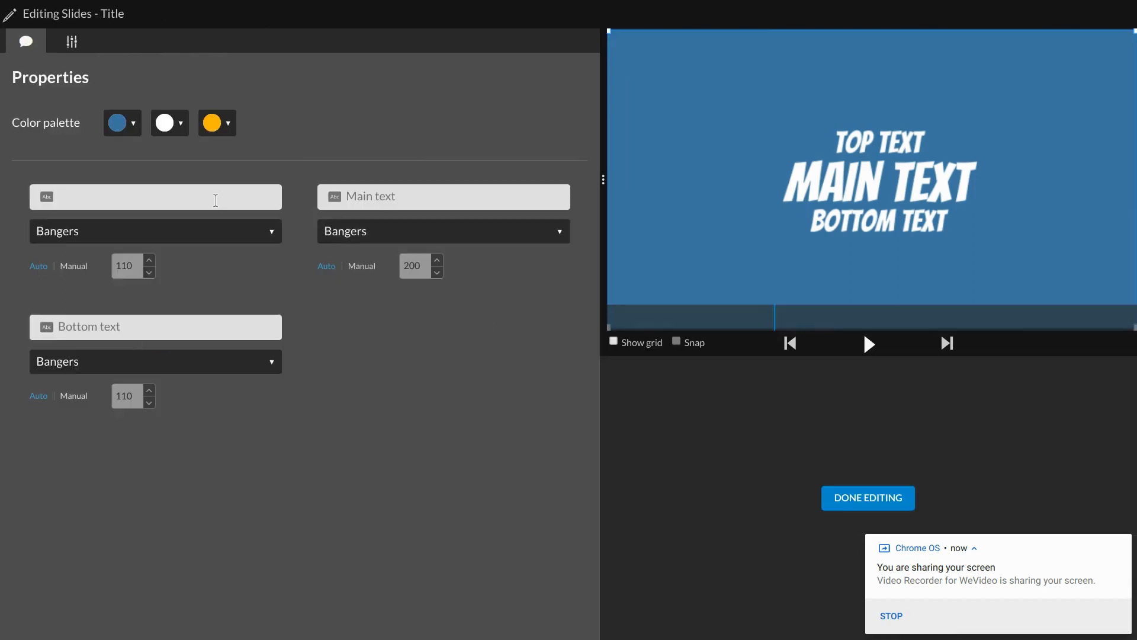
- Set the title text to 'Big G Photo' on a red background and finish editing
{"action": "type", "text": "Big"}
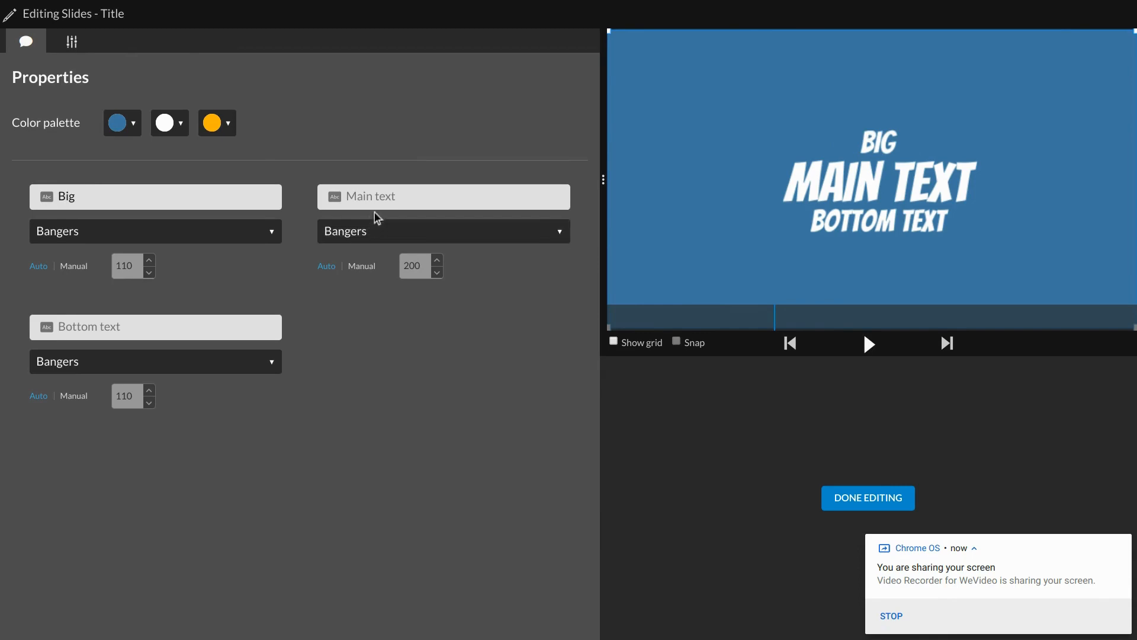
{"action": "type", "text": "G"}
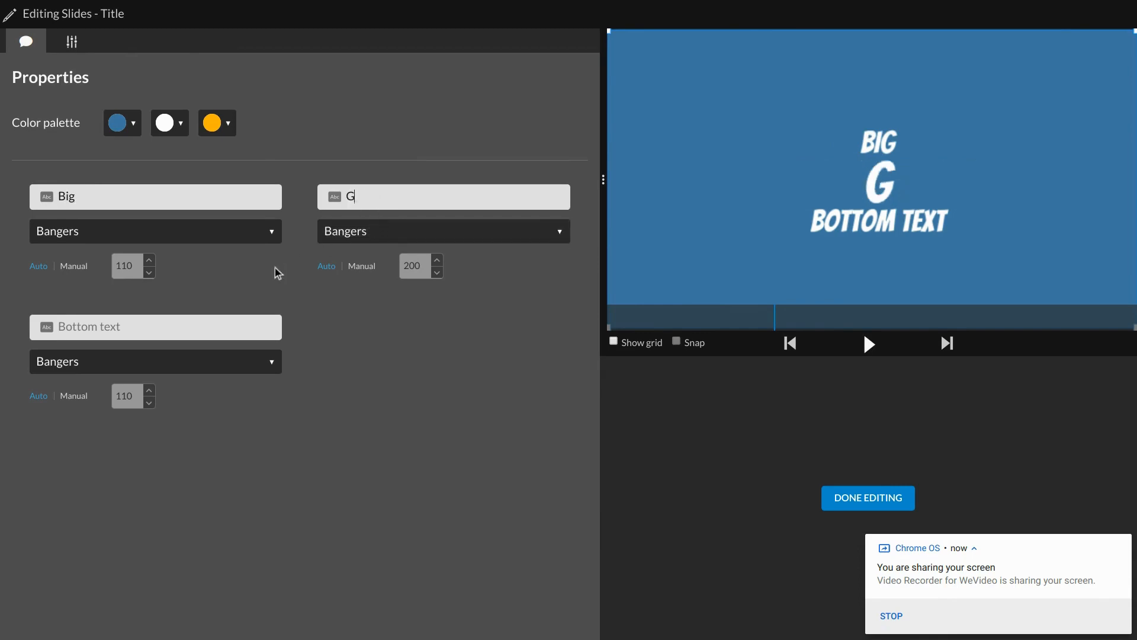
{"action": "type", "text": "Photo"}
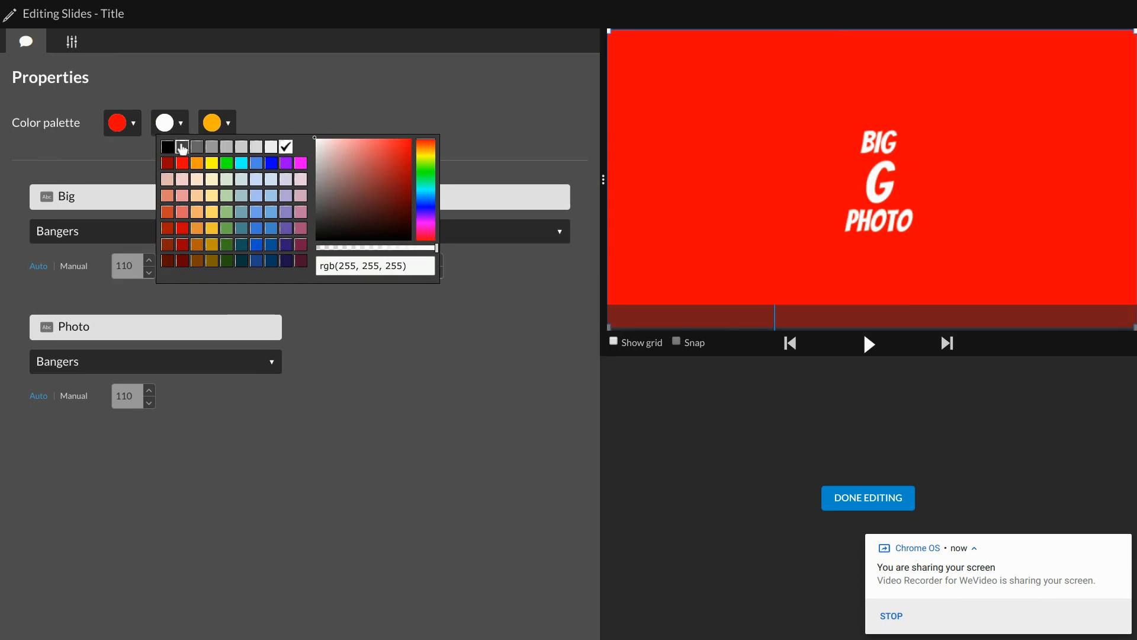
{"action": "left_click", "coordinate": [182, 178]}
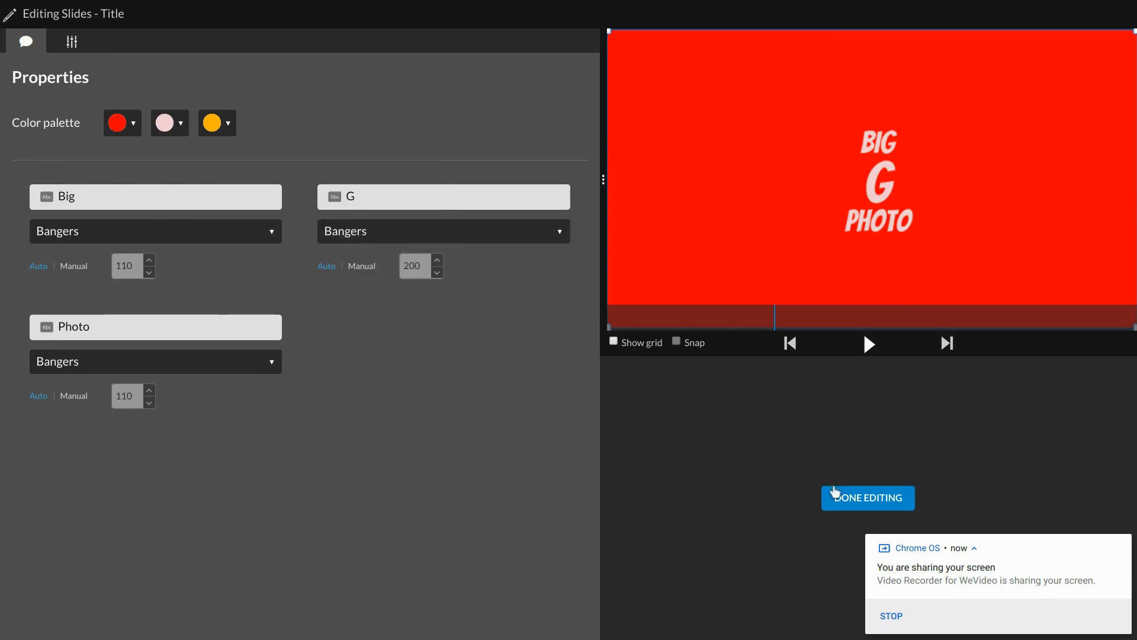
{"action": "left_click", "coordinate": [868, 498]}
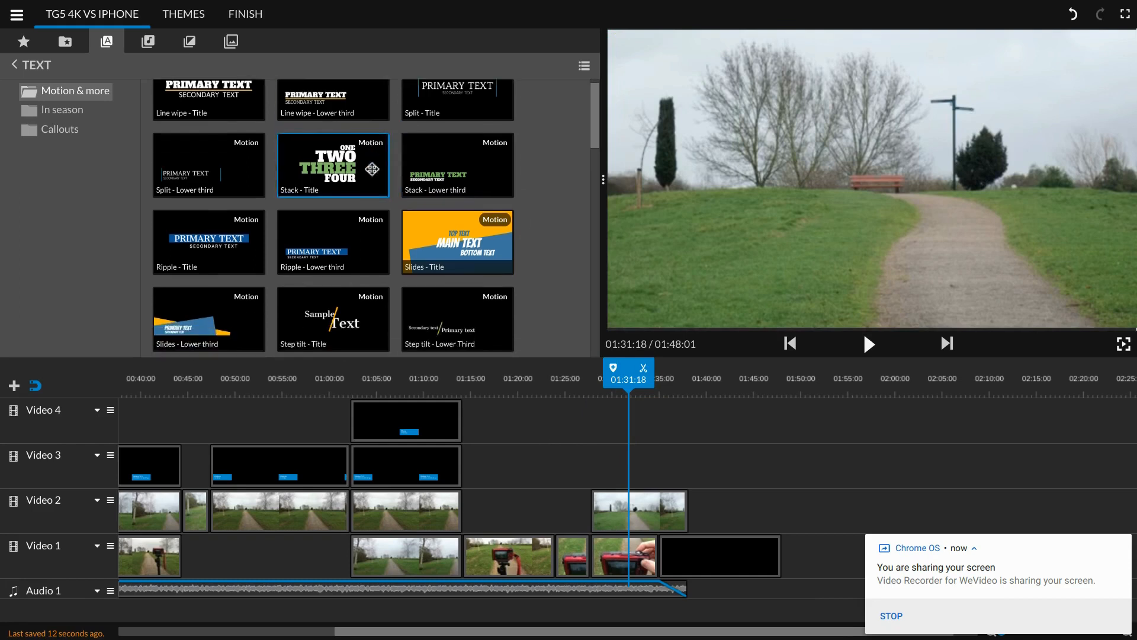
- Switch to the Audio library and expand Premium Music into its mood categories
{"action": "scroll", "scroll_direction": "down", "scroll_amount": 3}
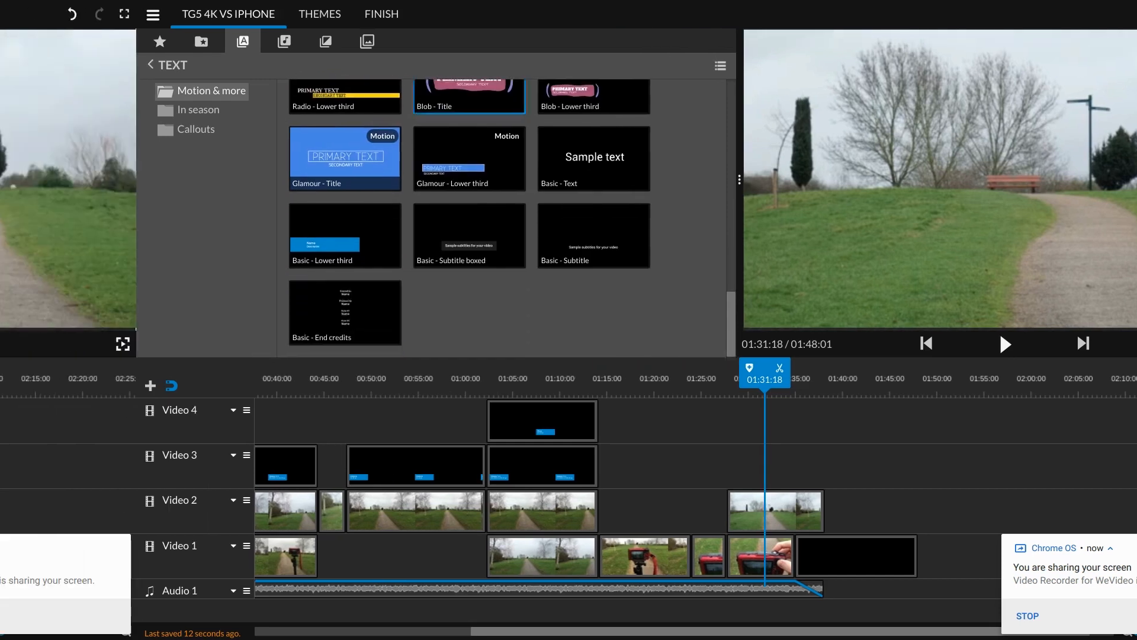
{"action": "left_click", "coordinate": [283, 42]}
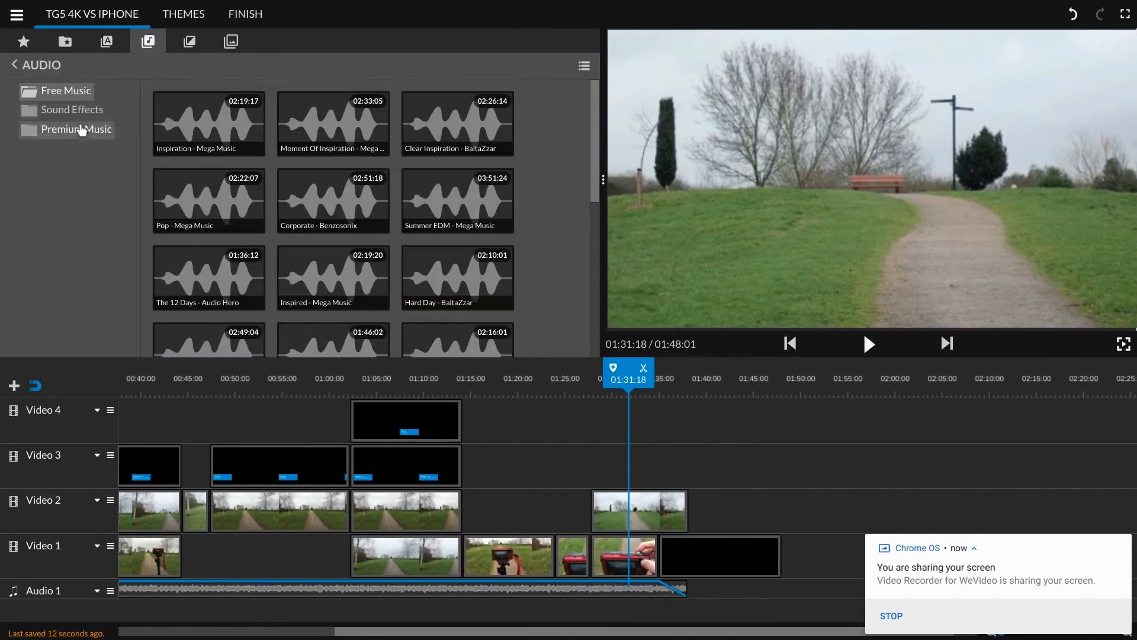
{"action": "left_click", "coordinate": [75, 129]}
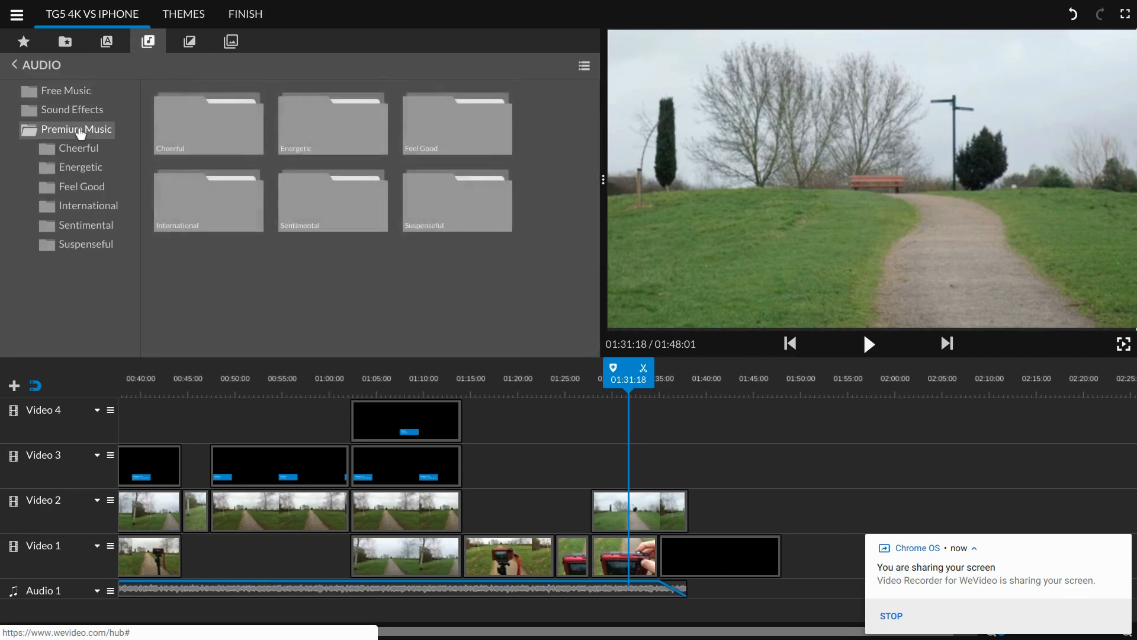
{"action": "mouse_move", "coordinate": [79, 167]}
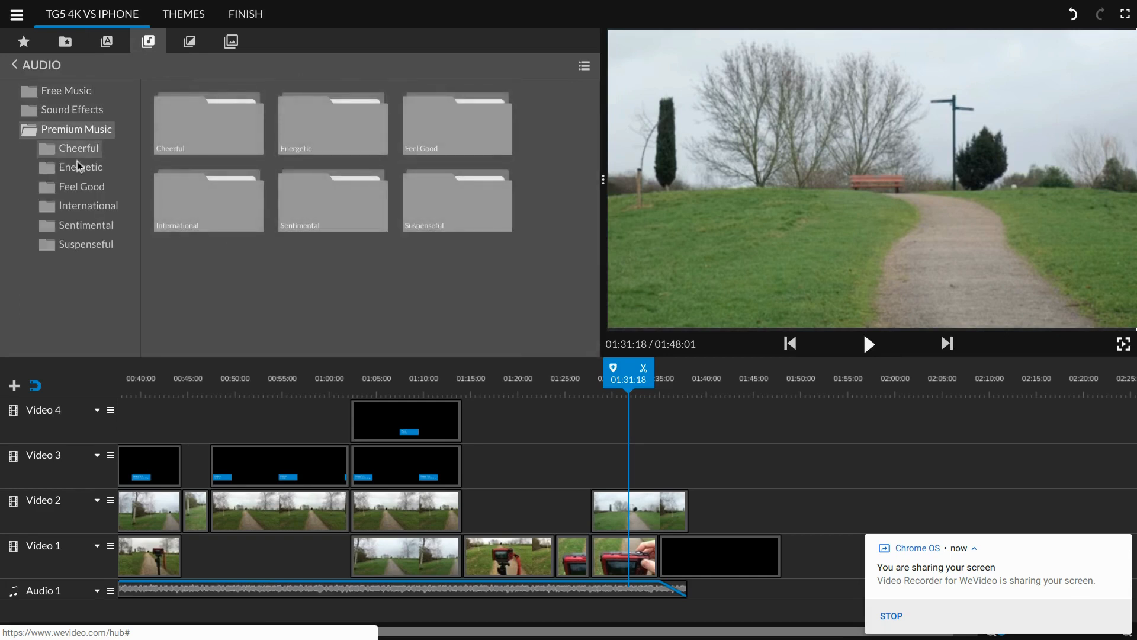
{"action": "left_click", "coordinate": [189, 41]}
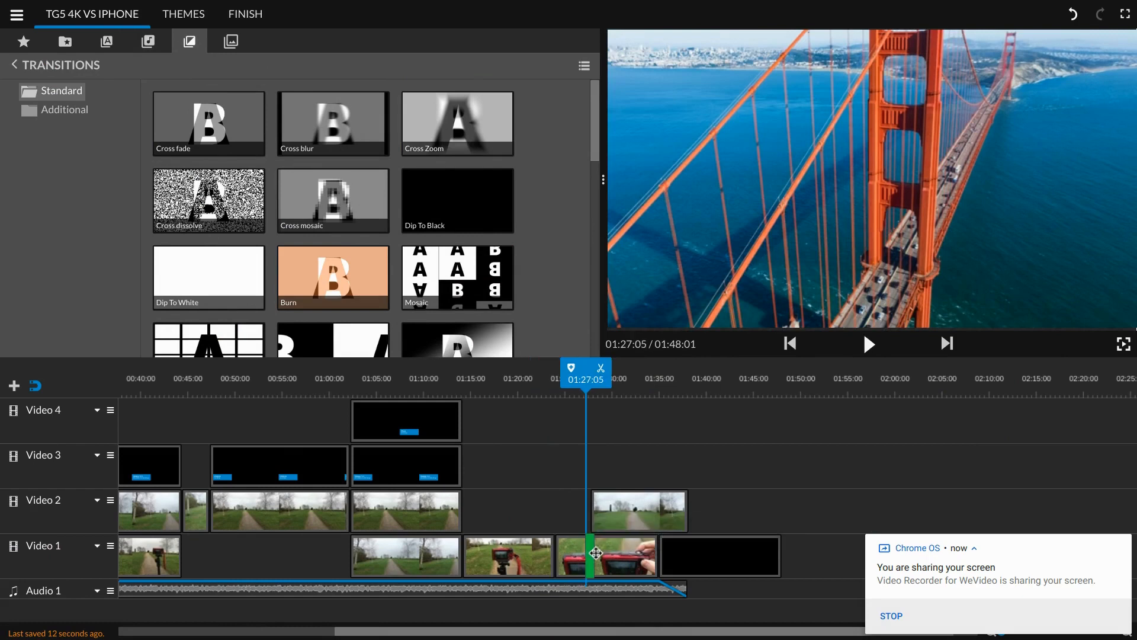
- Play back the Video 1 transition, then cancel the preview render
{"action": "left_click", "coordinate": [868, 343]}
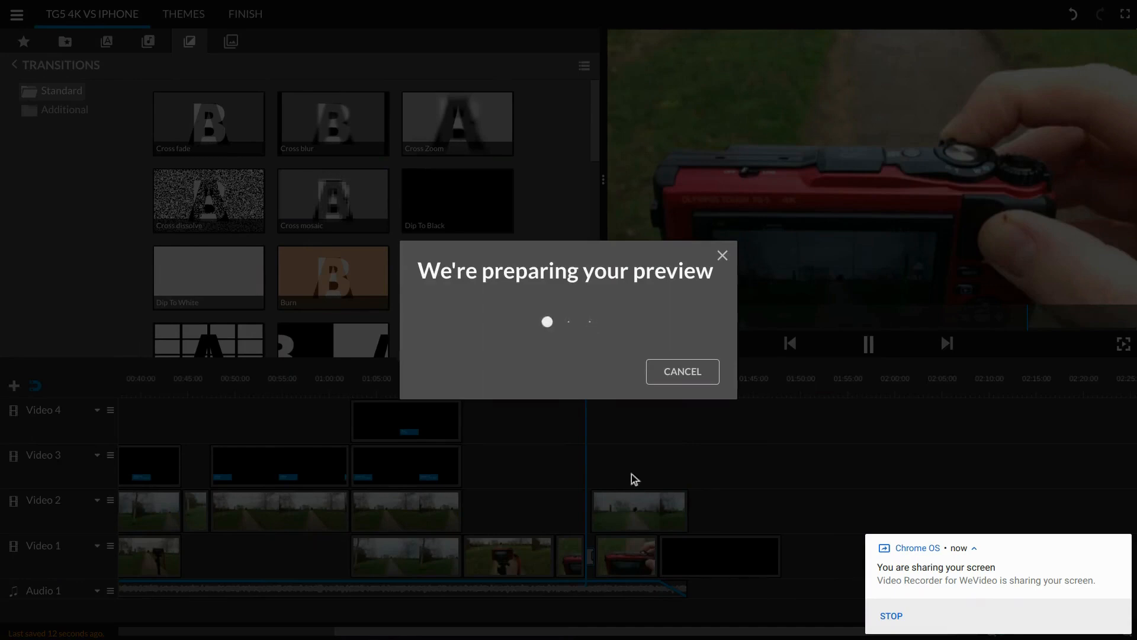
{"action": "mouse_move", "coordinate": [716, 374]}
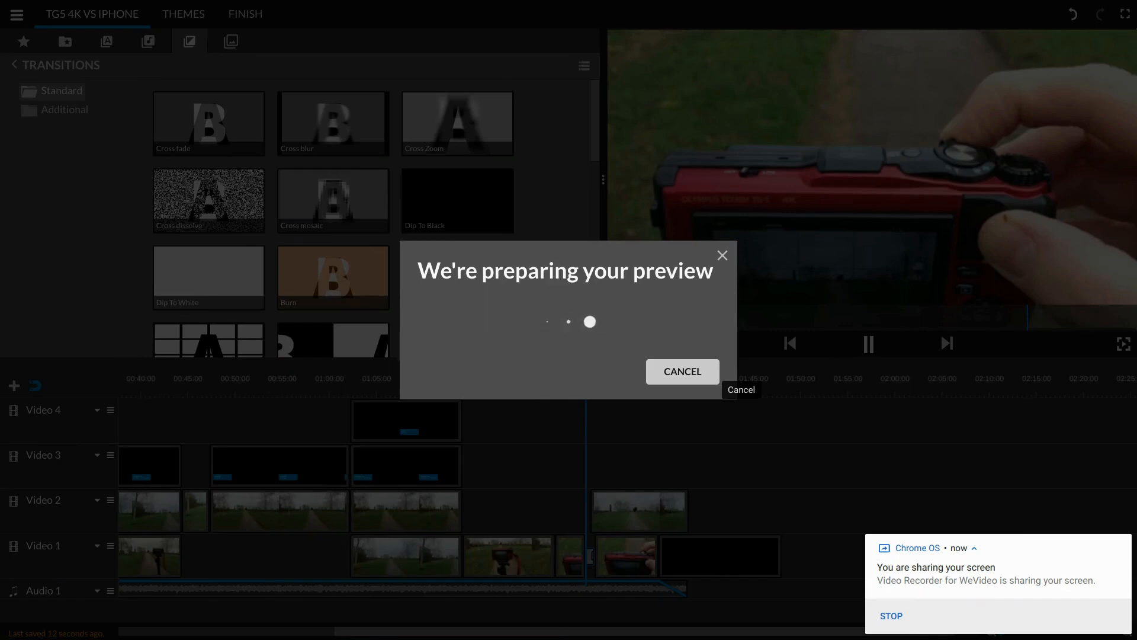
{"action": "left_click", "coordinate": [592, 553]}
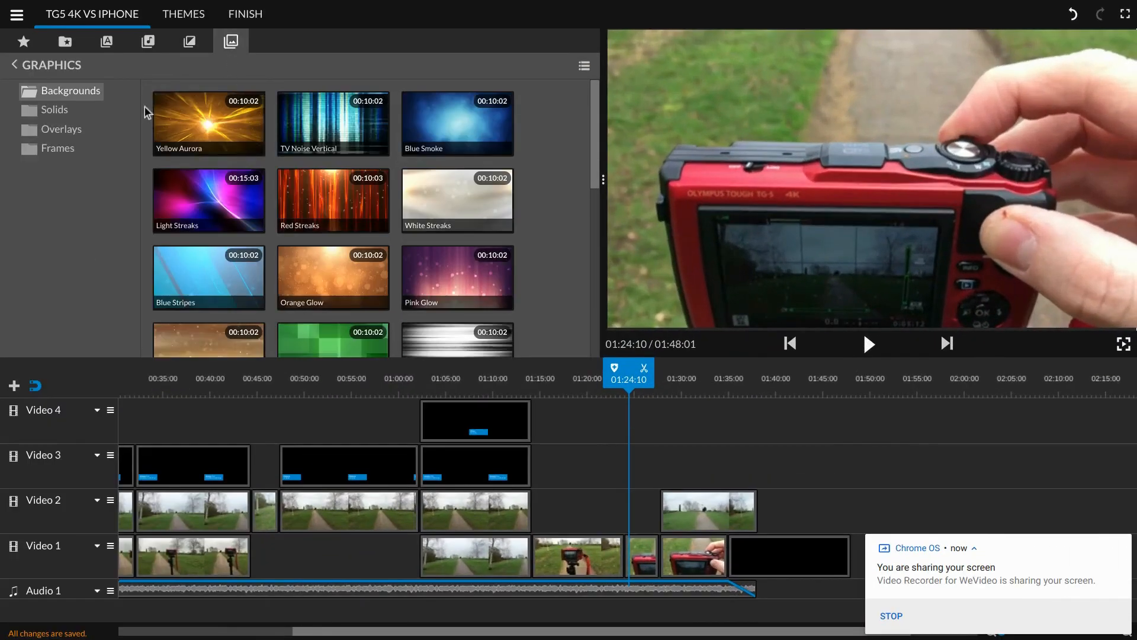
- Browse the Solids, Overlays and Frames graphics, then view and dismiss Themes
{"action": "left_click", "coordinate": [54, 110]}
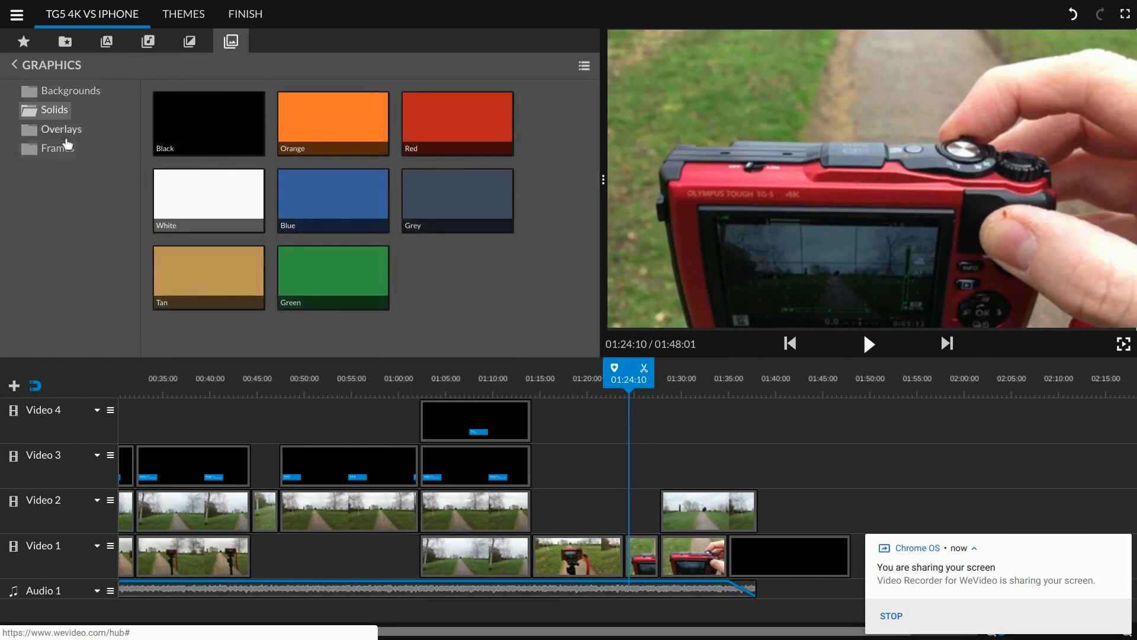
{"action": "left_click", "coordinate": [61, 128]}
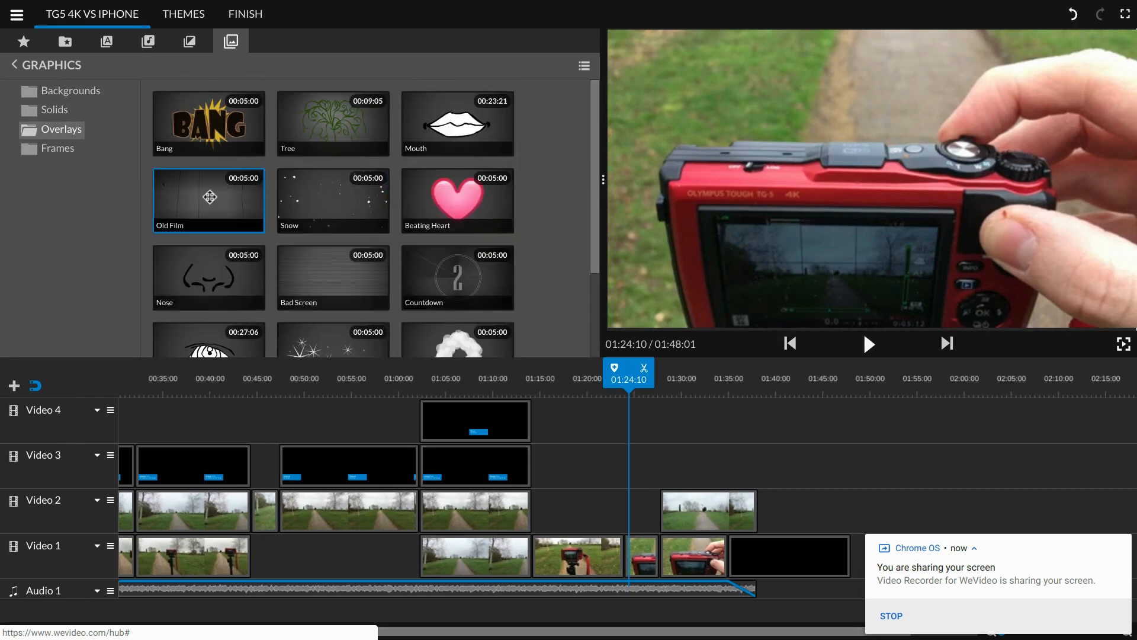
{"action": "left_click", "coordinate": [58, 147]}
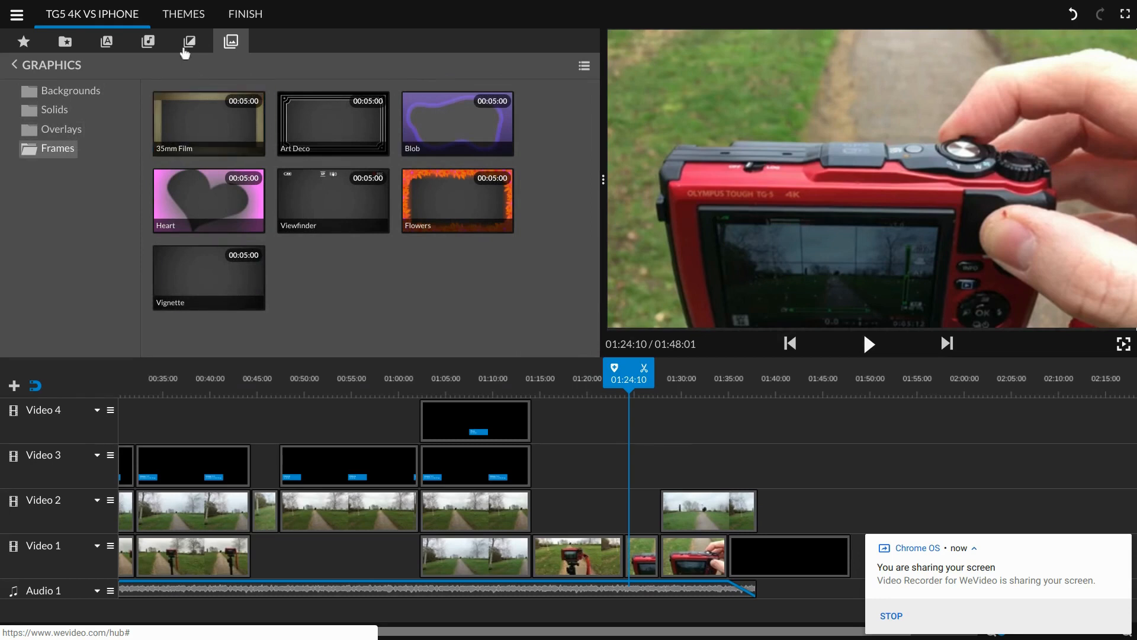
{"action": "left_click", "coordinate": [183, 14]}
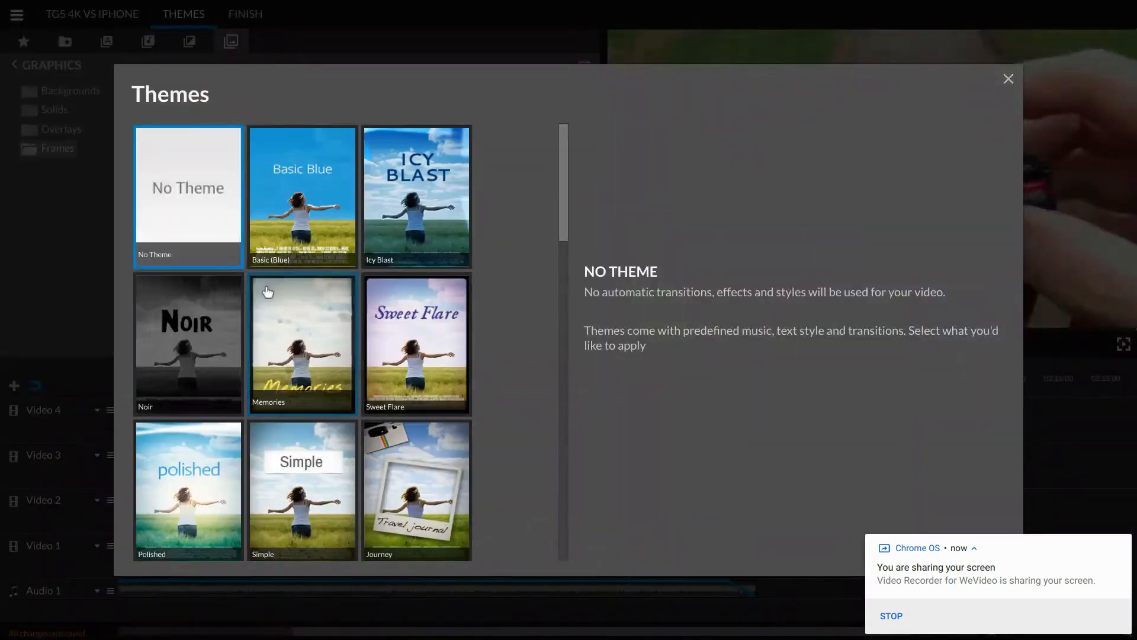
{"action": "left_click", "coordinate": [1008, 78]}
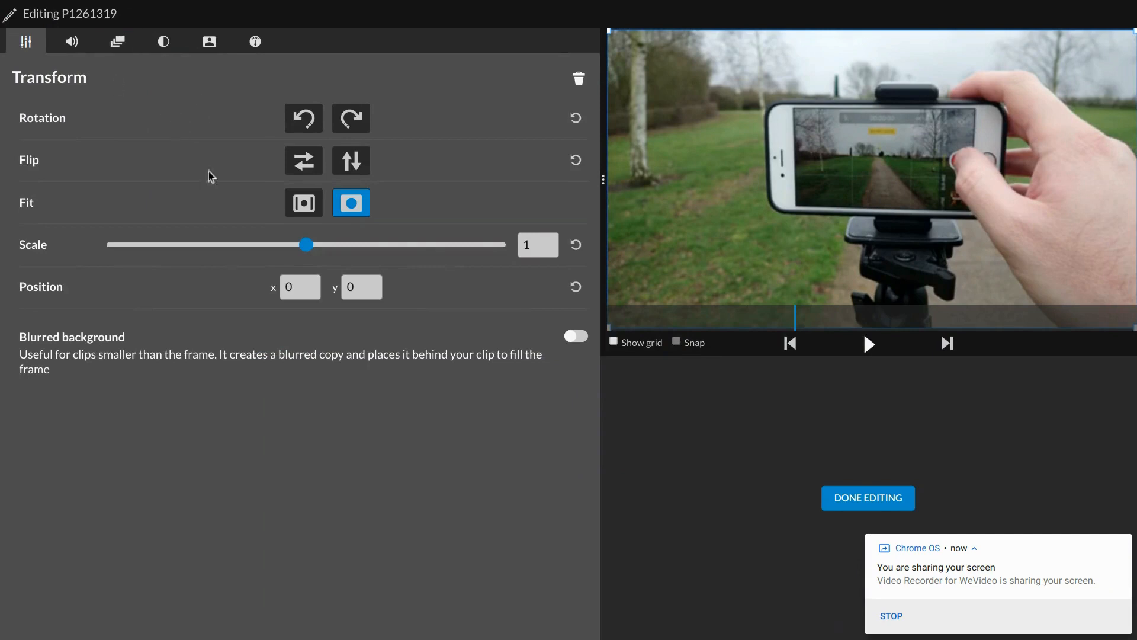
{"action": "mouse_move", "coordinate": [288, 202]}
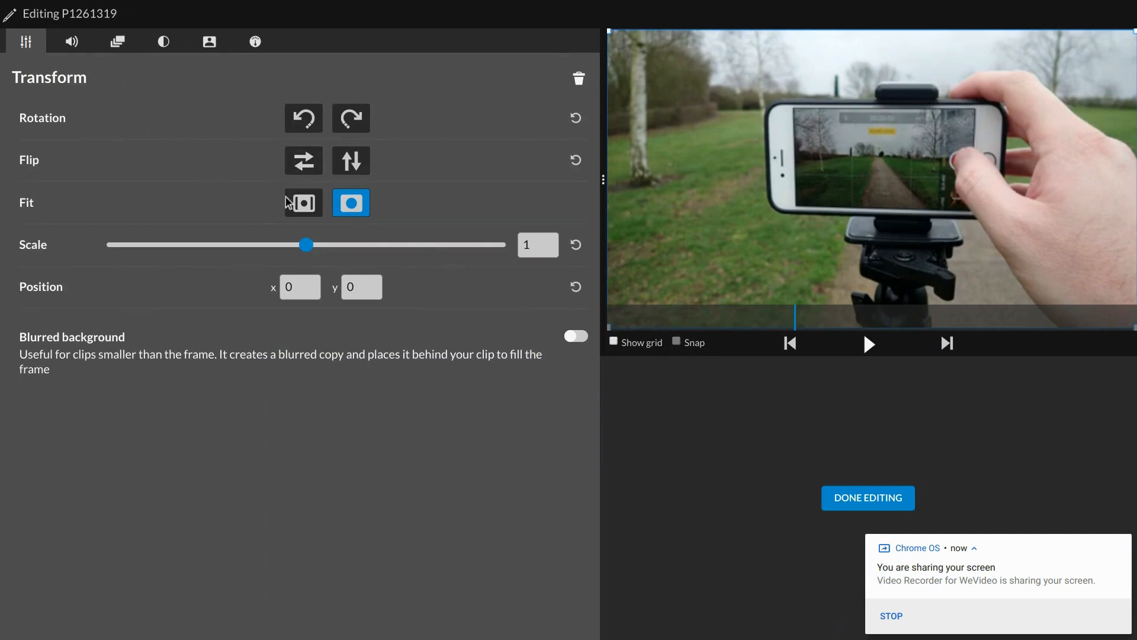
- Scale clip P1261319 up and back to 1, then view its Volume, Animation and Color tabs
{"action": "left_click_drag", "start_coordinate": [306, 245], "coordinate": [321, 244]}
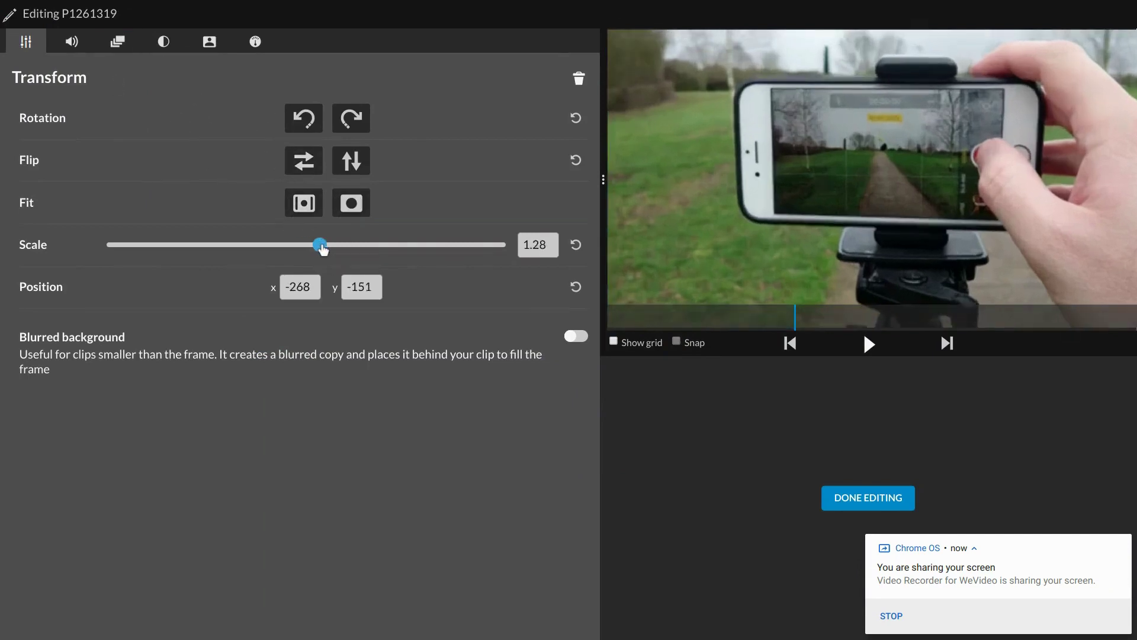
{"action": "left_click_drag", "start_coordinate": [321, 245], "coordinate": [290, 245]}
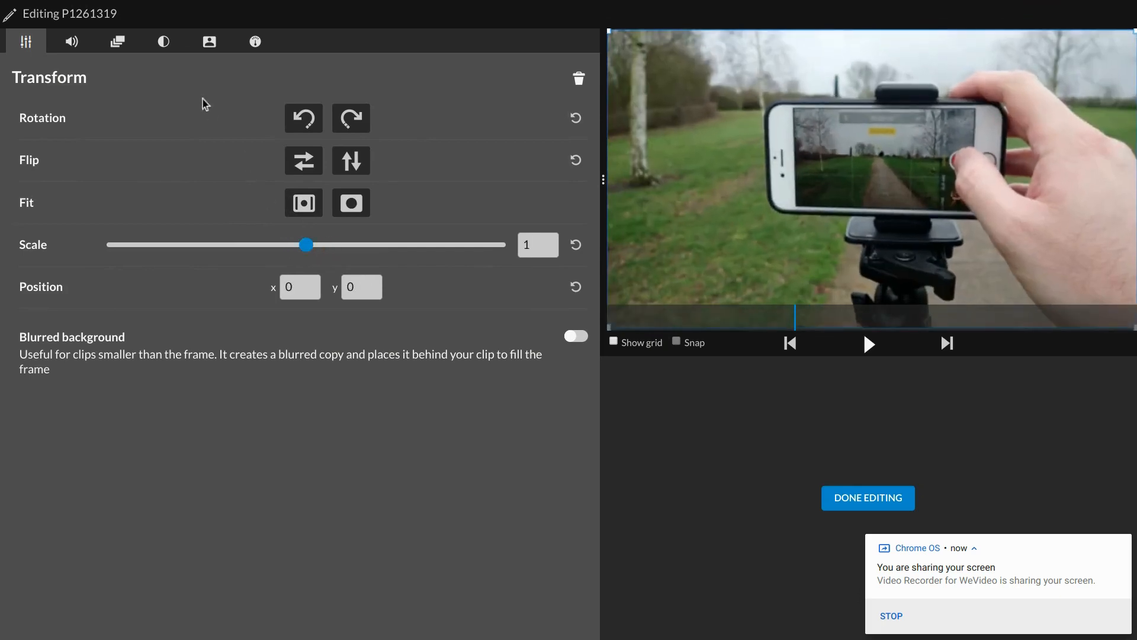
{"action": "left_click", "coordinate": [71, 42]}
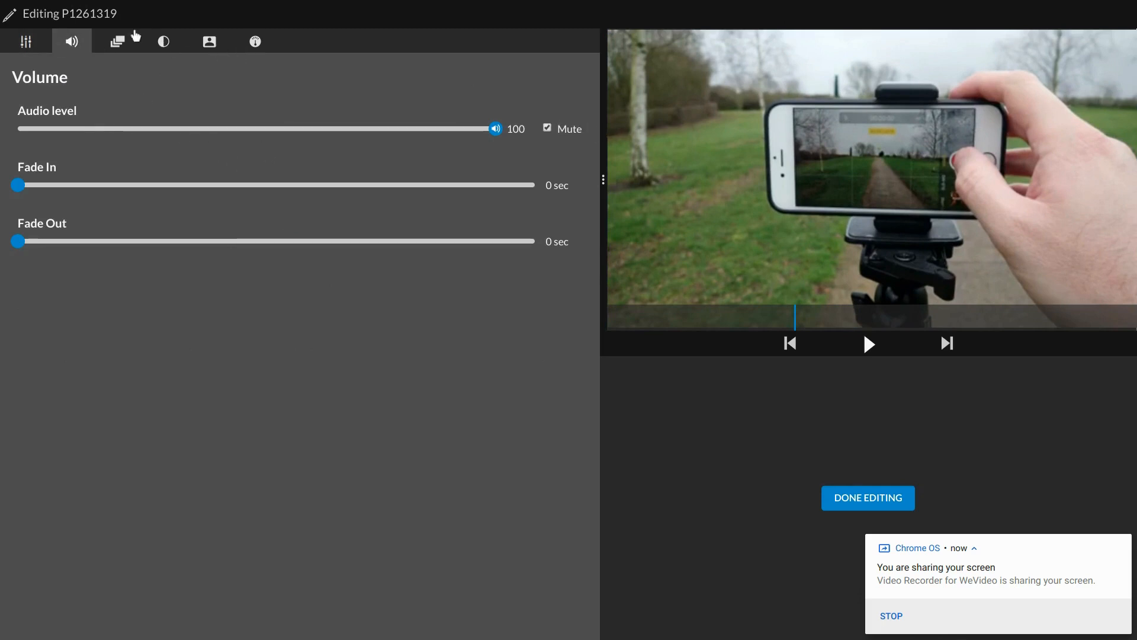
{"action": "left_click", "coordinate": [118, 42]}
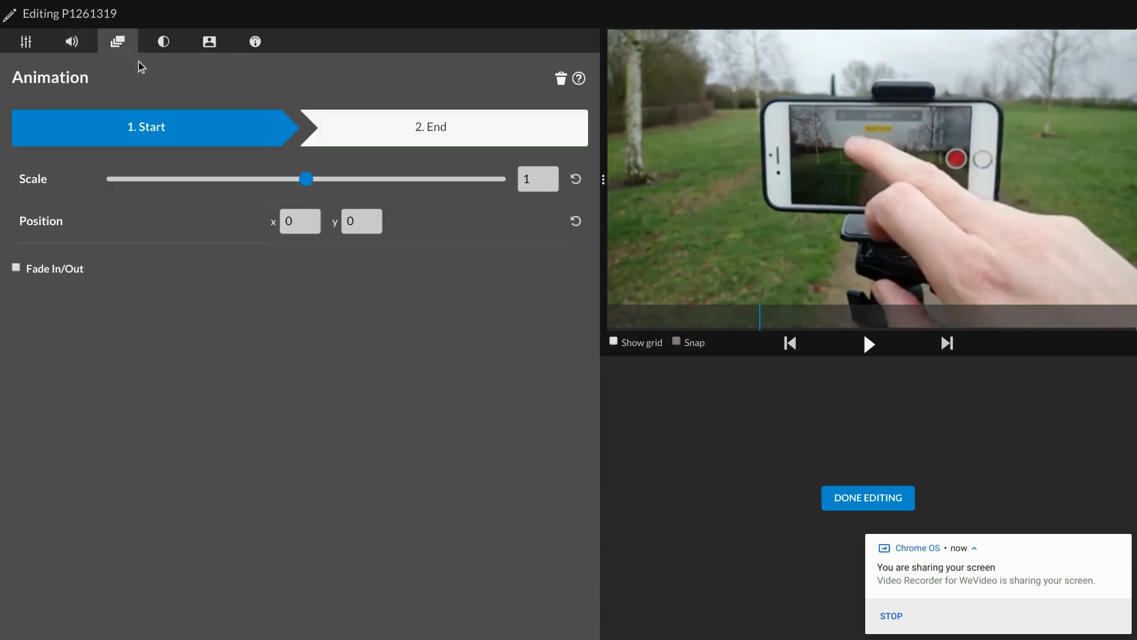
{"action": "mouse_move", "coordinate": [235, 149]}
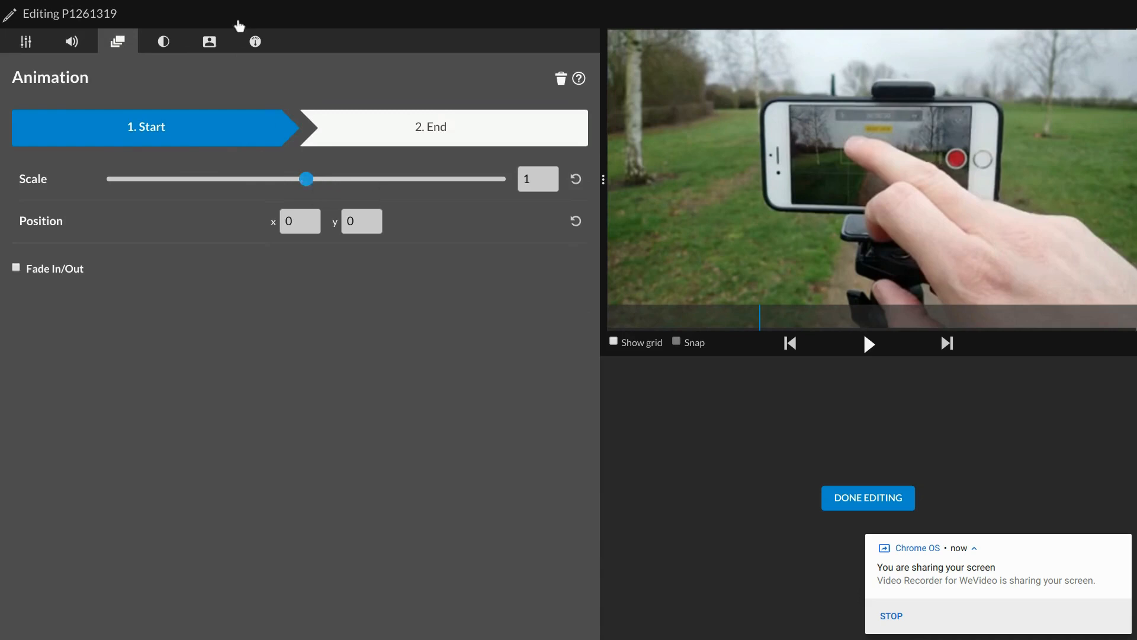
{"action": "left_click", "coordinate": [164, 43]}
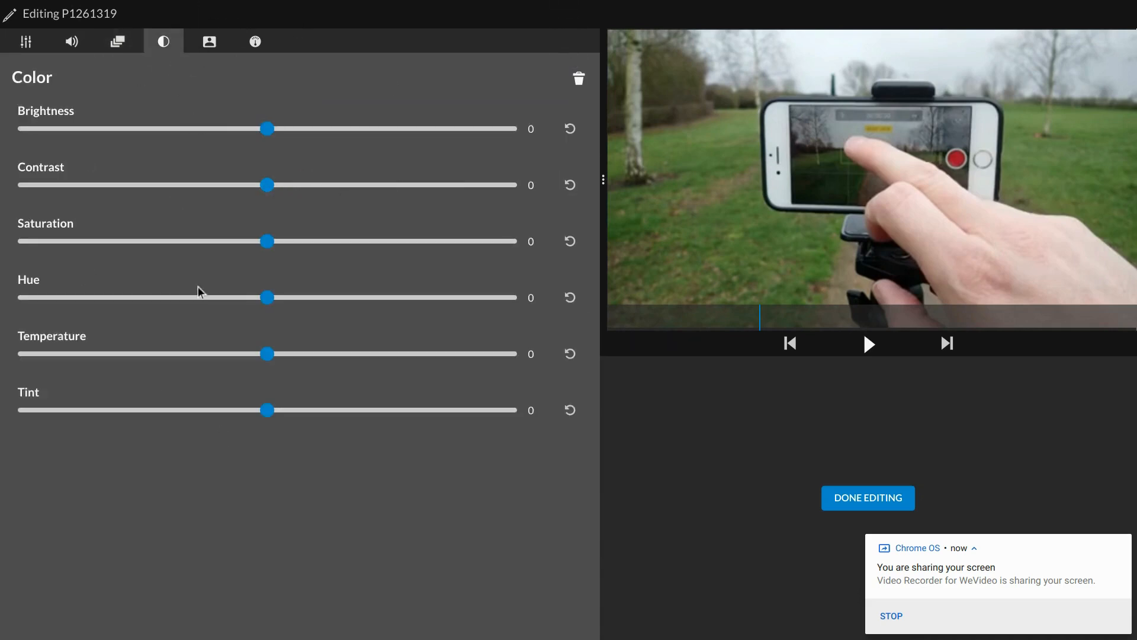
{"action": "mouse_move", "coordinate": [267, 128]}
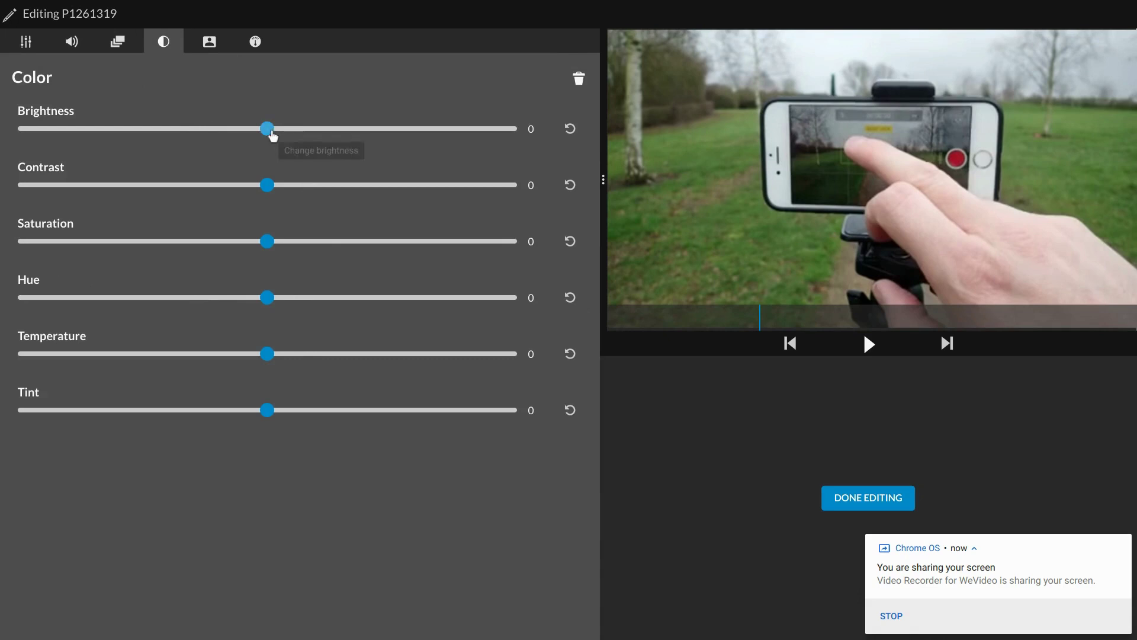
- Grade clip P1261319: brightness 7, contrast 10, saturation -1, hue -15, tint 2
{"action": "left_click_drag", "start_coordinate": [266, 129], "coordinate": [284, 129]}
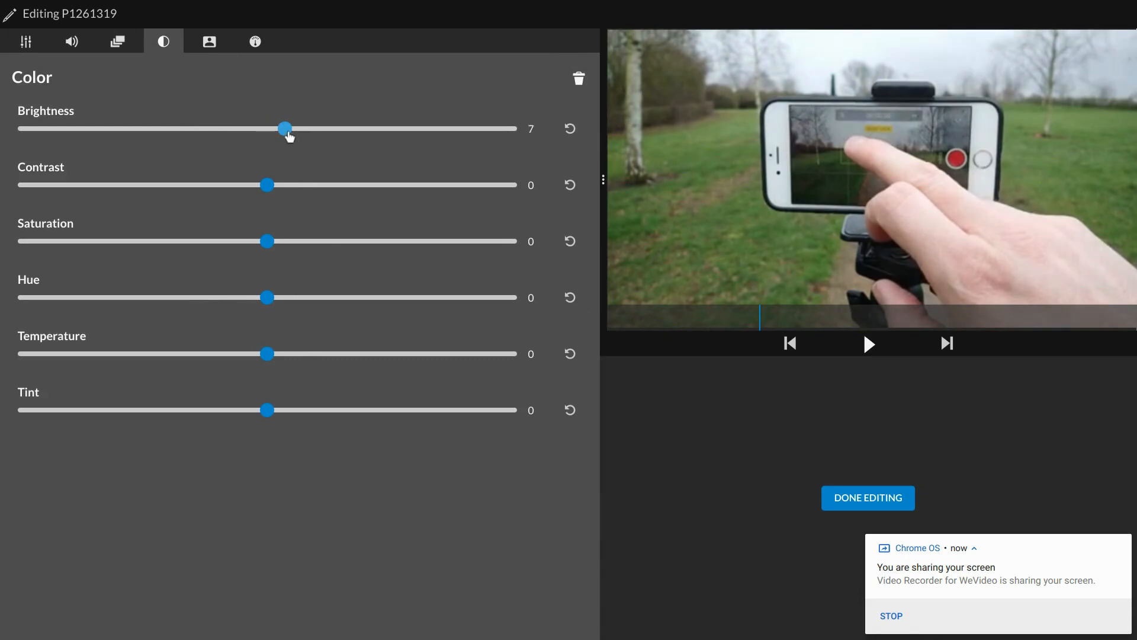
{"action": "left_click_drag", "start_coordinate": [267, 185], "coordinate": [270, 185]}
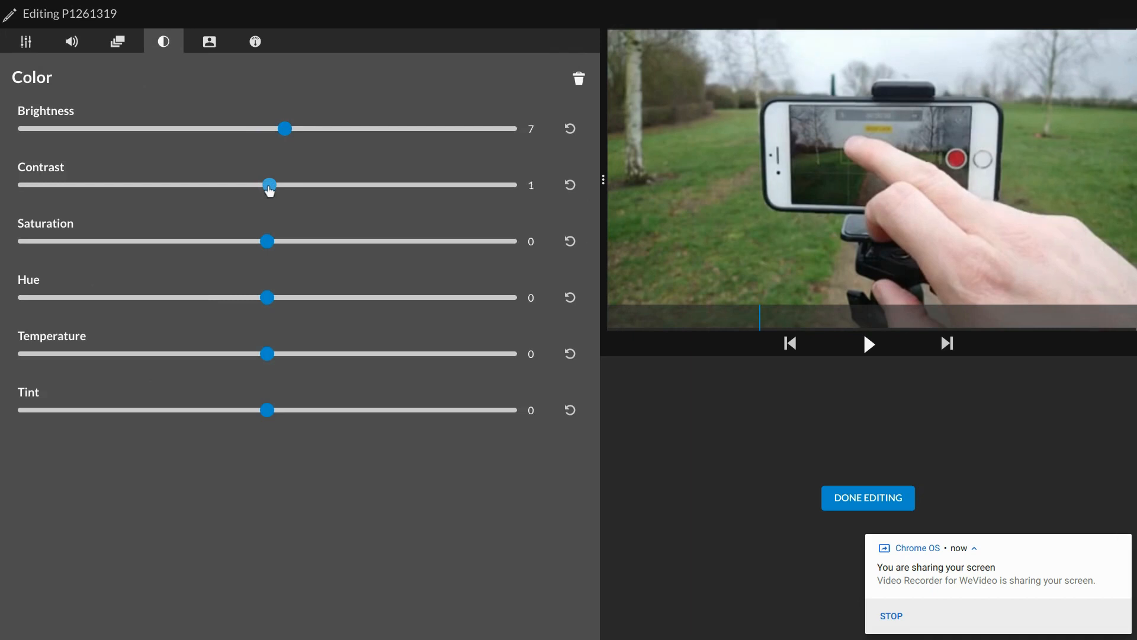
{"action": "left_click_drag", "start_coordinate": [268, 184], "coordinate": [293, 184]}
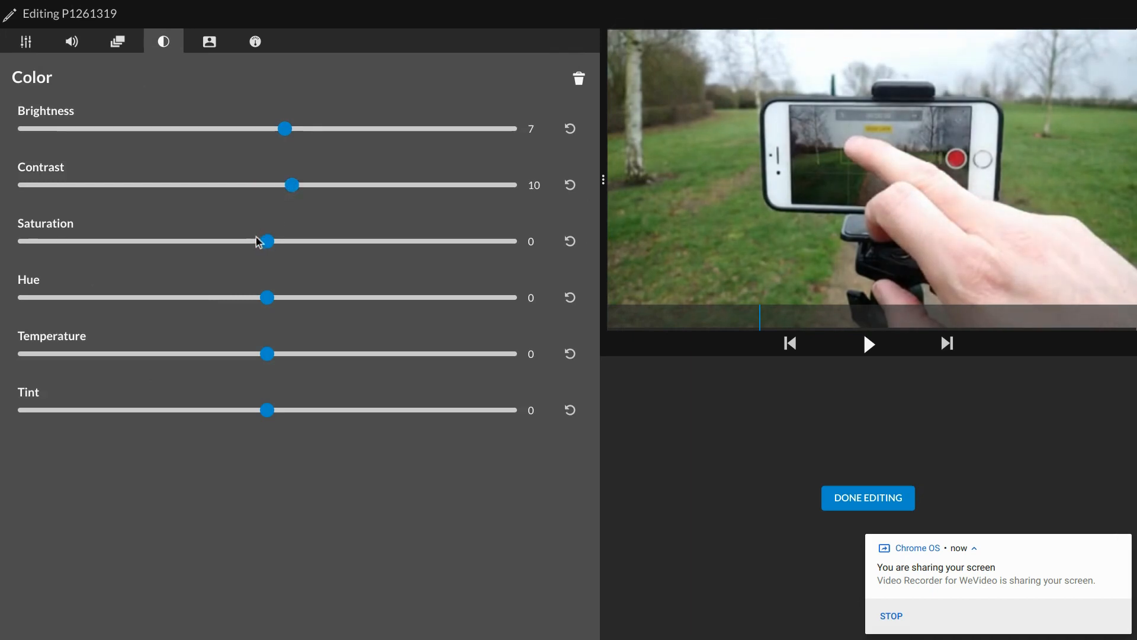
{"action": "left_click_drag", "start_coordinate": [266, 241], "coordinate": [284, 241]}
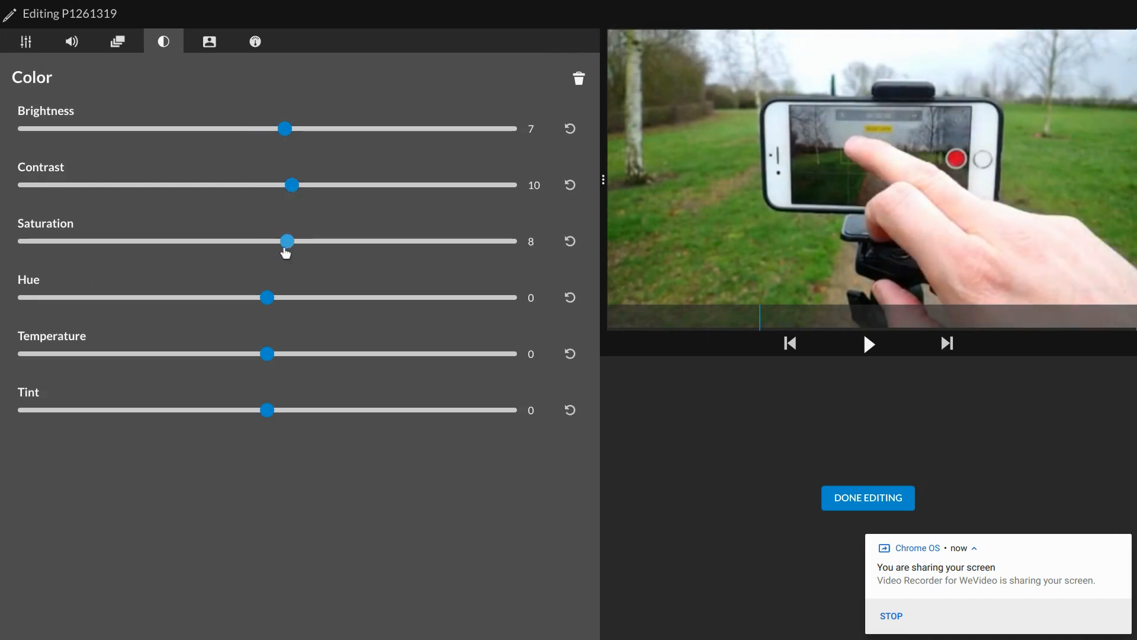
{"action": "left_click_drag", "start_coordinate": [285, 241], "coordinate": [29, 241]}
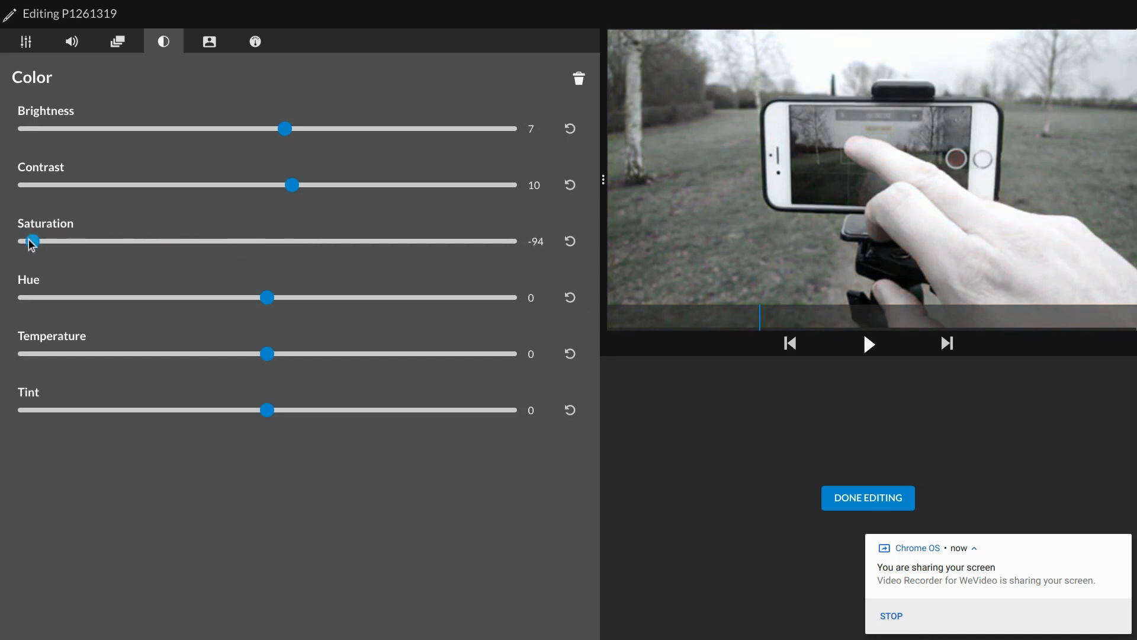
{"action": "left_click_drag", "start_coordinate": [29, 241], "coordinate": [263, 241]}
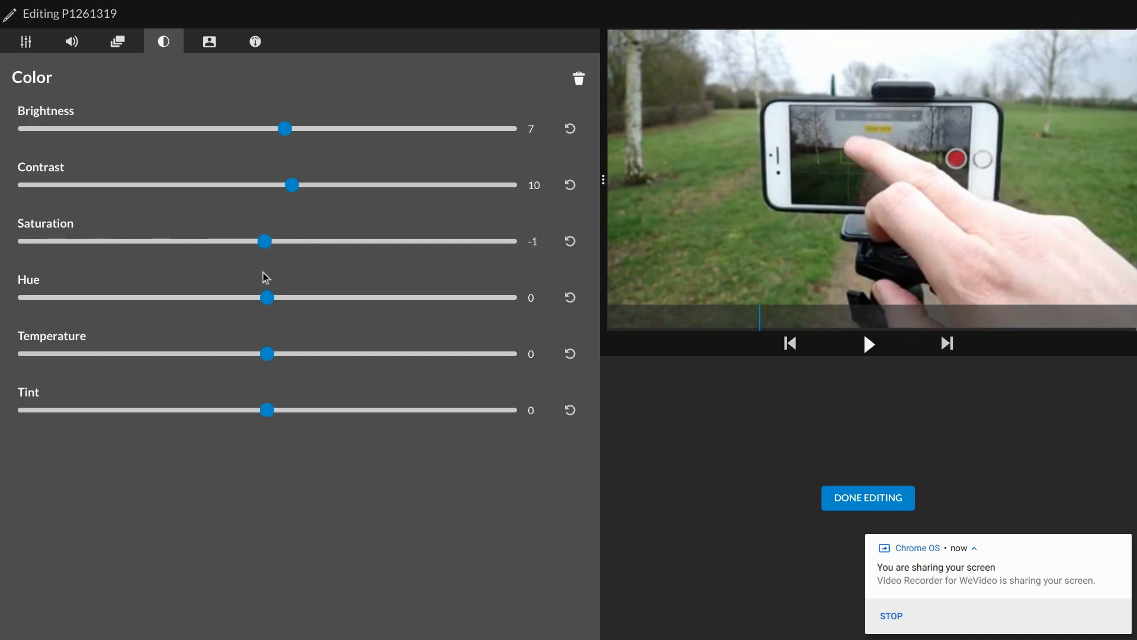
{"action": "left_click_drag", "start_coordinate": [263, 241], "coordinate": [285, 241]}
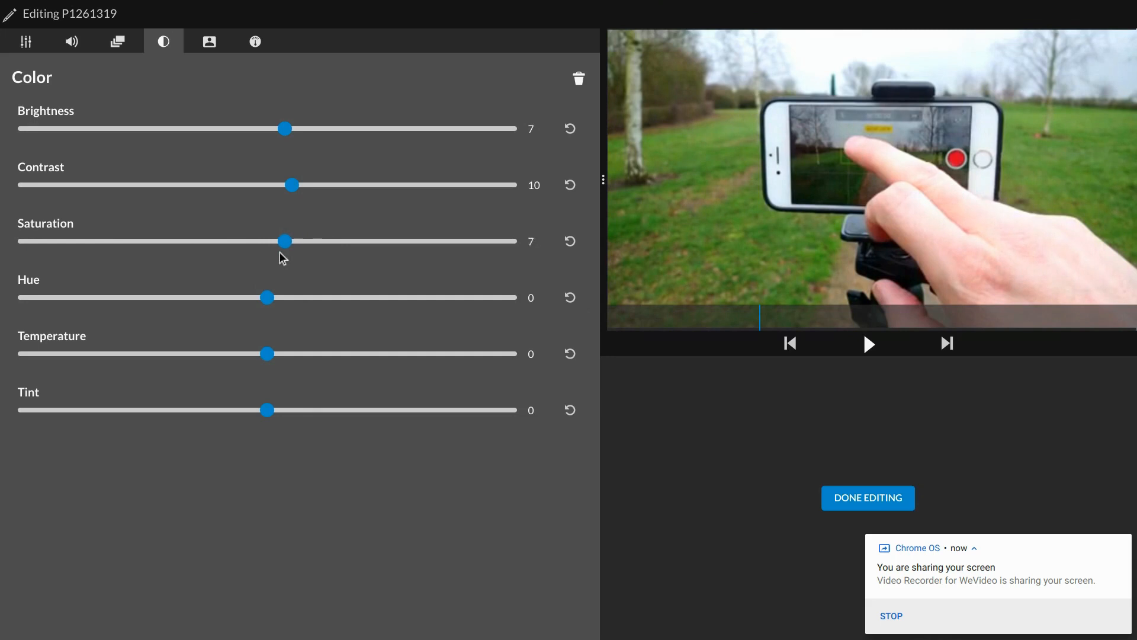
{"action": "left_click_drag", "start_coordinate": [284, 241], "coordinate": [265, 241]}
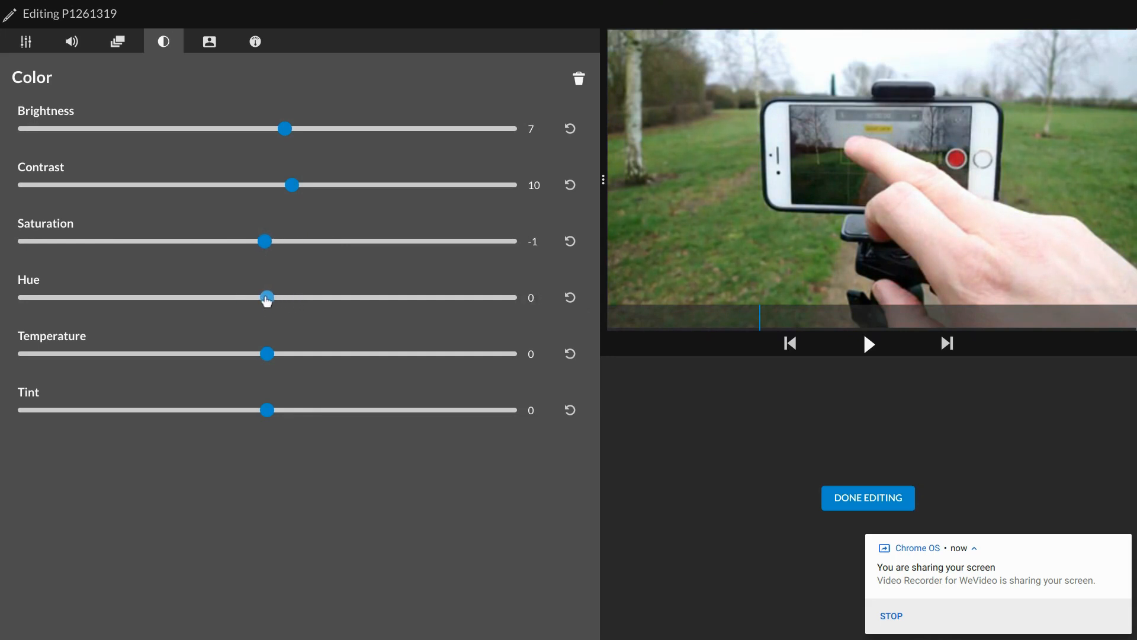
{"action": "left_click_drag", "start_coordinate": [265, 297], "coordinate": [248, 297]}
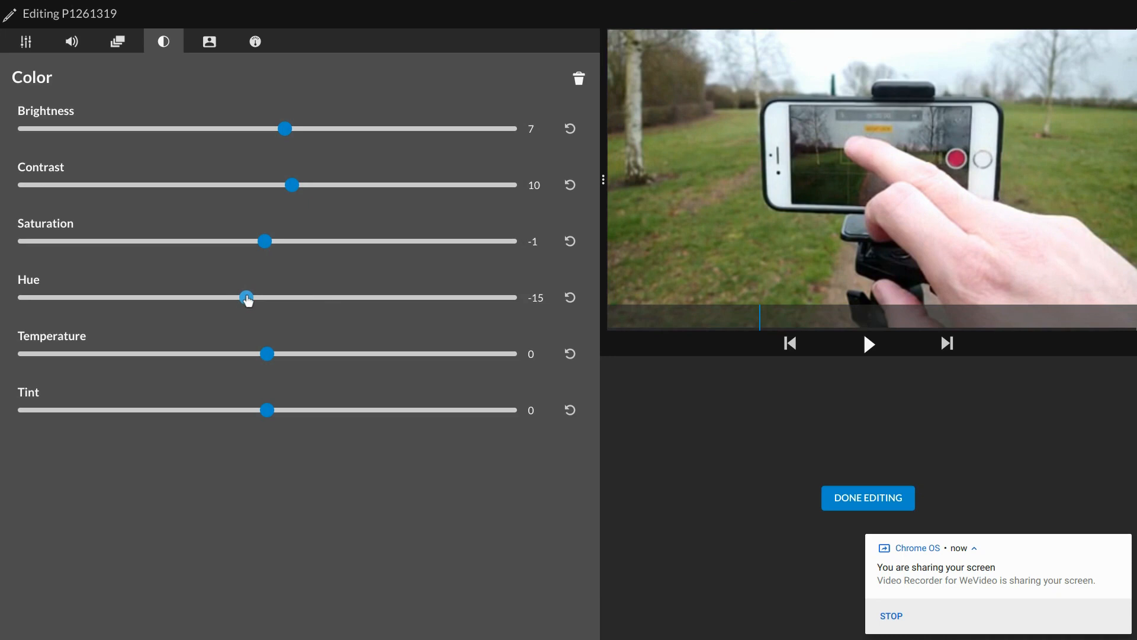
{"action": "left_click_drag", "start_coordinate": [268, 410], "coordinate": [252, 410]}
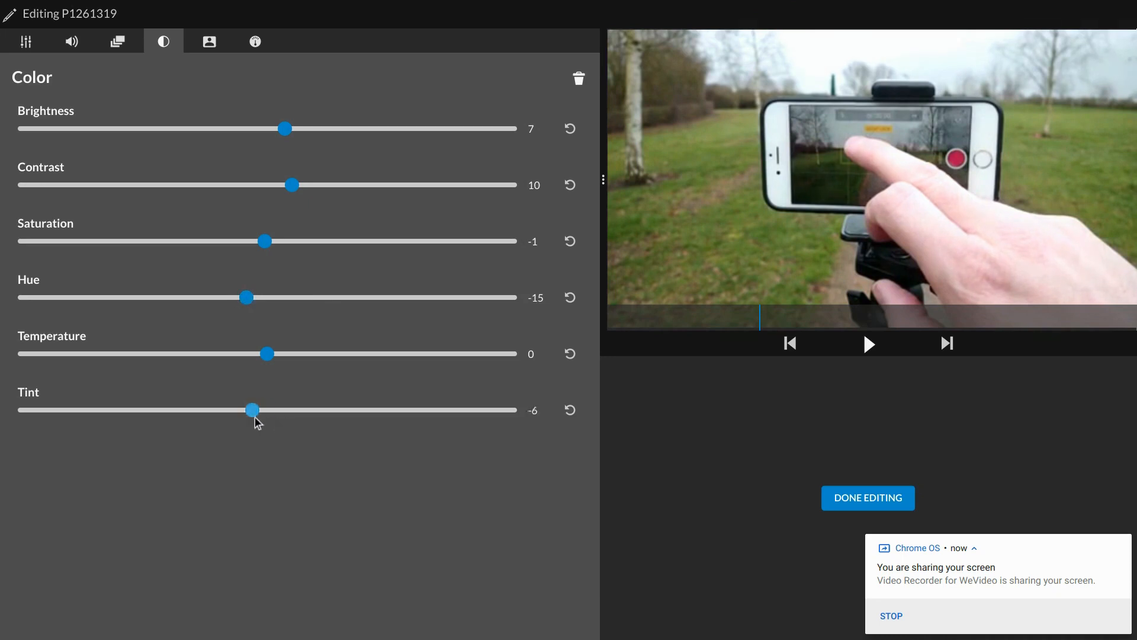
{"action": "left_click_drag", "start_coordinate": [252, 410], "coordinate": [272, 410]}
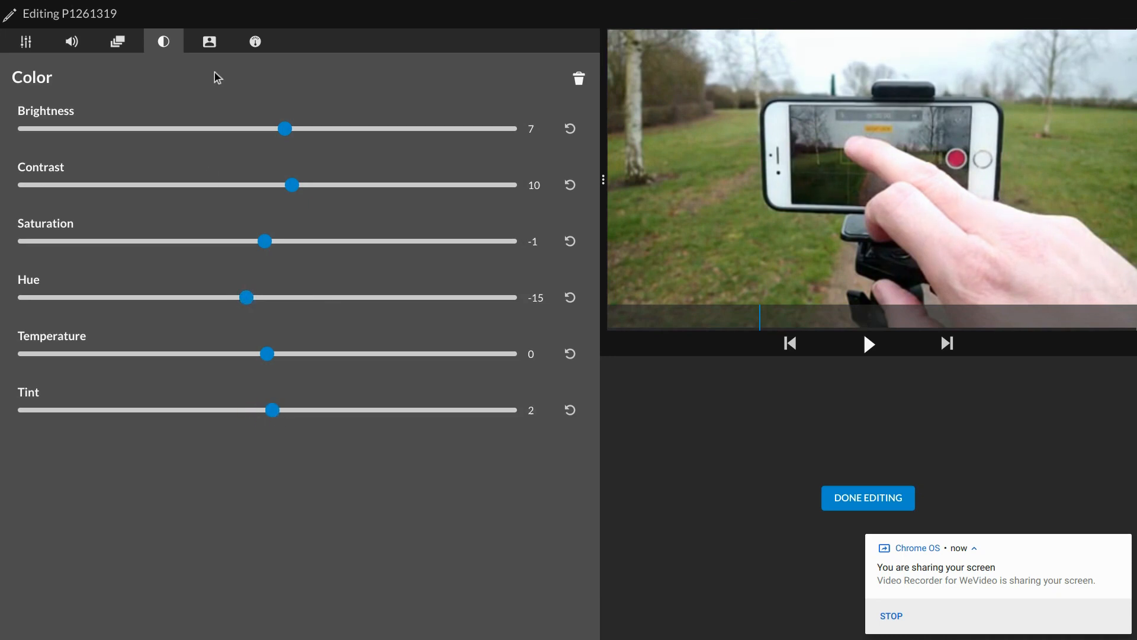
{"action": "mouse_move", "coordinate": [213, 61]}
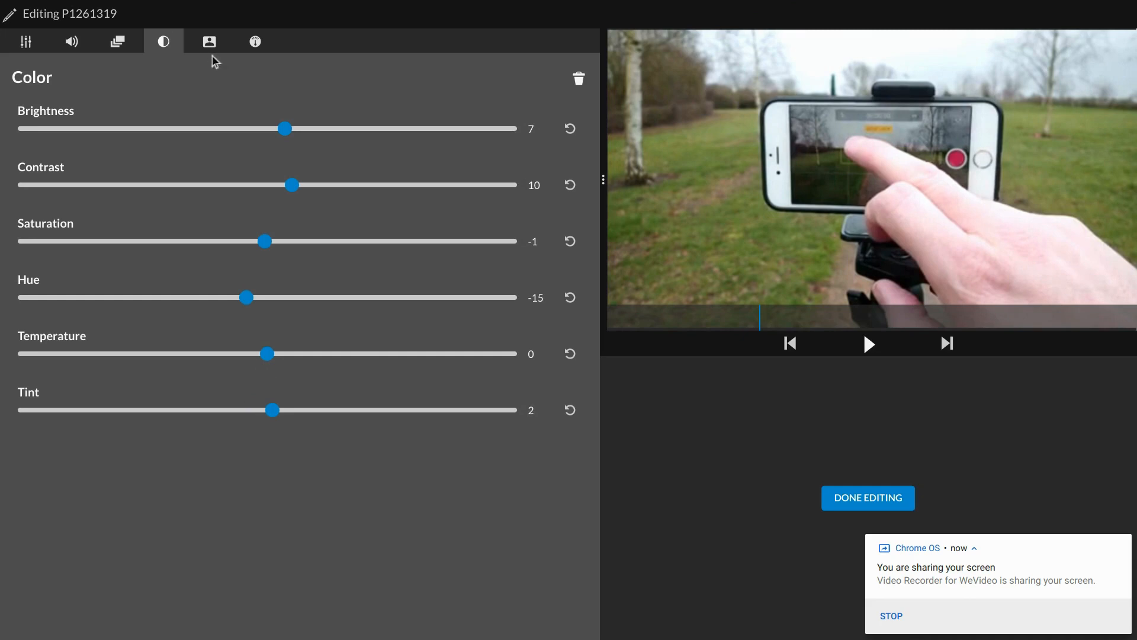
{"action": "mouse_move", "coordinate": [208, 42]}
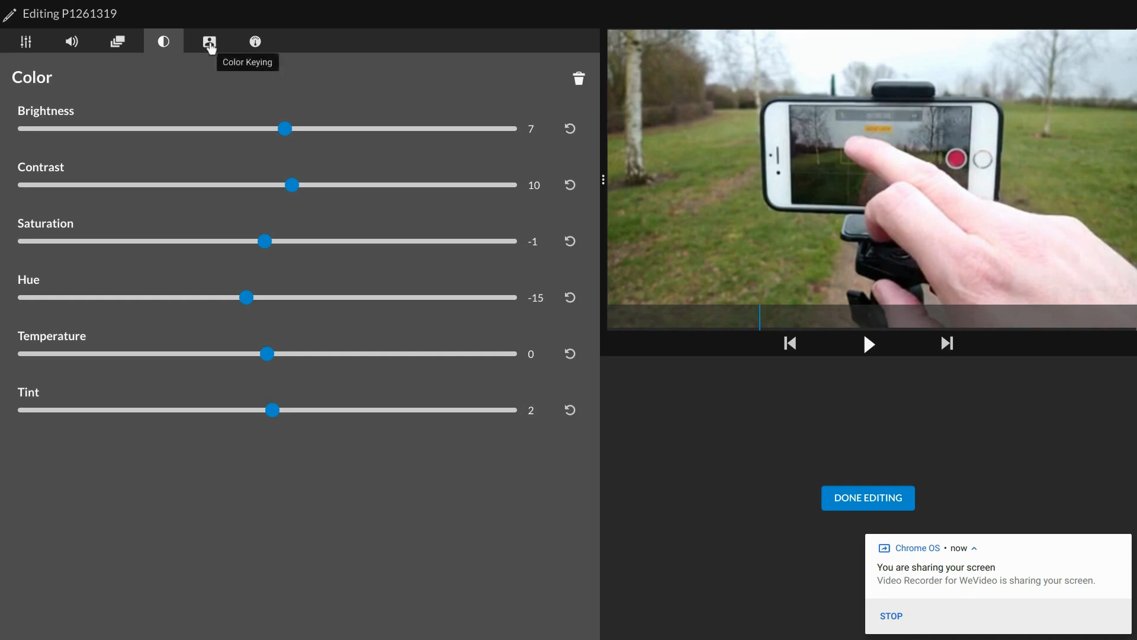
- Check the clip's Color Keying dropper and Speed options, ending on Transform settings
{"action": "left_click", "coordinate": [209, 41]}
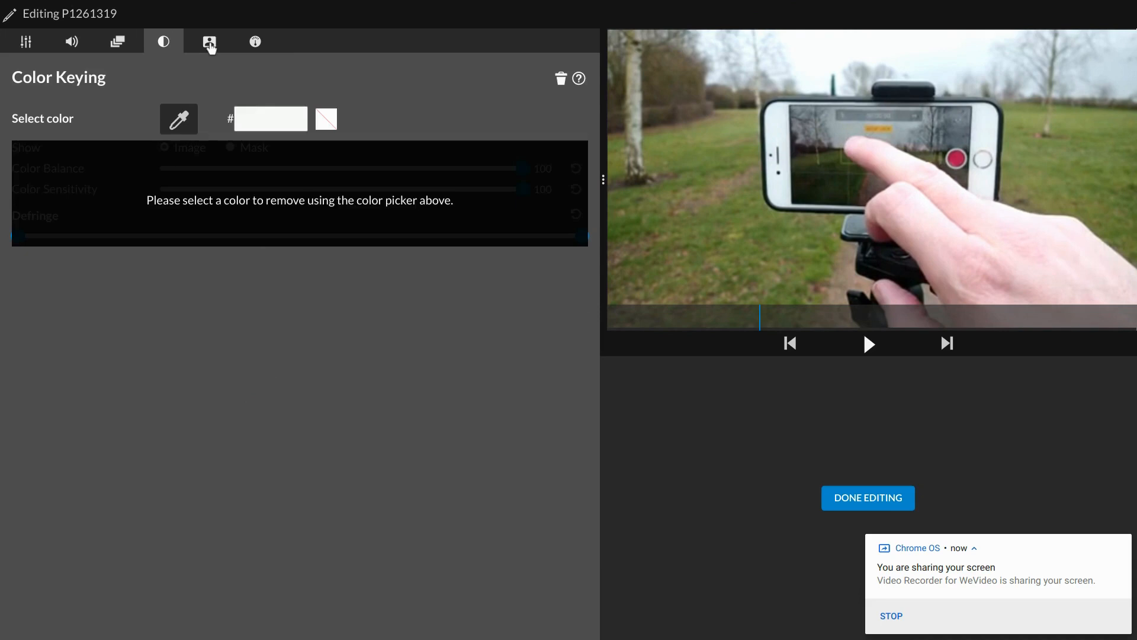
{"action": "left_click", "coordinate": [210, 42]}
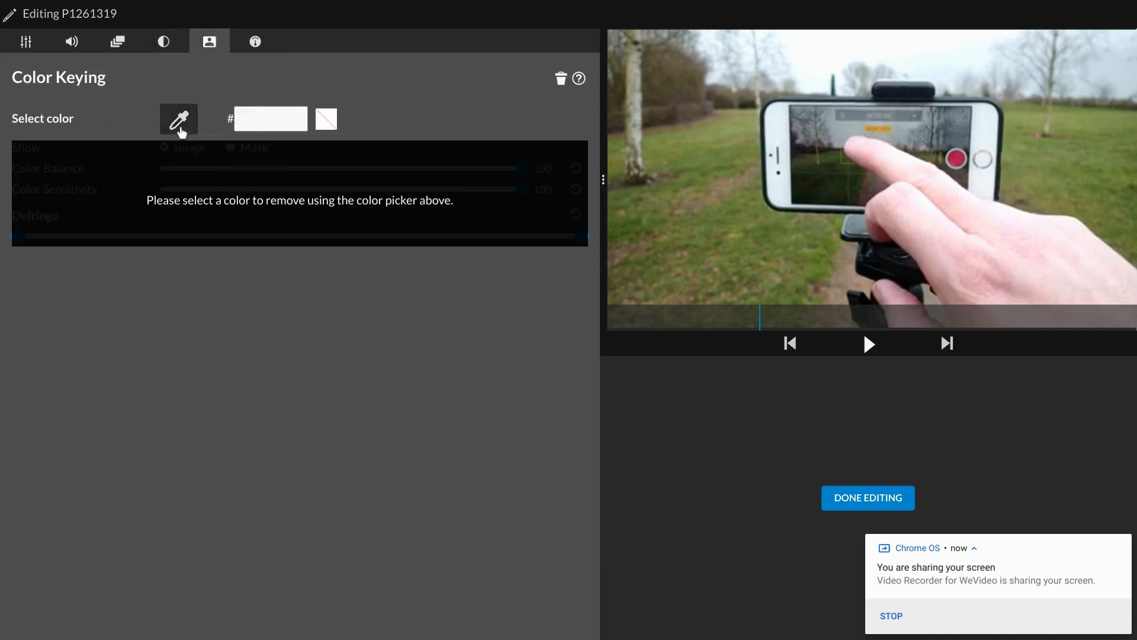
{"action": "mouse_move", "coordinate": [153, 128]}
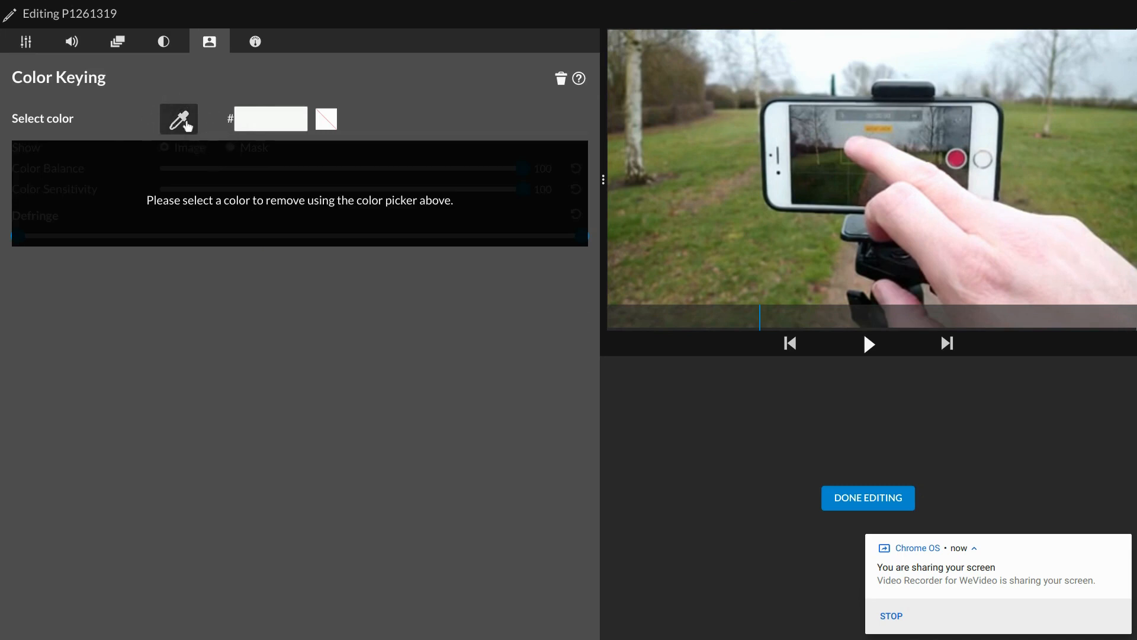
{"action": "mouse_move", "coordinate": [215, 102]}
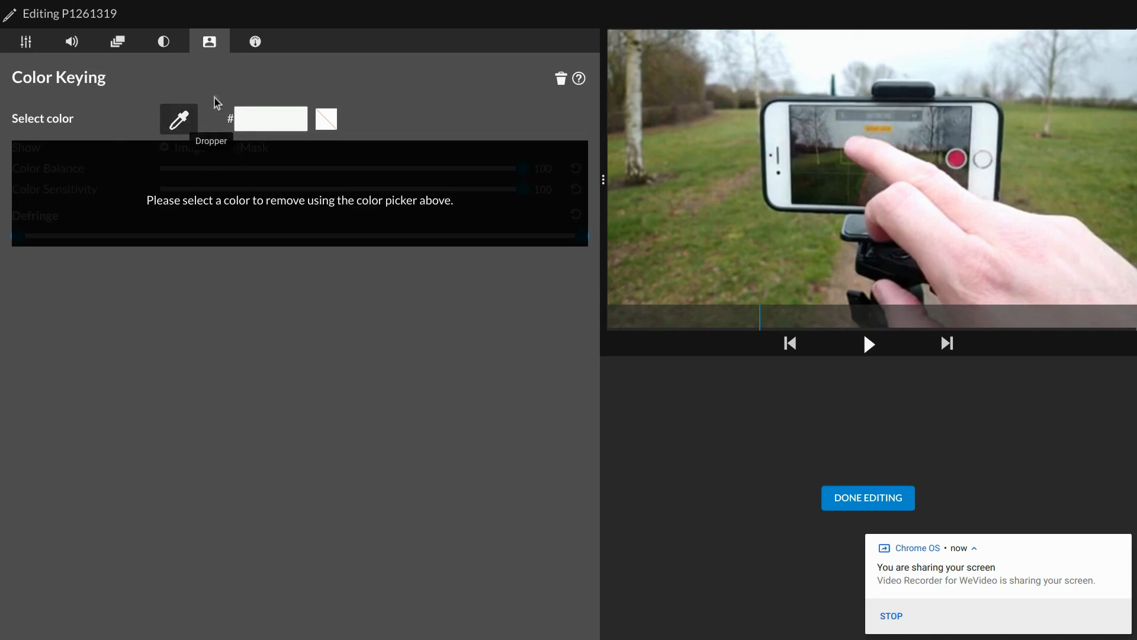
{"action": "left_click", "coordinate": [254, 42]}
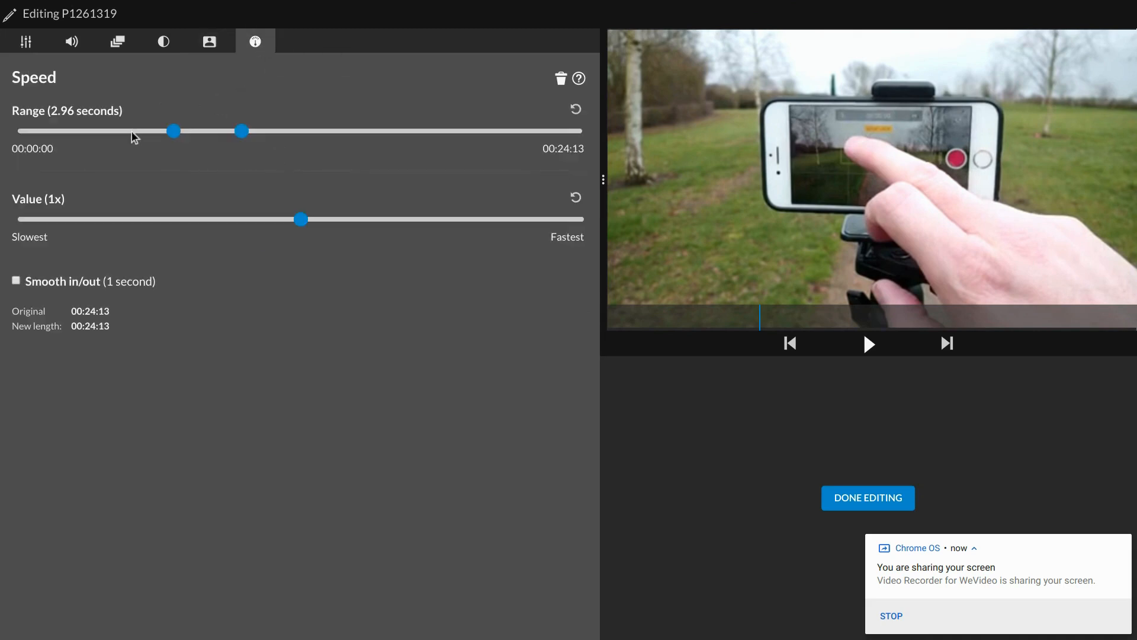
{"action": "left_click", "coordinate": [26, 41]}
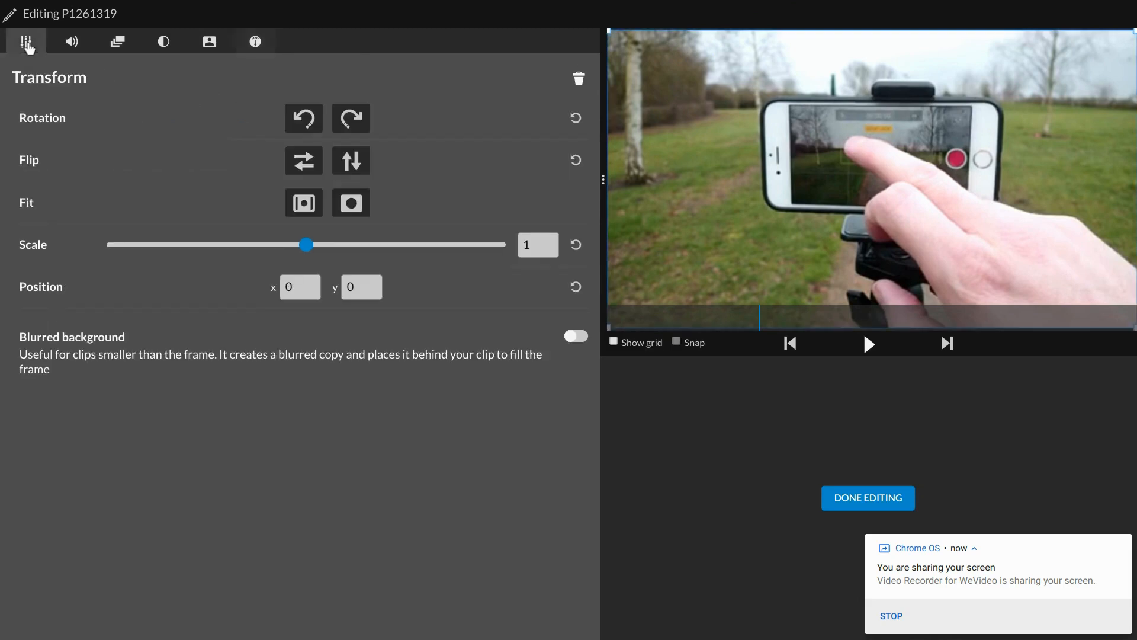
{"action": "mouse_move", "coordinate": [844, 498]}
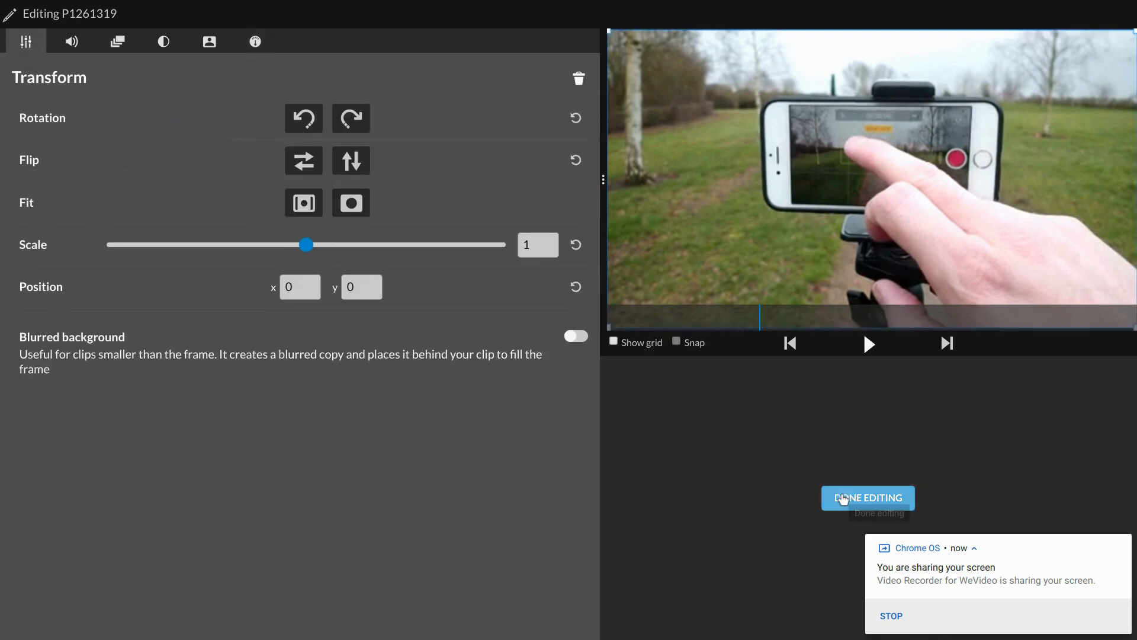
- Close the P1261319 clip editor to get back to the project timeline
{"action": "left_click", "coordinate": [868, 498]}
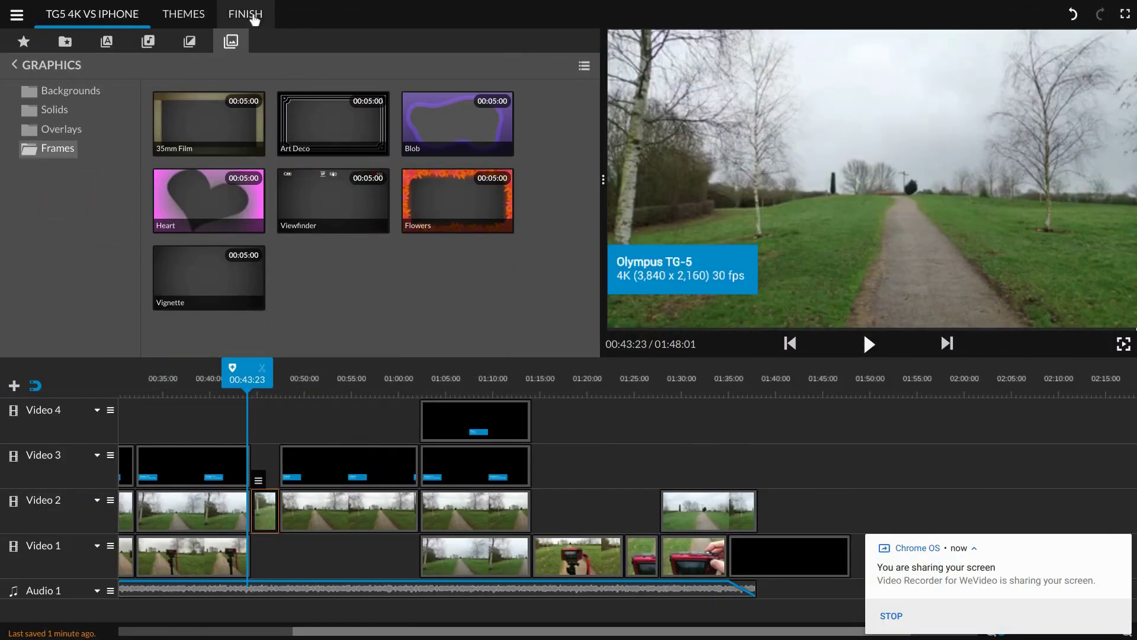
- Open the Finish page for 'TG5 4k Vs iPhone' at 720p and show the upgrade plans
{"action": "left_click", "coordinate": [246, 13]}
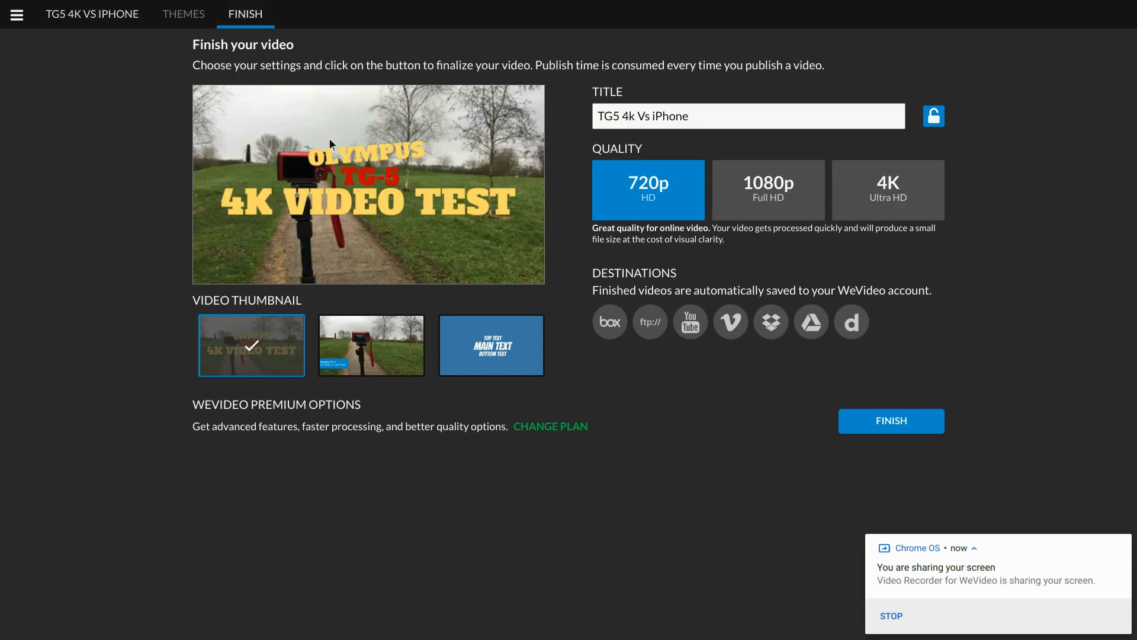
{"action": "mouse_move", "coordinate": [601, 253]}
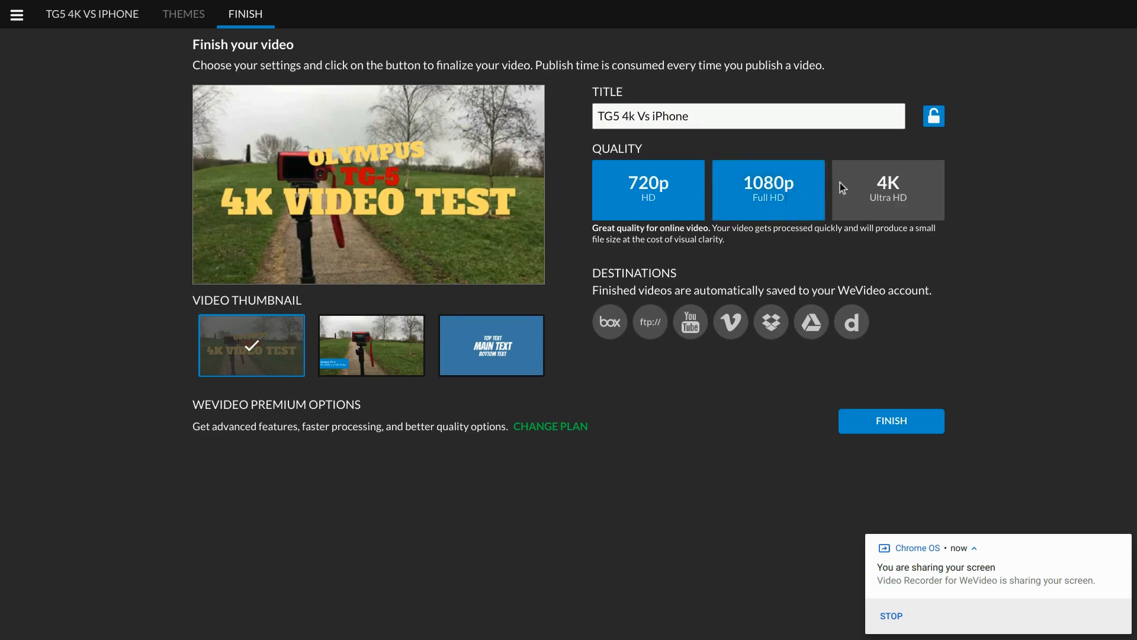
{"action": "left_click", "coordinate": [649, 190]}
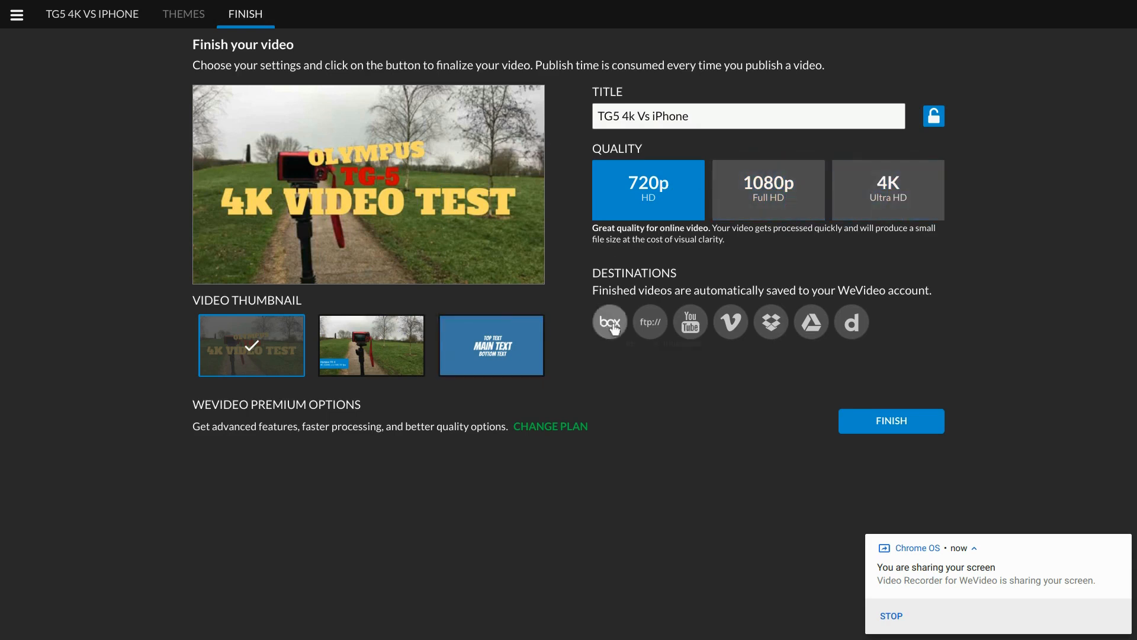
{"action": "mouse_move", "coordinate": [851, 322]}
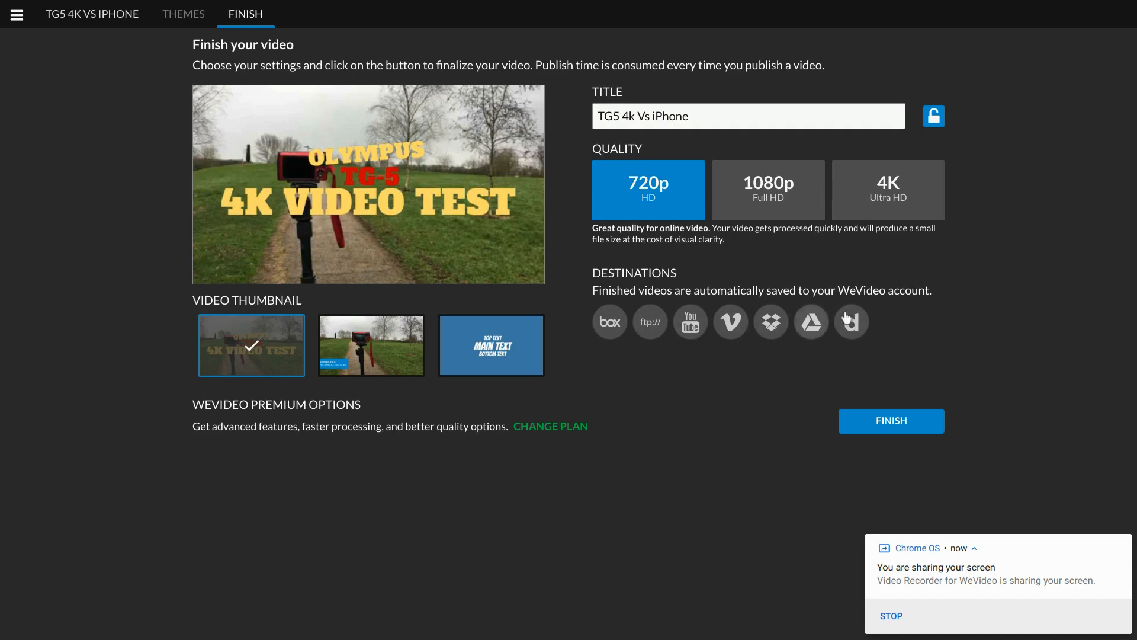
{"action": "mouse_move", "coordinate": [686, 333]}
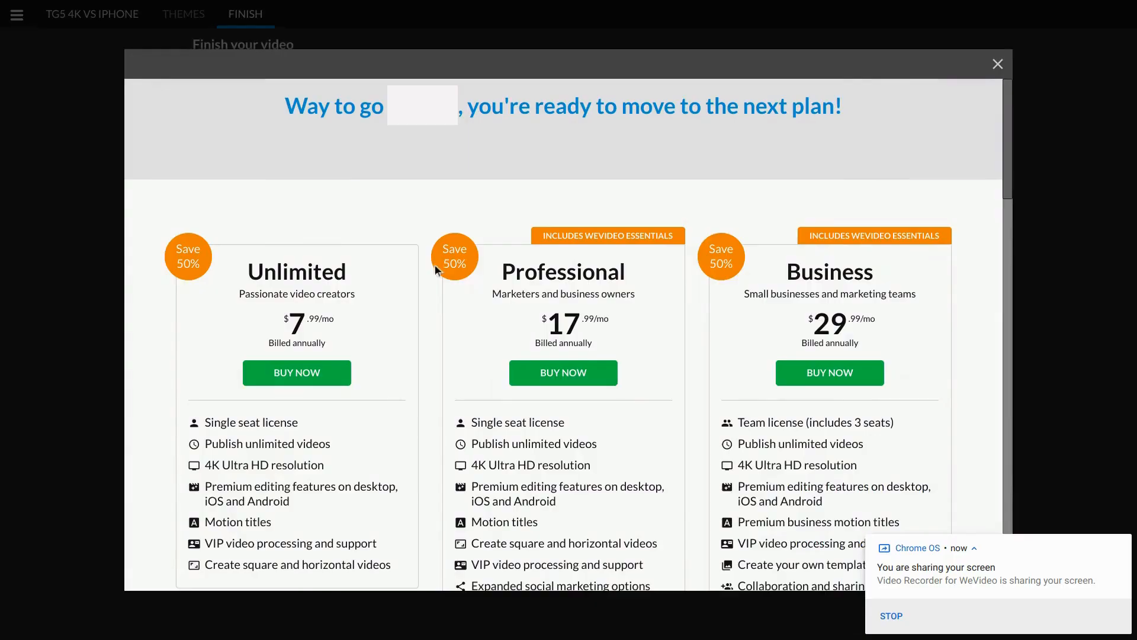
{"action": "mouse_move", "coordinate": [299, 161]}
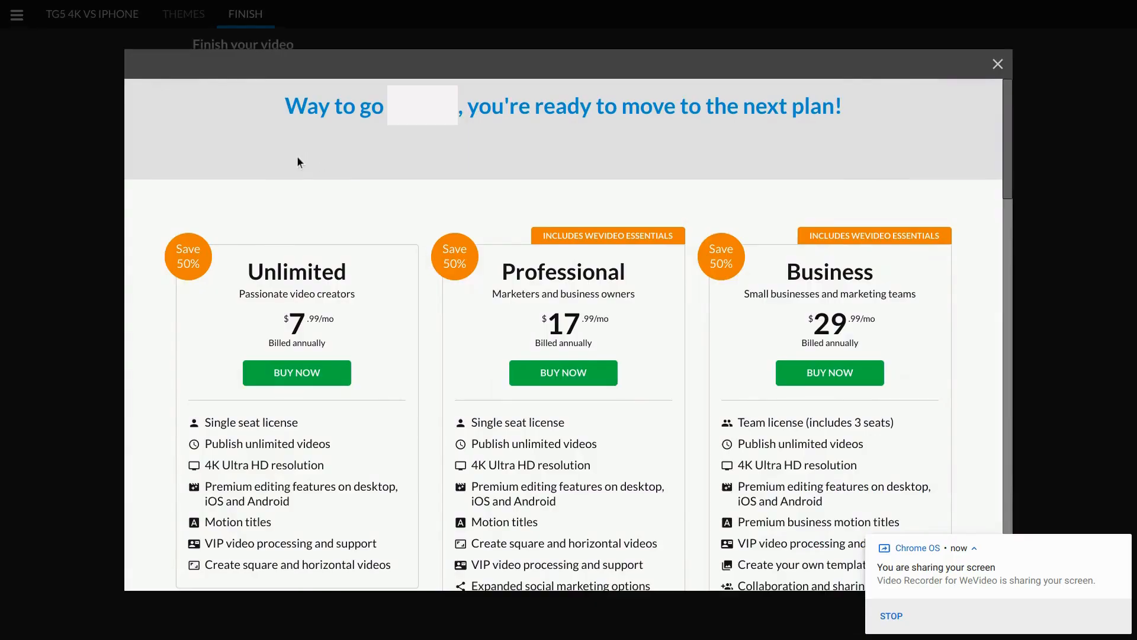
- Scroll through the pricing plans, then dismiss the overlay to return to the Finish page
{"action": "scroll", "scroll_direction": "down", "scroll_amount": 3}
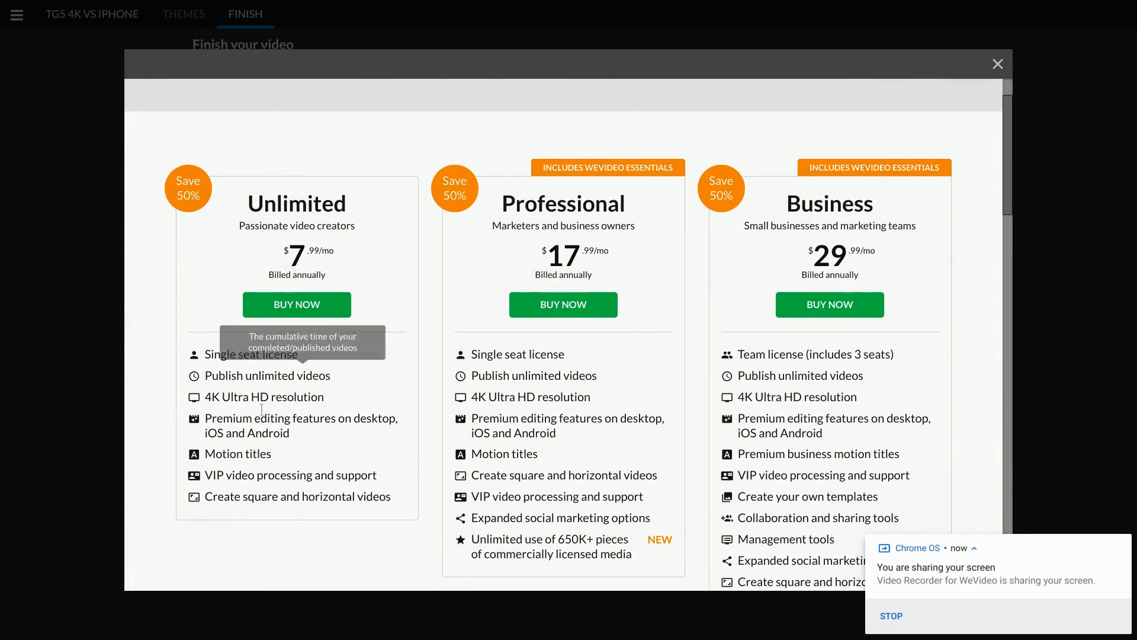
{"action": "mouse_move", "coordinate": [344, 479]}
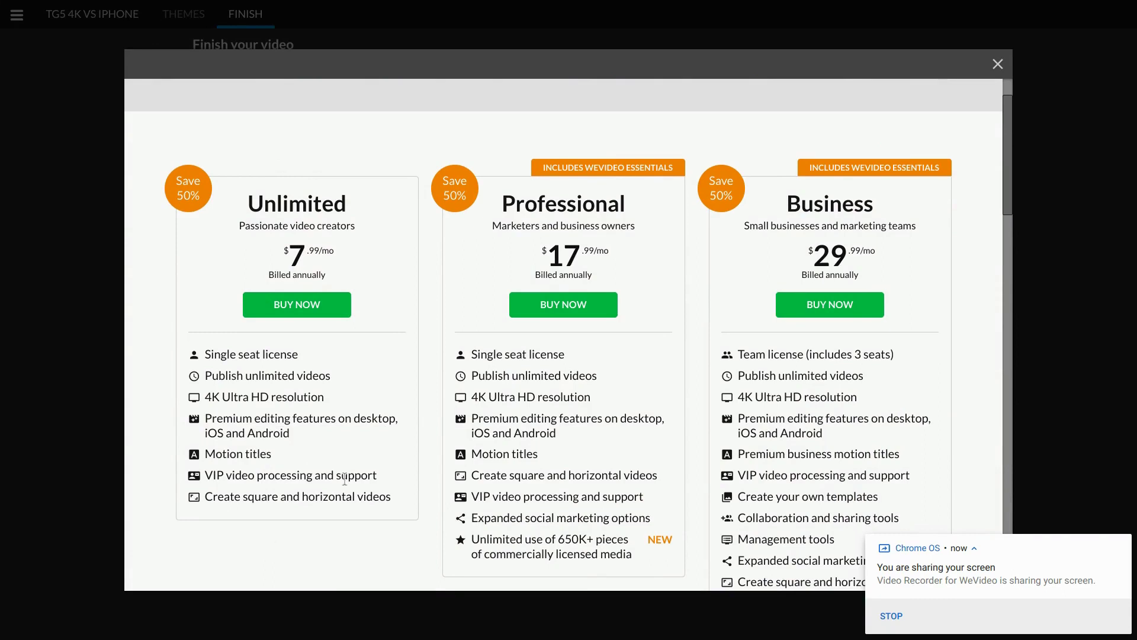
{"action": "mouse_move", "coordinate": [356, 406]}
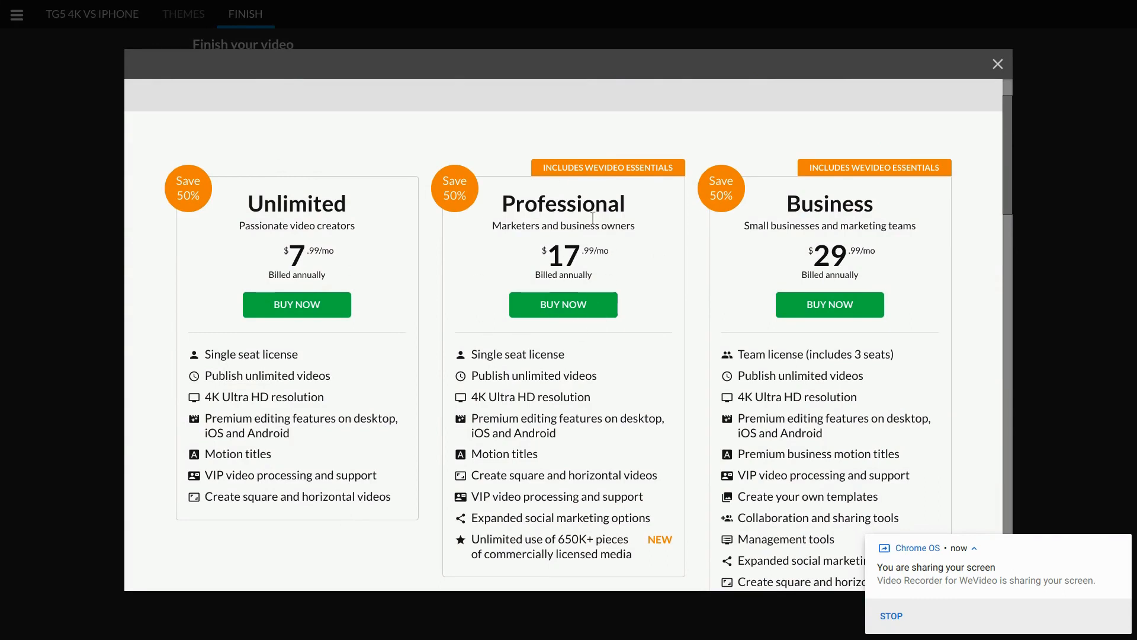
{"action": "mouse_move", "coordinate": [596, 150]}
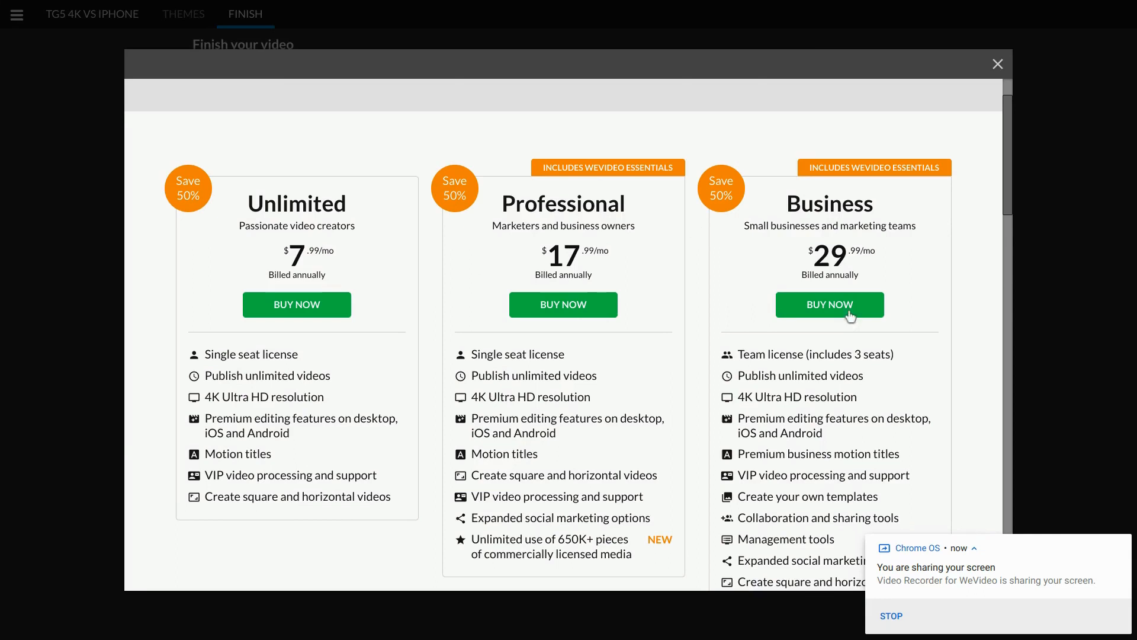
{"action": "mouse_move", "coordinate": [808, 274]}
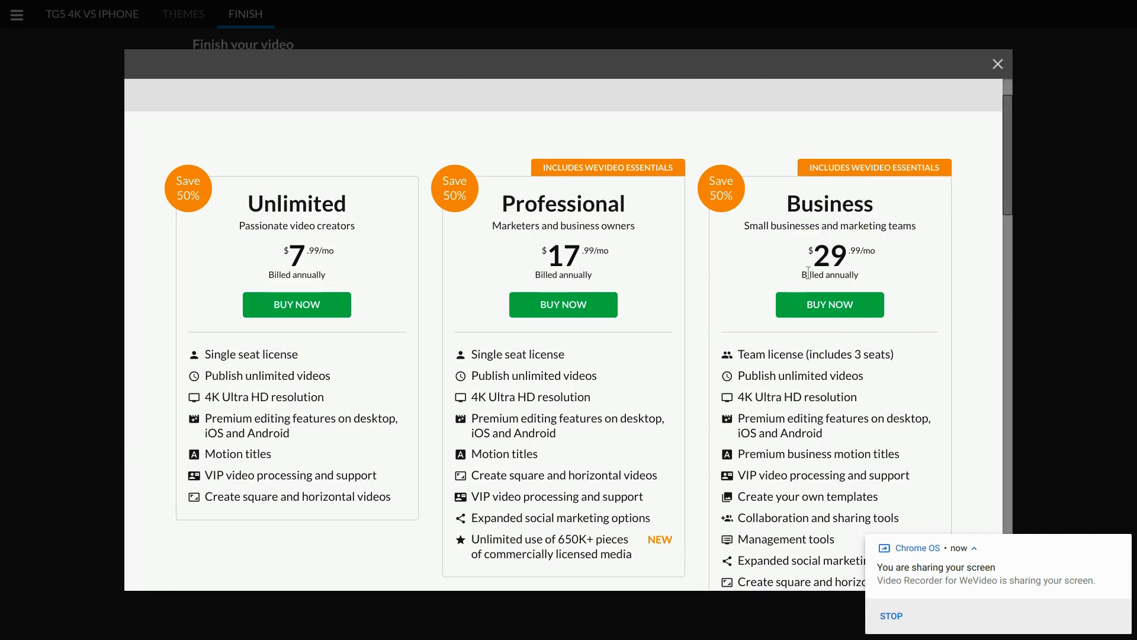
{"action": "mouse_move", "coordinate": [503, 129]}
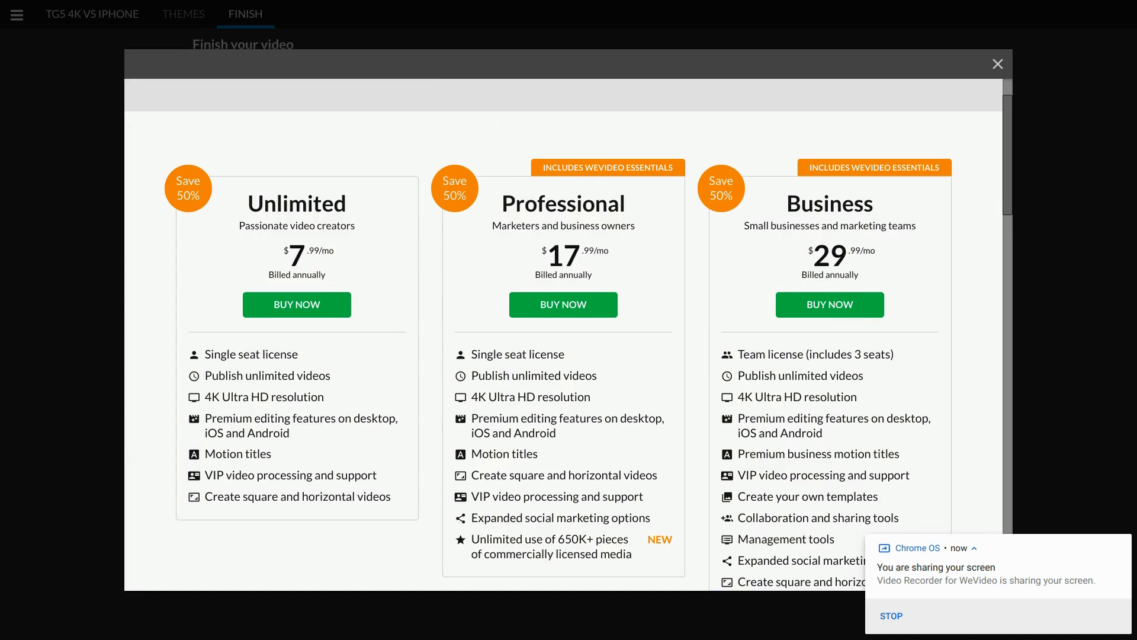
{"action": "mouse_move", "coordinate": [578, 137]}
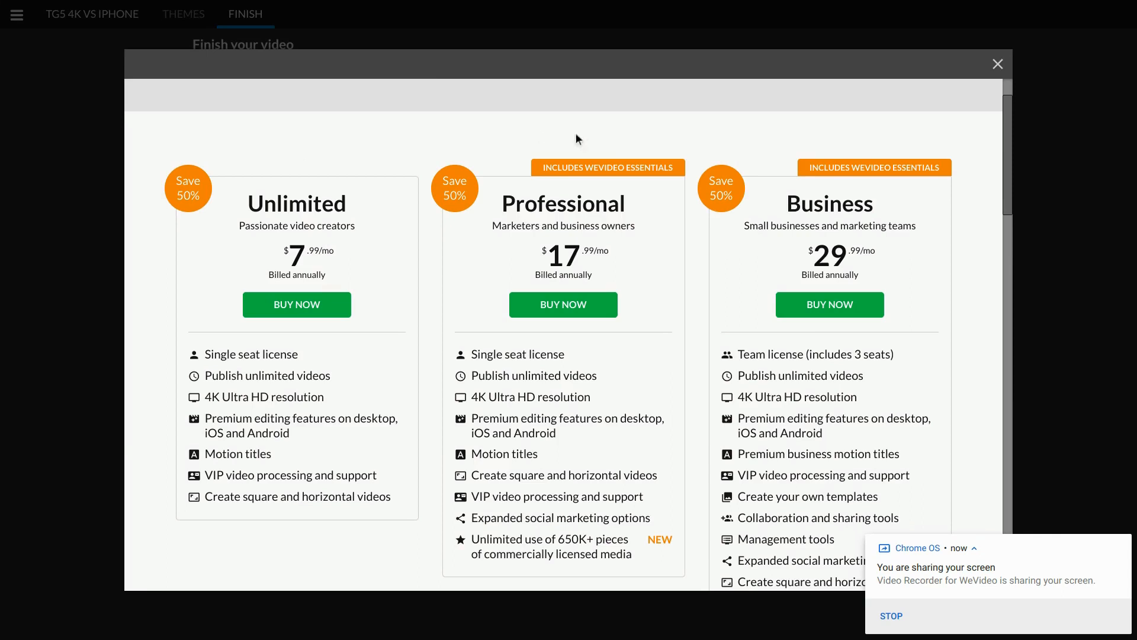
{"action": "mouse_move", "coordinate": [601, 183]}
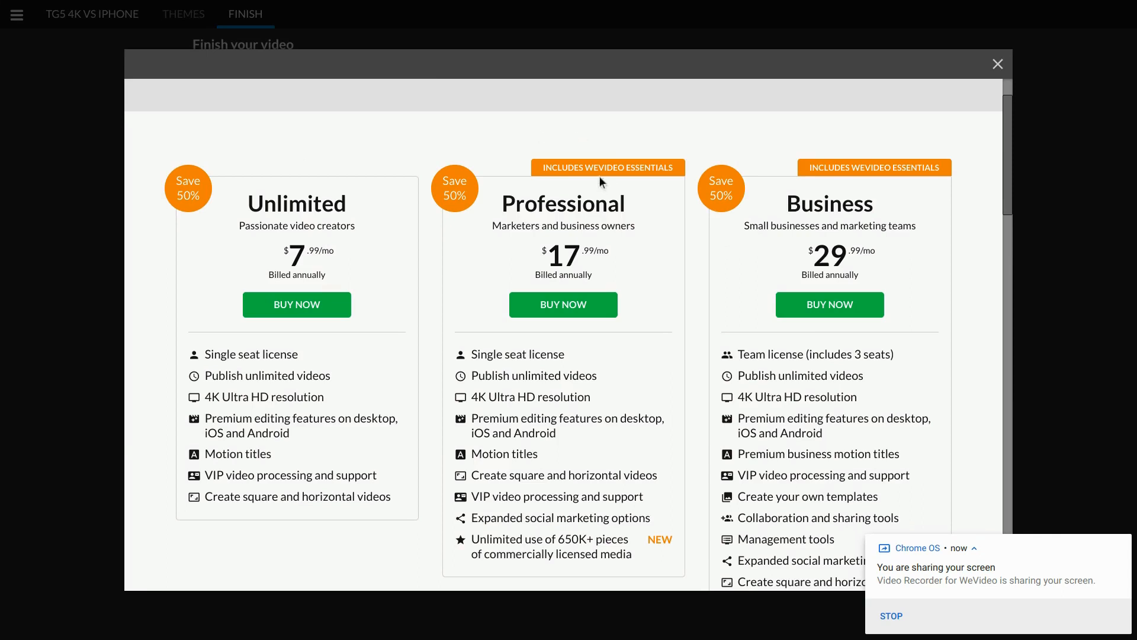
{"action": "mouse_move", "coordinate": [561, 470]}
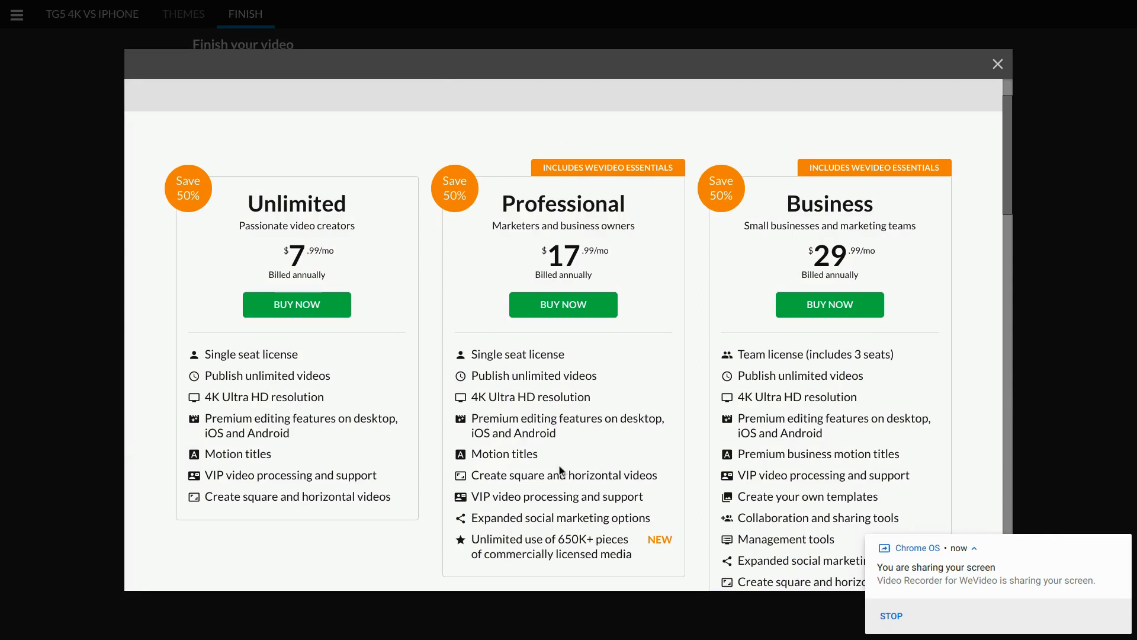
{"action": "mouse_move", "coordinate": [629, 387]}
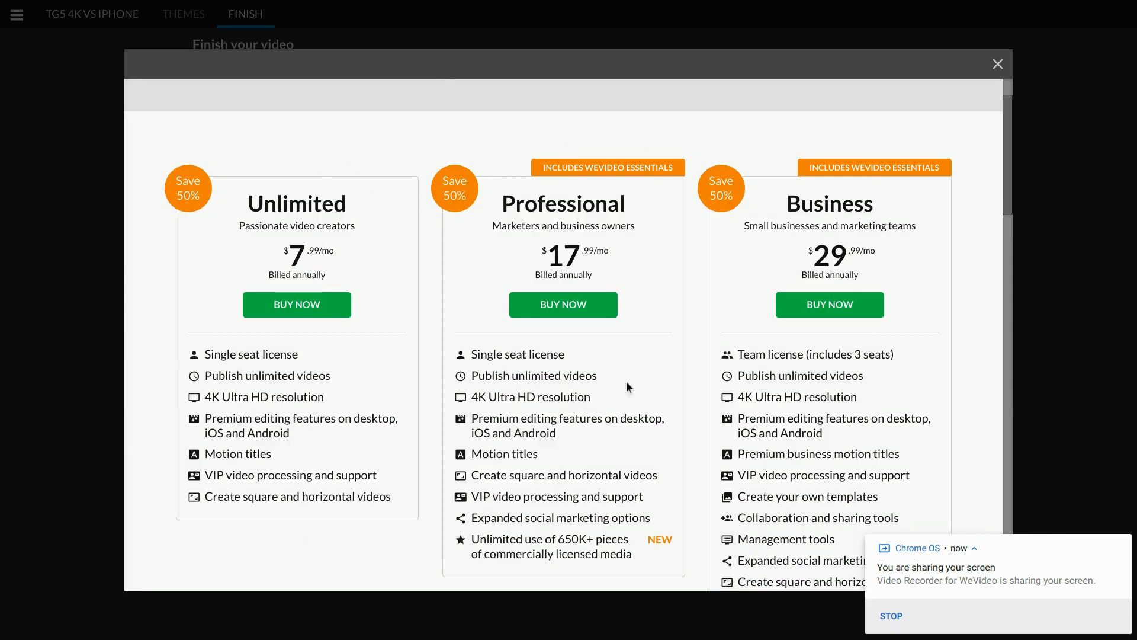
{"action": "left_click", "coordinate": [998, 64]}
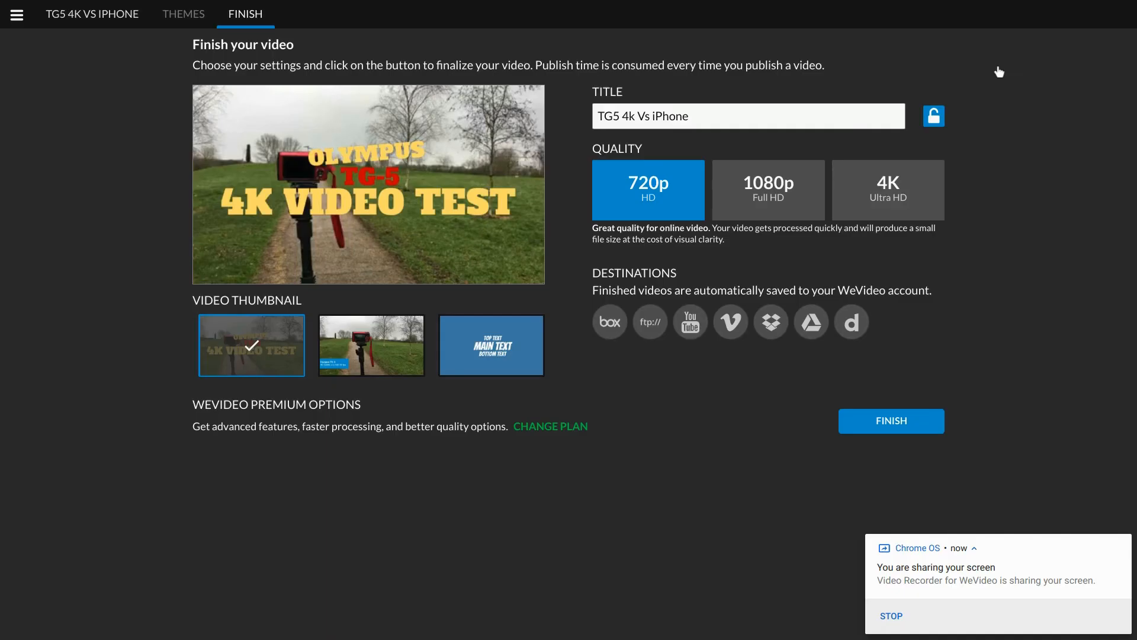
{"action": "mouse_move", "coordinate": [295, 515]}
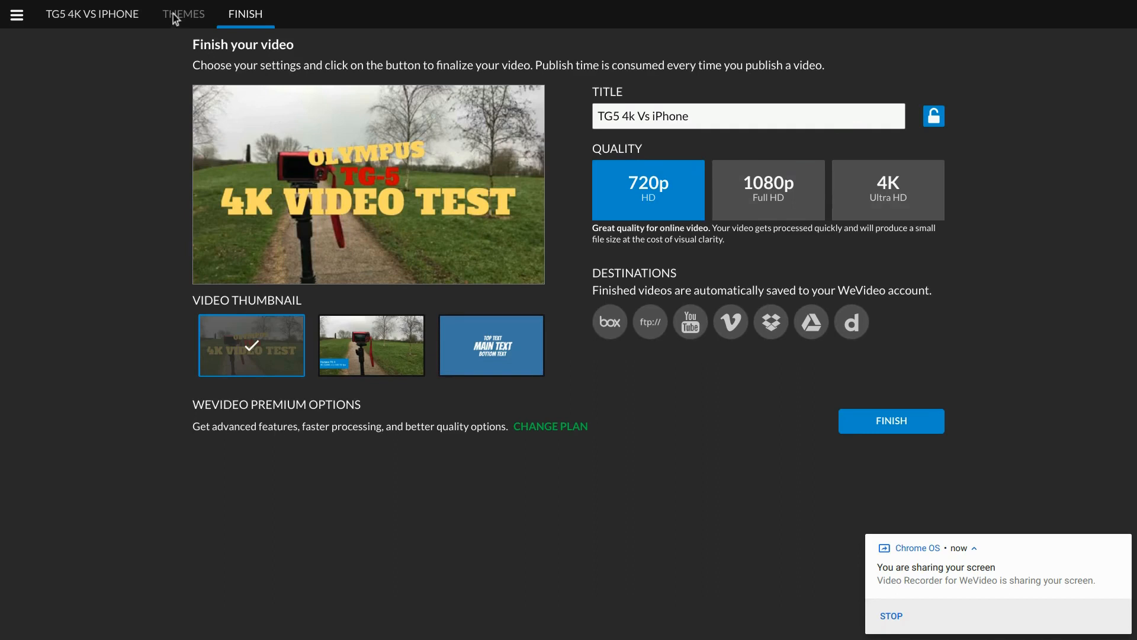
- Return from the Finish page to the TG5 4K VS IPHONE editing timeline
{"action": "left_click", "coordinate": [92, 13]}
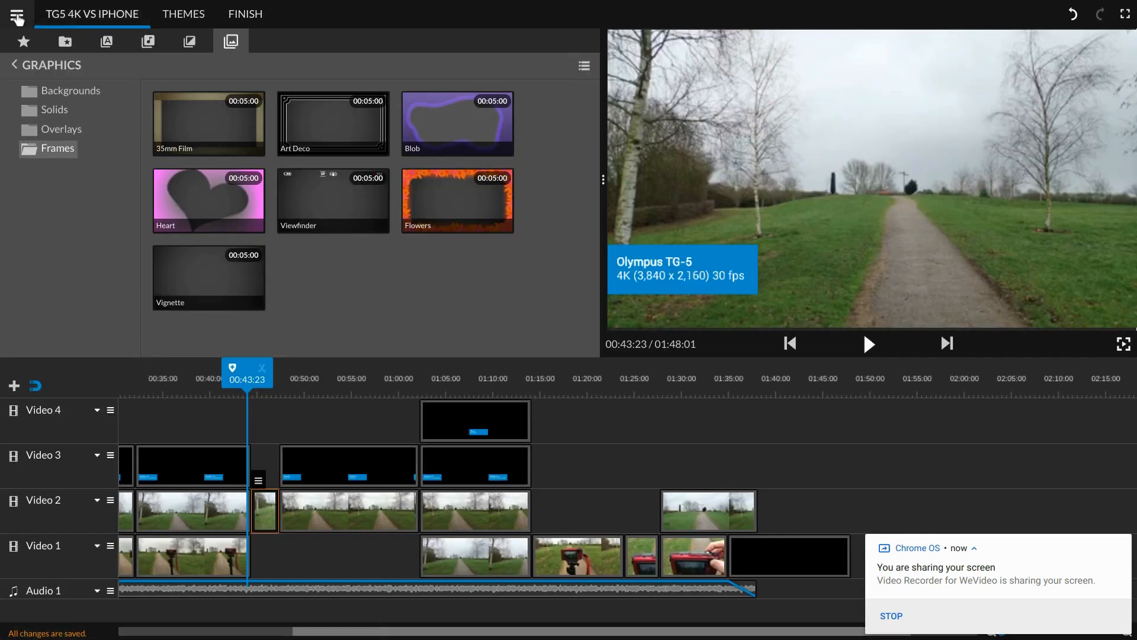
{"action": "mouse_move", "coordinate": [16, 14]}
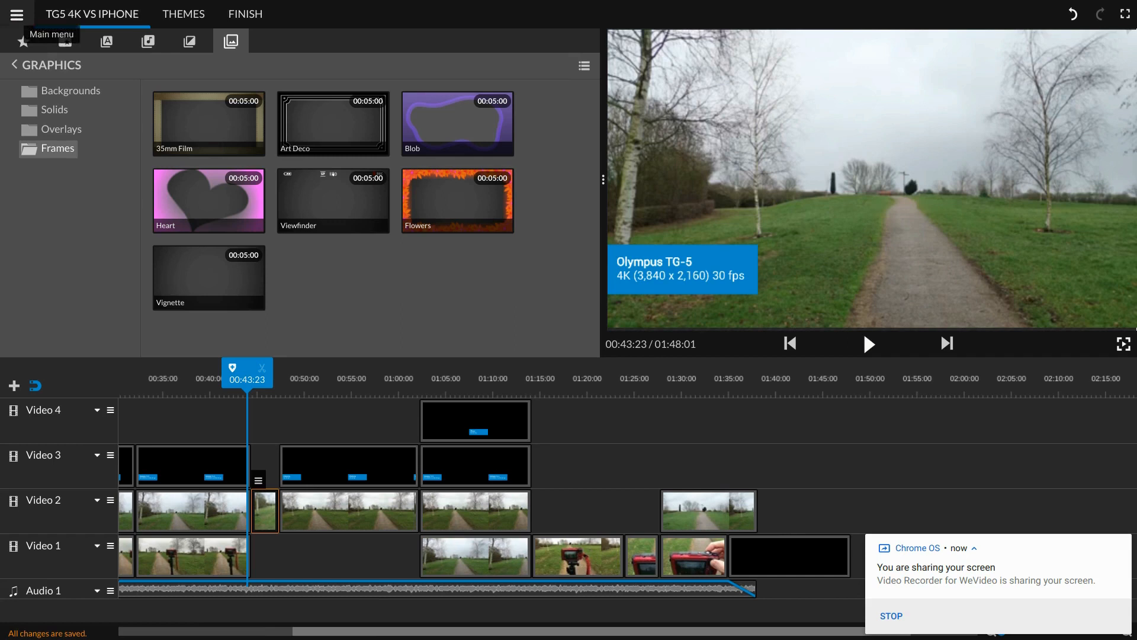
{"action": "left_click", "coordinate": [17, 16]}
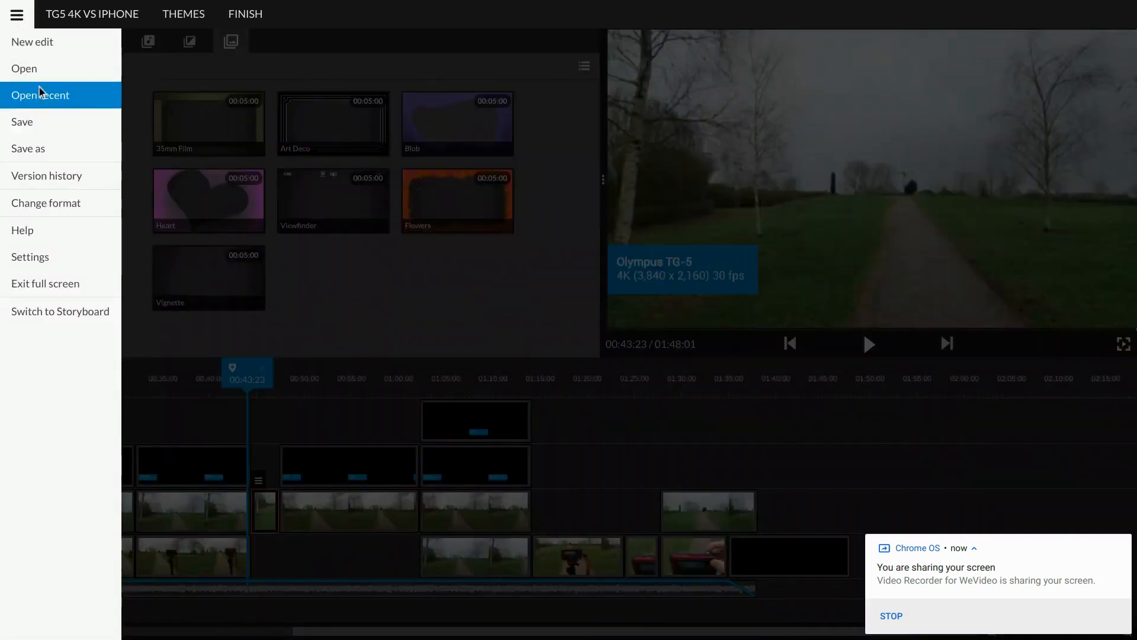
{"action": "mouse_move", "coordinate": [63, 294]}
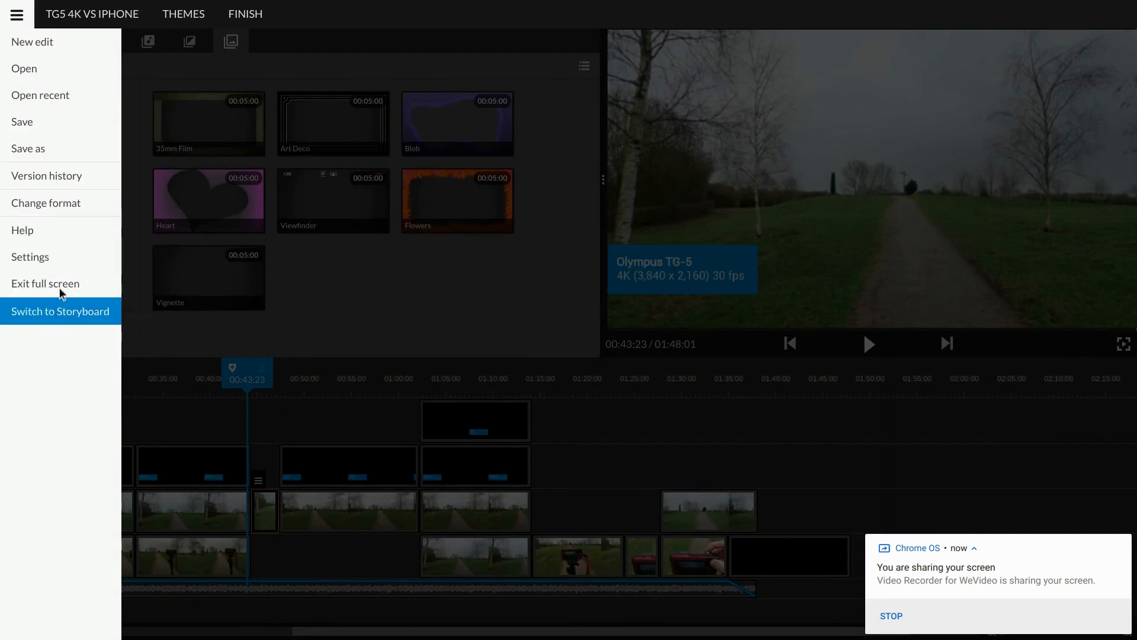
{"action": "mouse_move", "coordinate": [37, 317]}
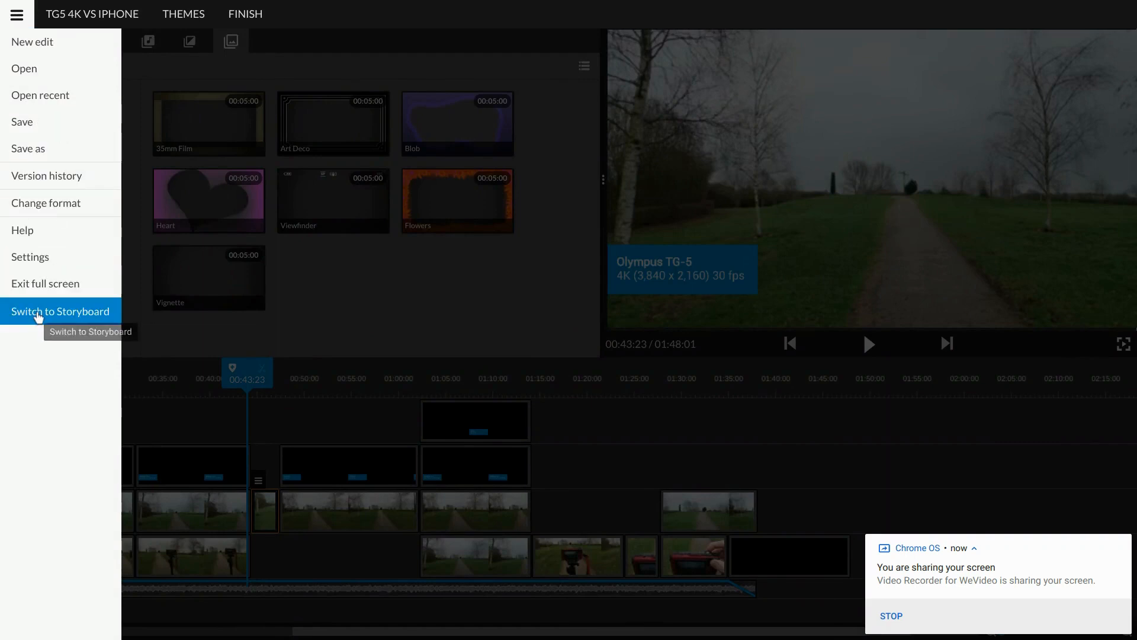
{"action": "left_click", "coordinate": [60, 311]}
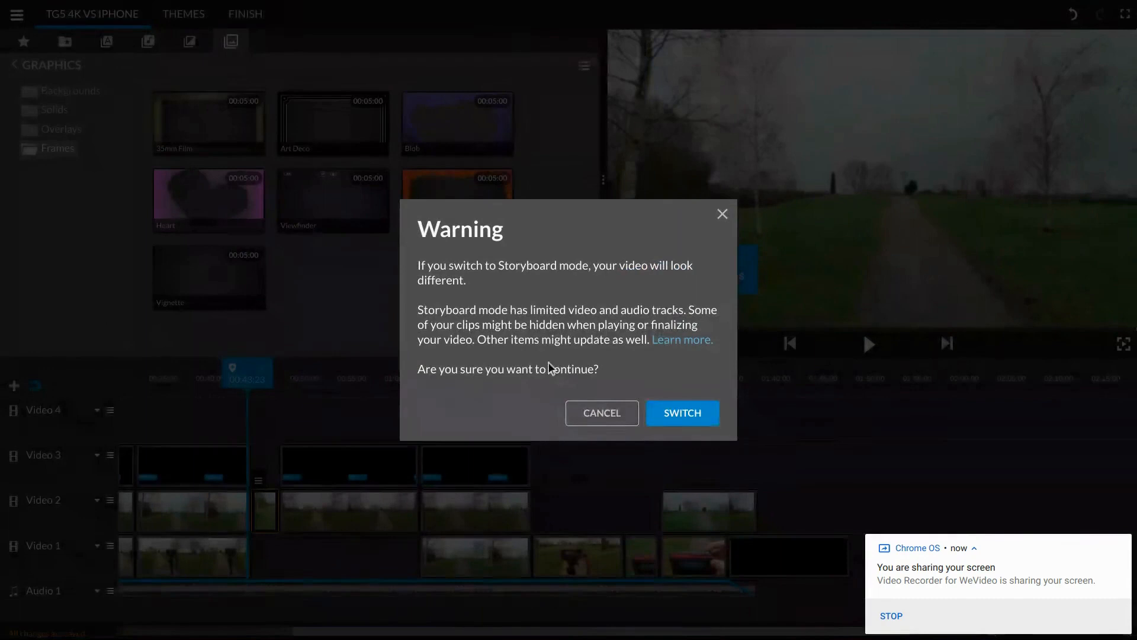
{"action": "left_click", "coordinate": [602, 413]}
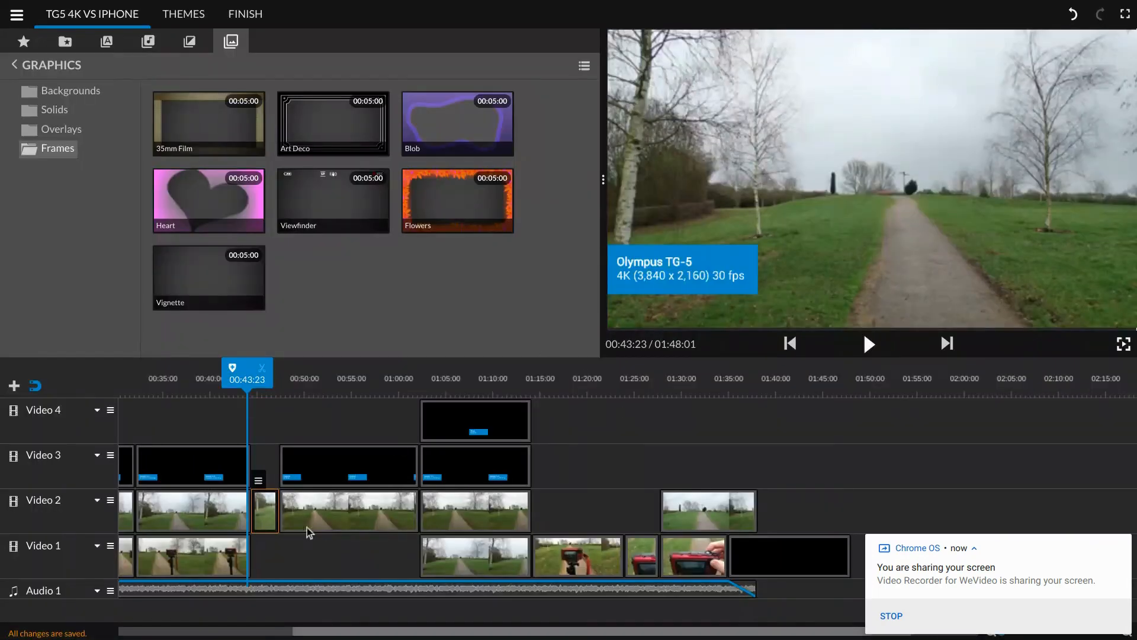
{"action": "mouse_move", "coordinate": [347, 552]}
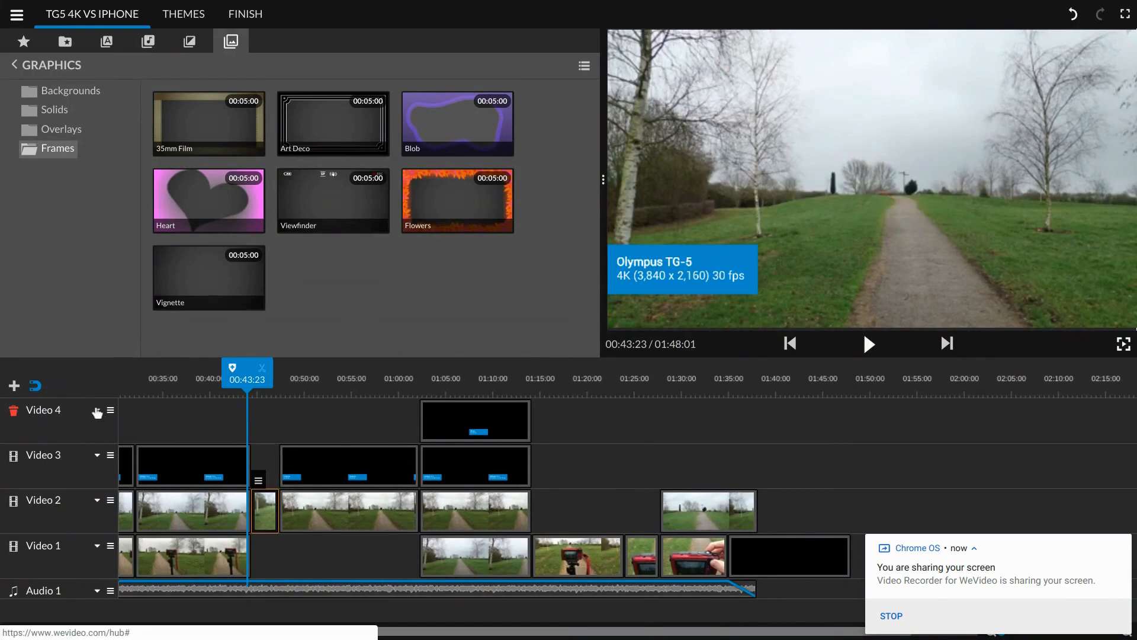
{"action": "mouse_move", "coordinate": [247, 514]}
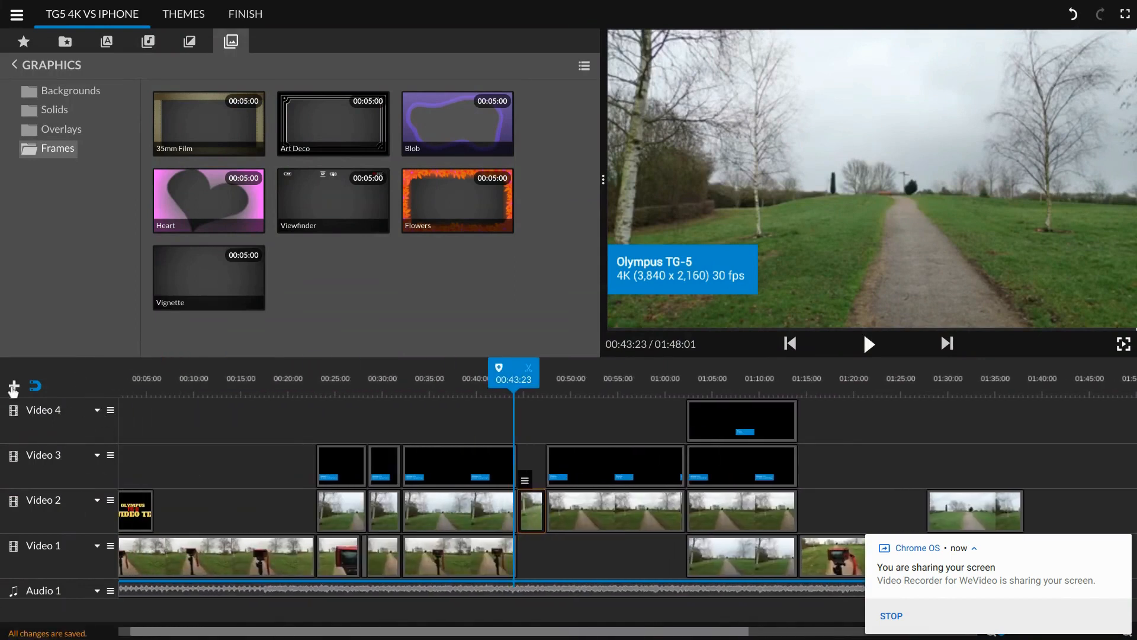
- Place the playhead at about 00:33:10 on the timeline ruler
{"action": "left_click", "coordinate": [13, 386]}
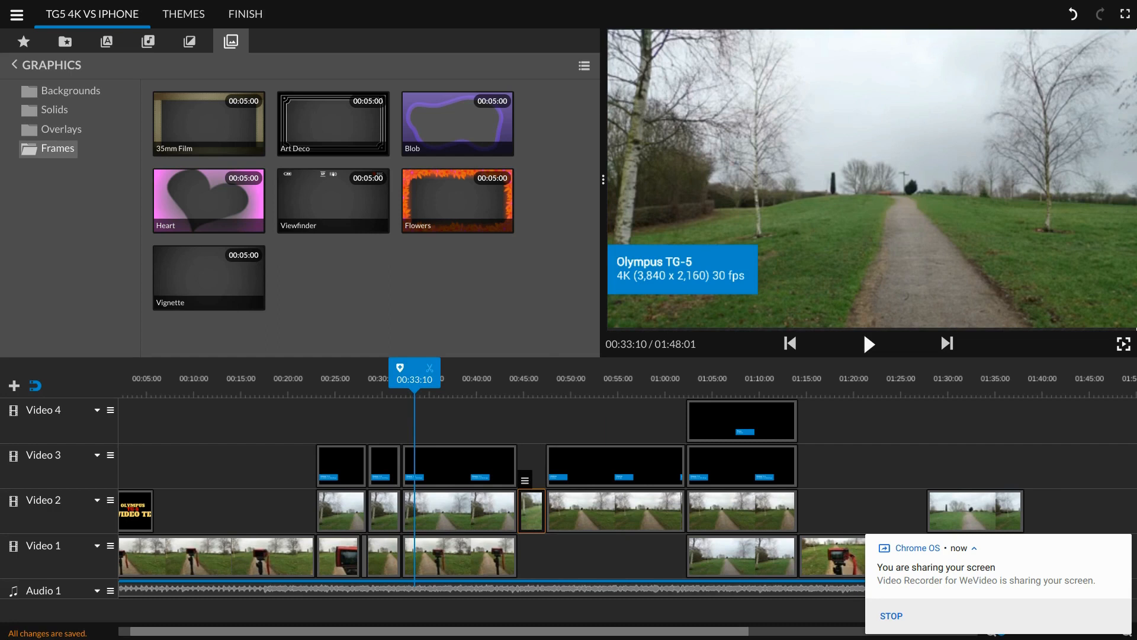
{"action": "mouse_move", "coordinate": [416, 384]}
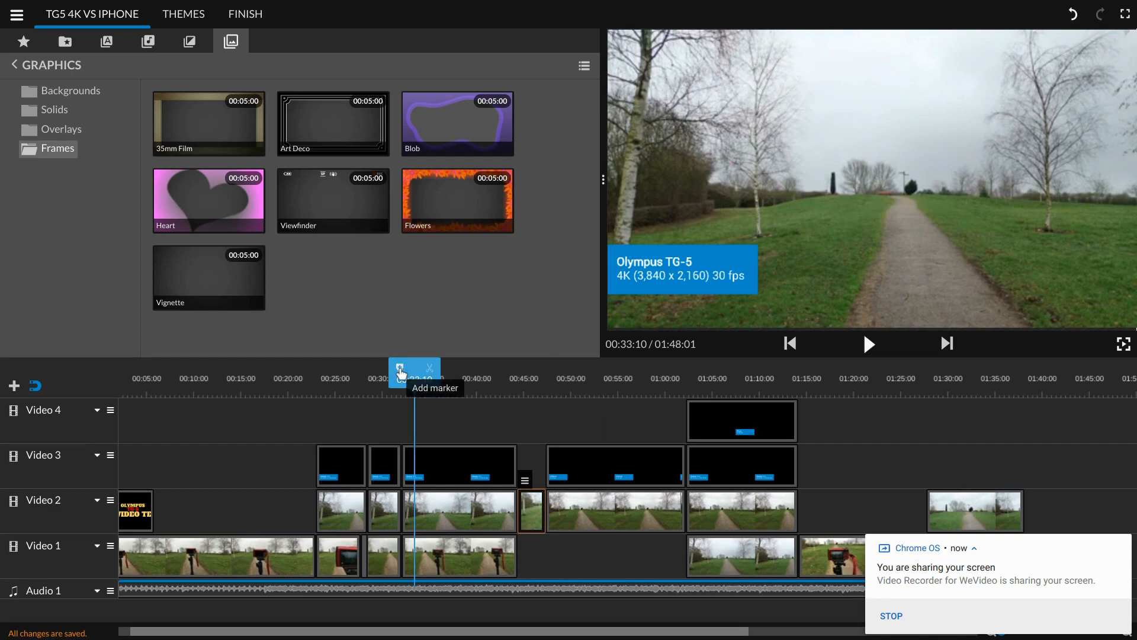
{"action": "left_click", "coordinate": [400, 370]}
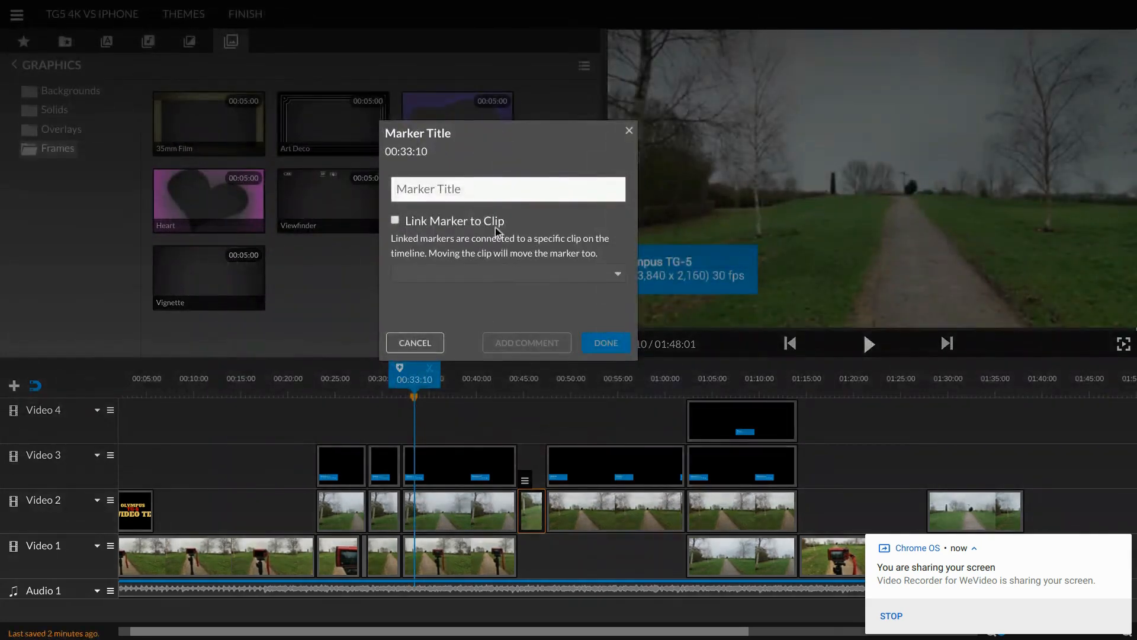
{"action": "left_click", "coordinate": [496, 189]}
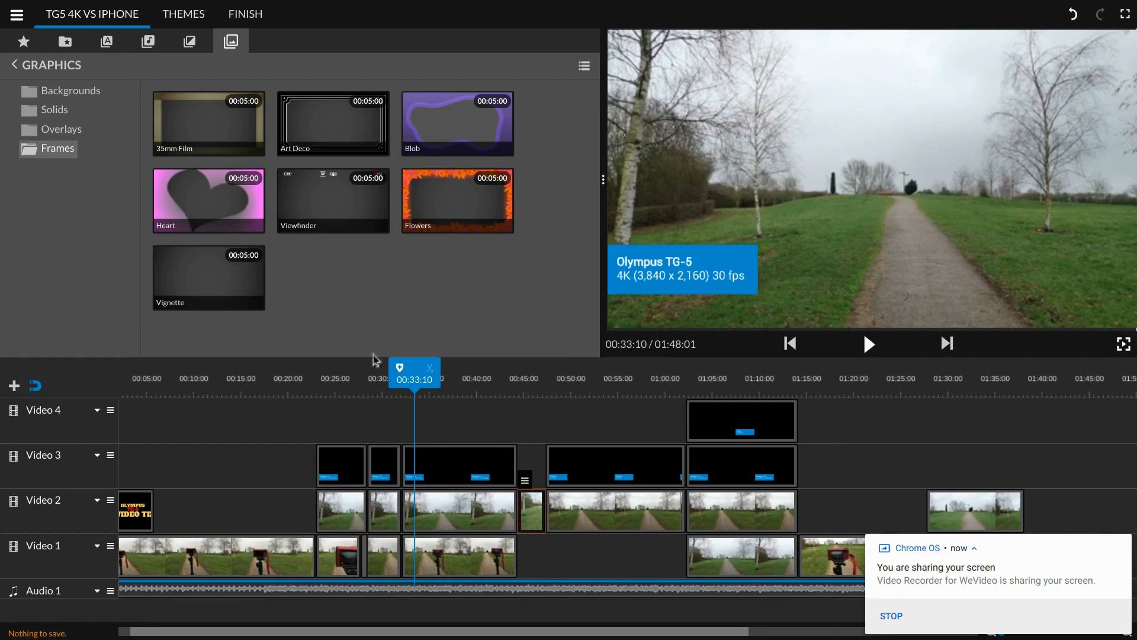
{"action": "mouse_move", "coordinate": [430, 370]}
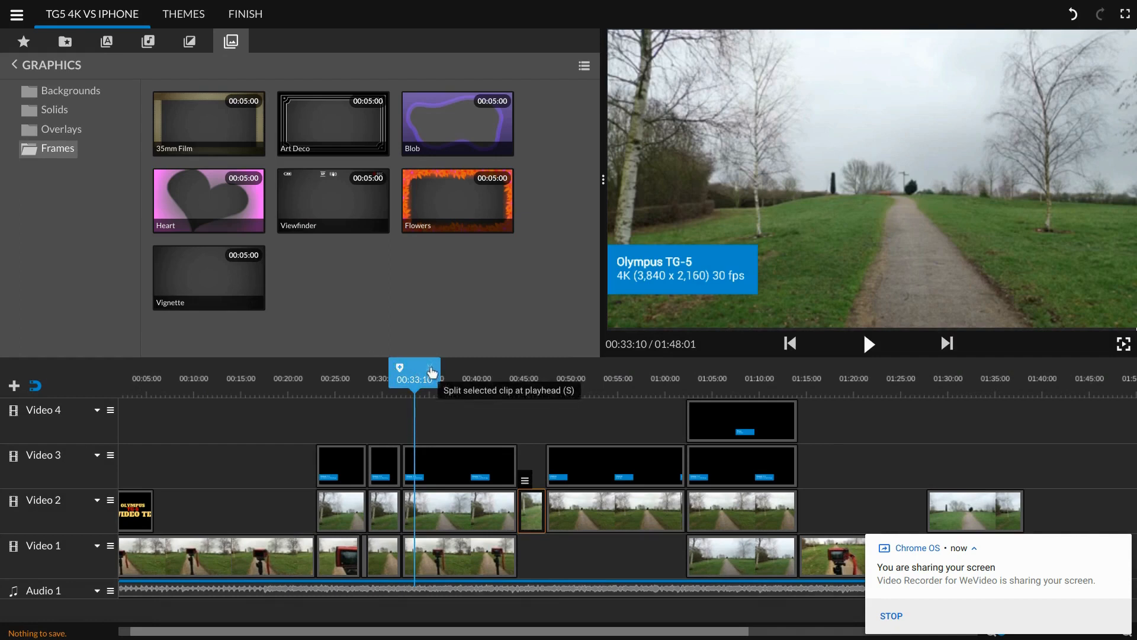